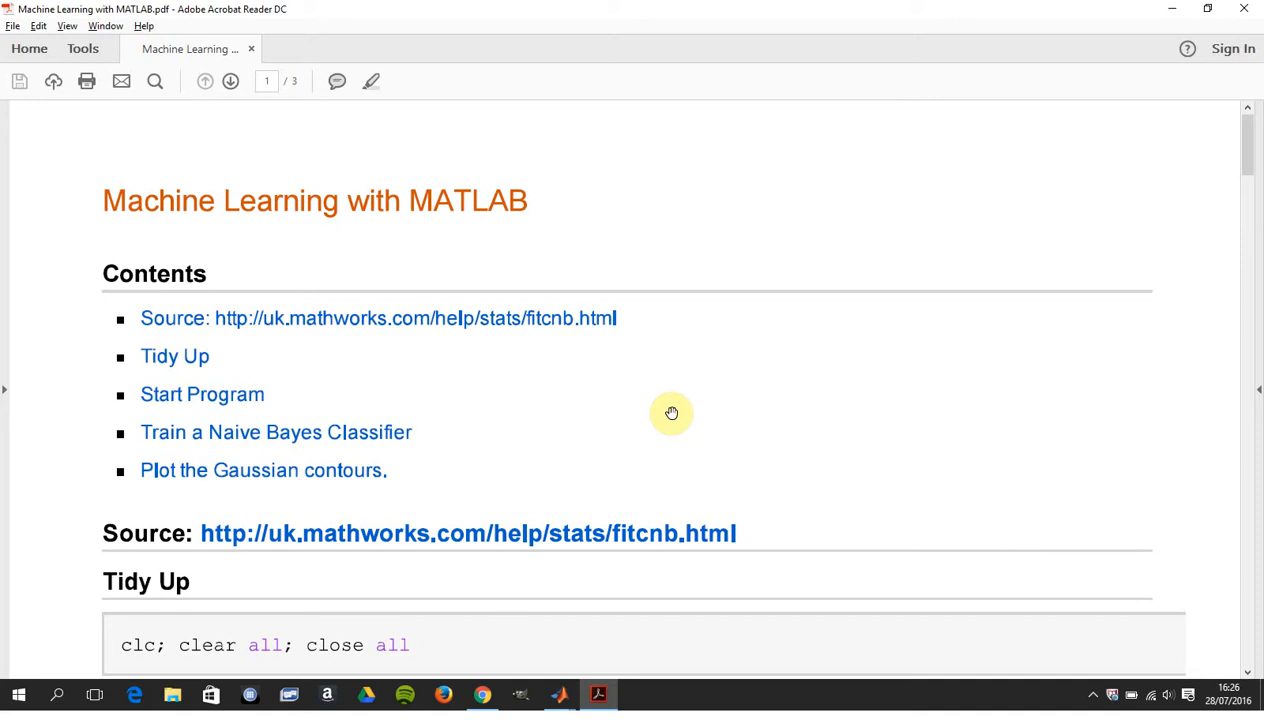
scroll(down, 3)
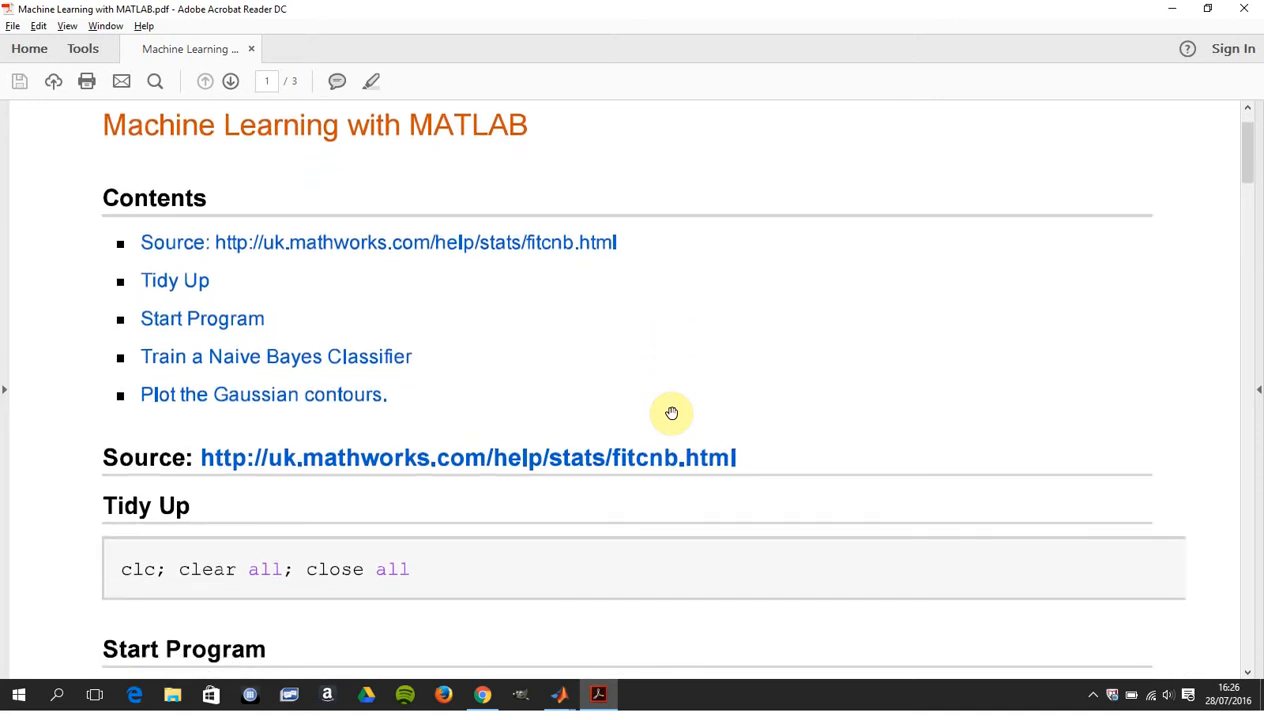
scroll(down, 3)
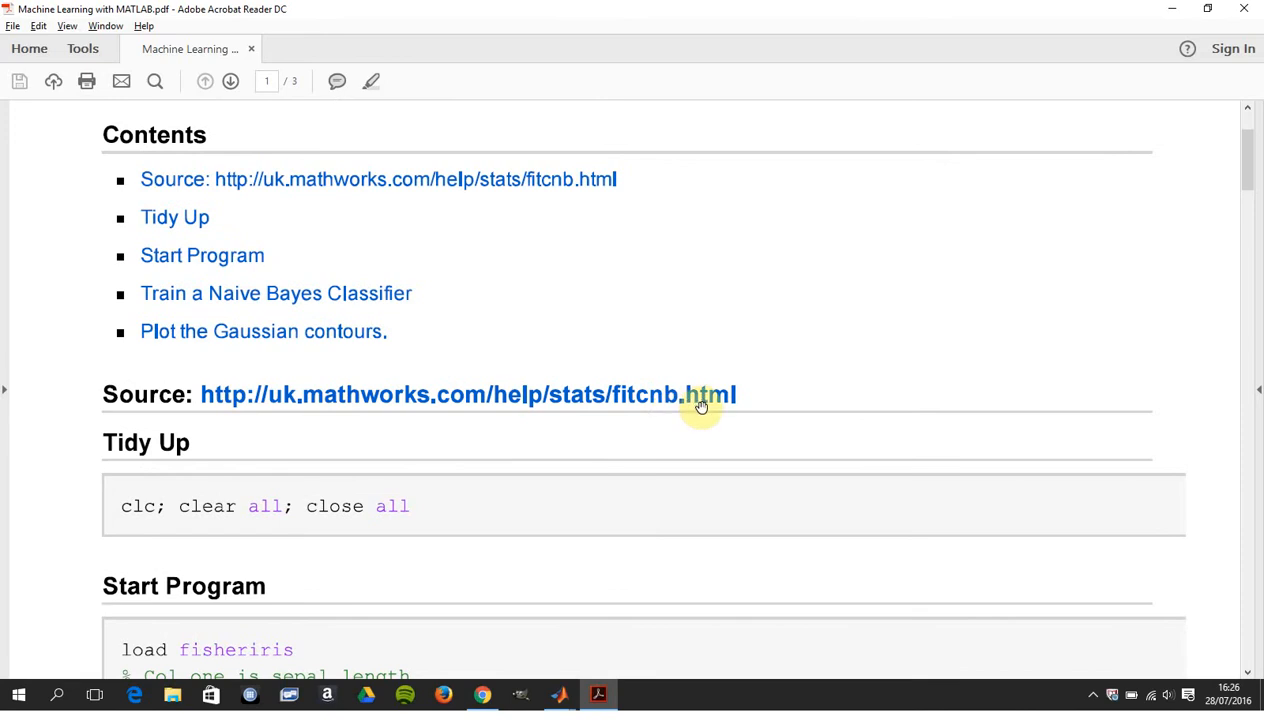
mouse_move(697, 401)
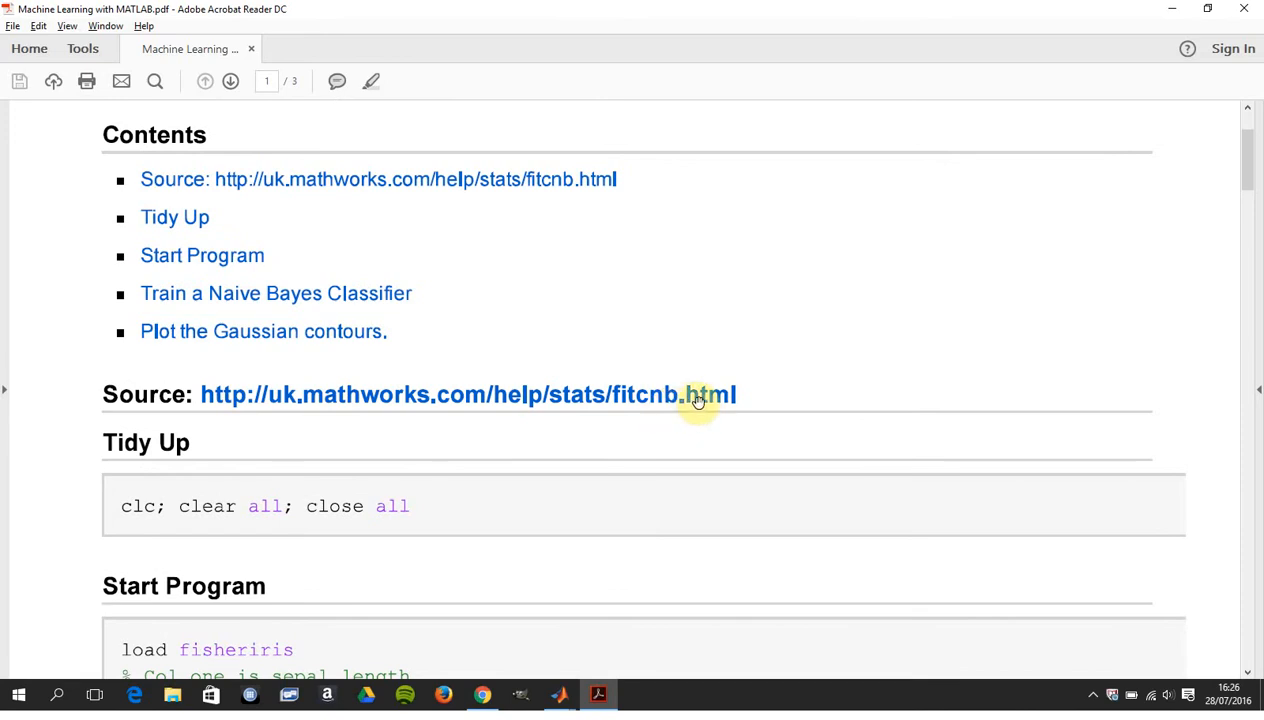
mouse_move(702, 397)
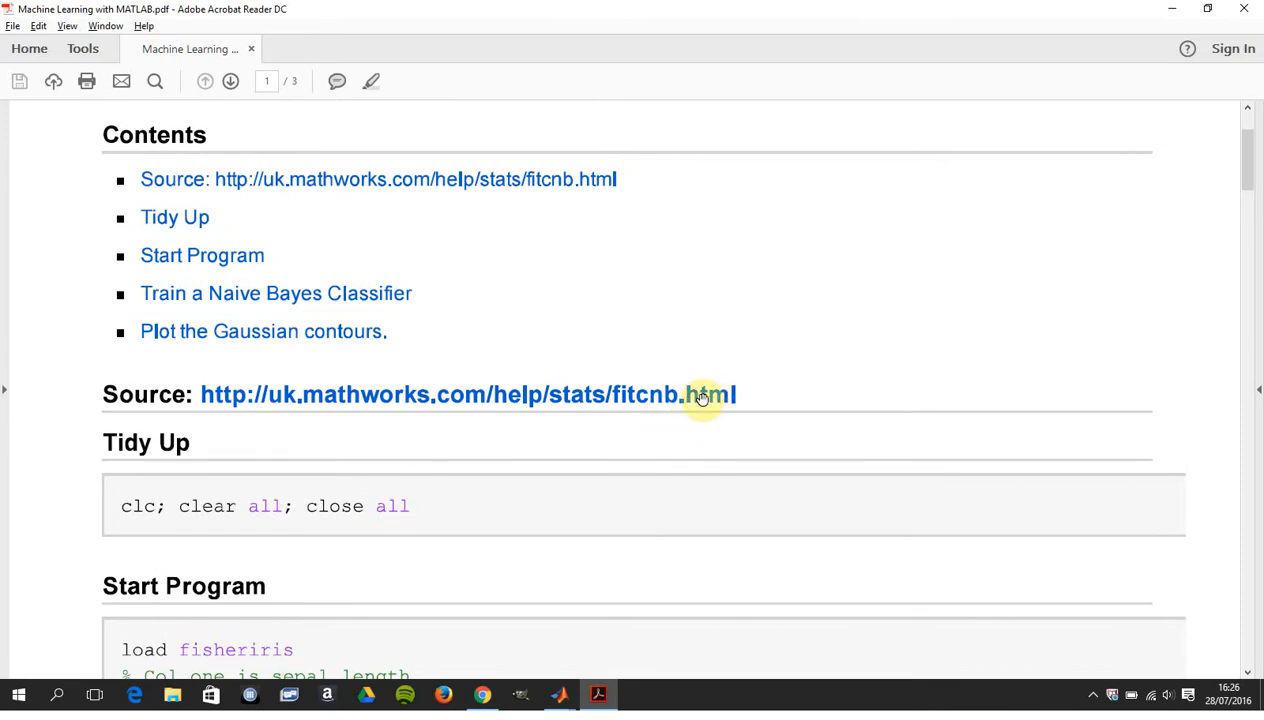
scroll(down, 3)
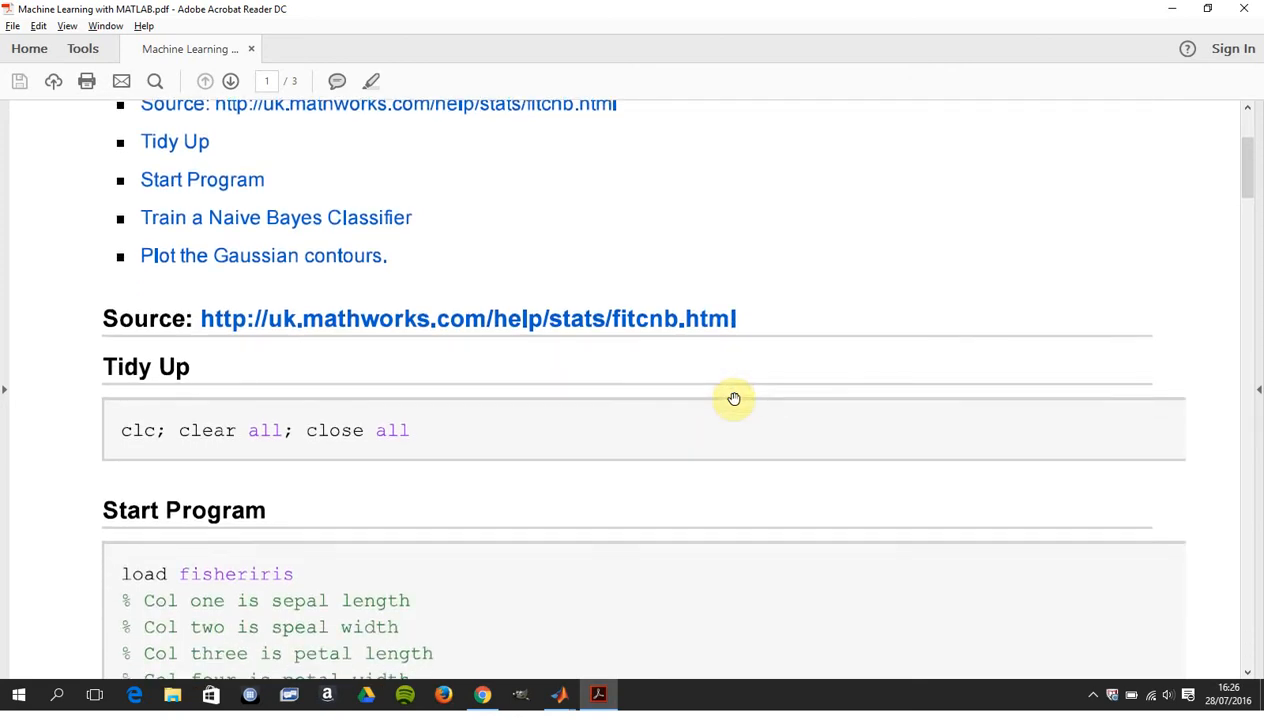
scroll(down, 3)
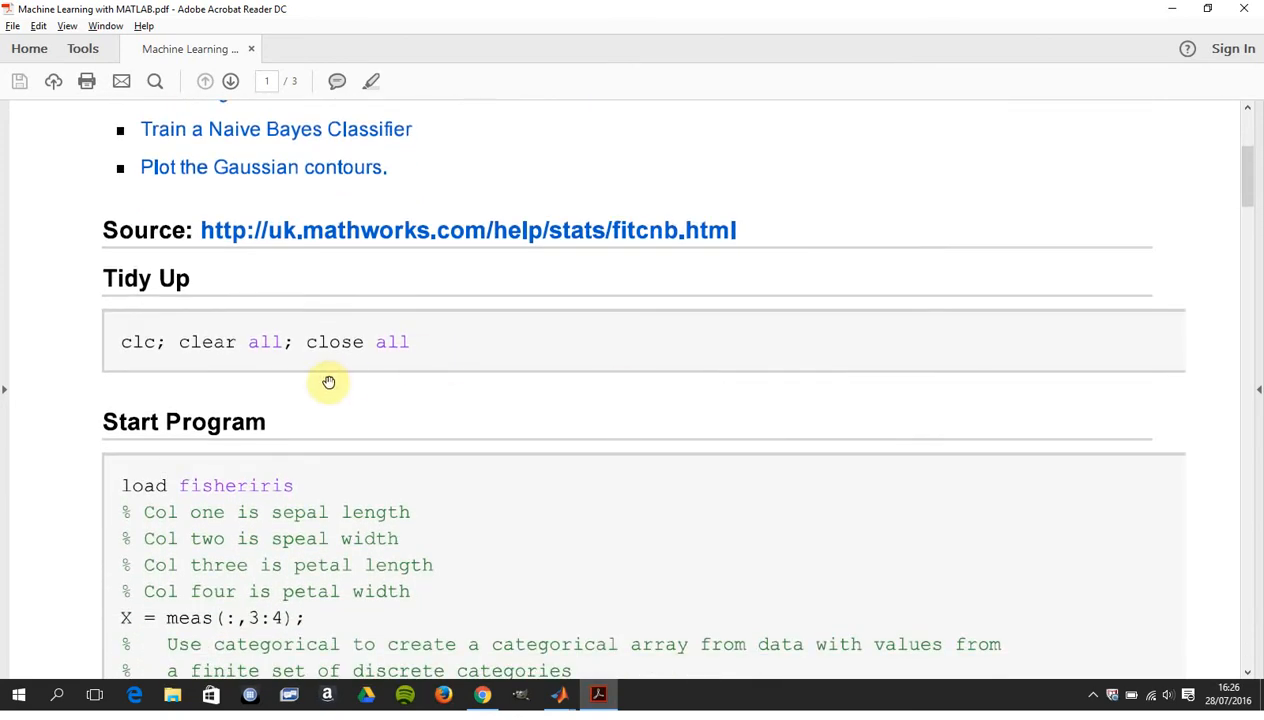
mouse_move(387, 372)
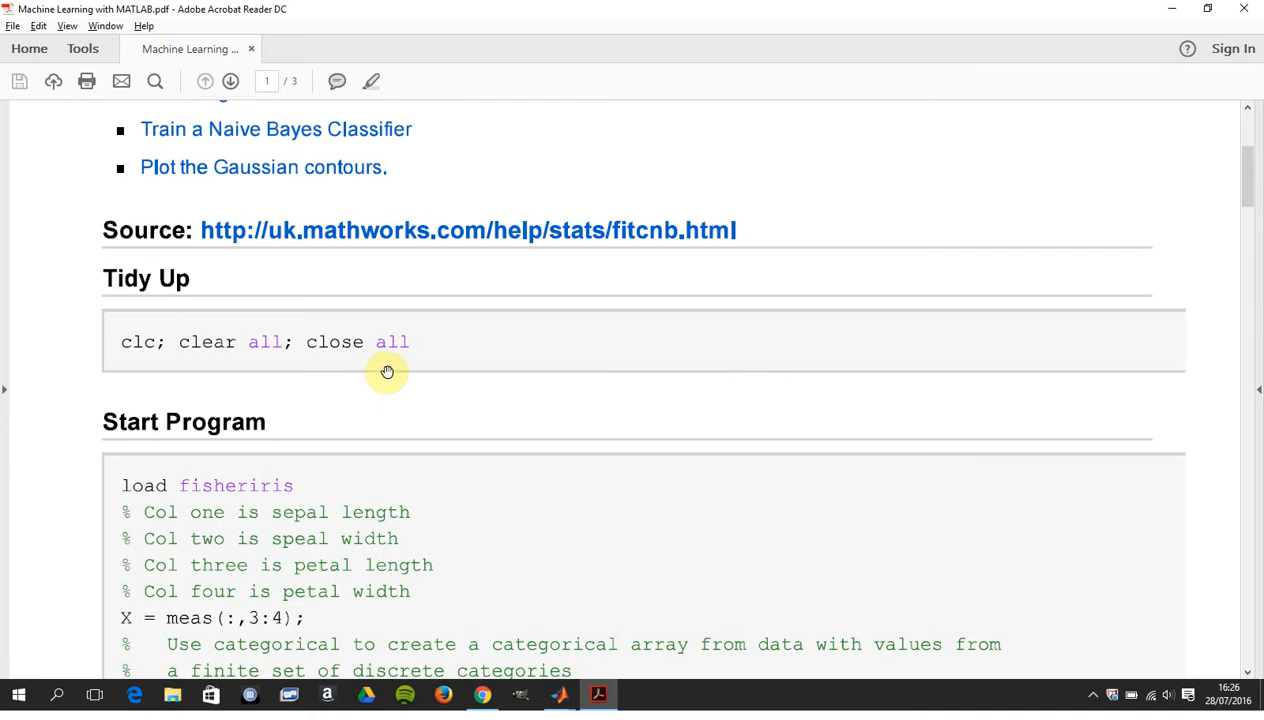
scroll(down, 3)
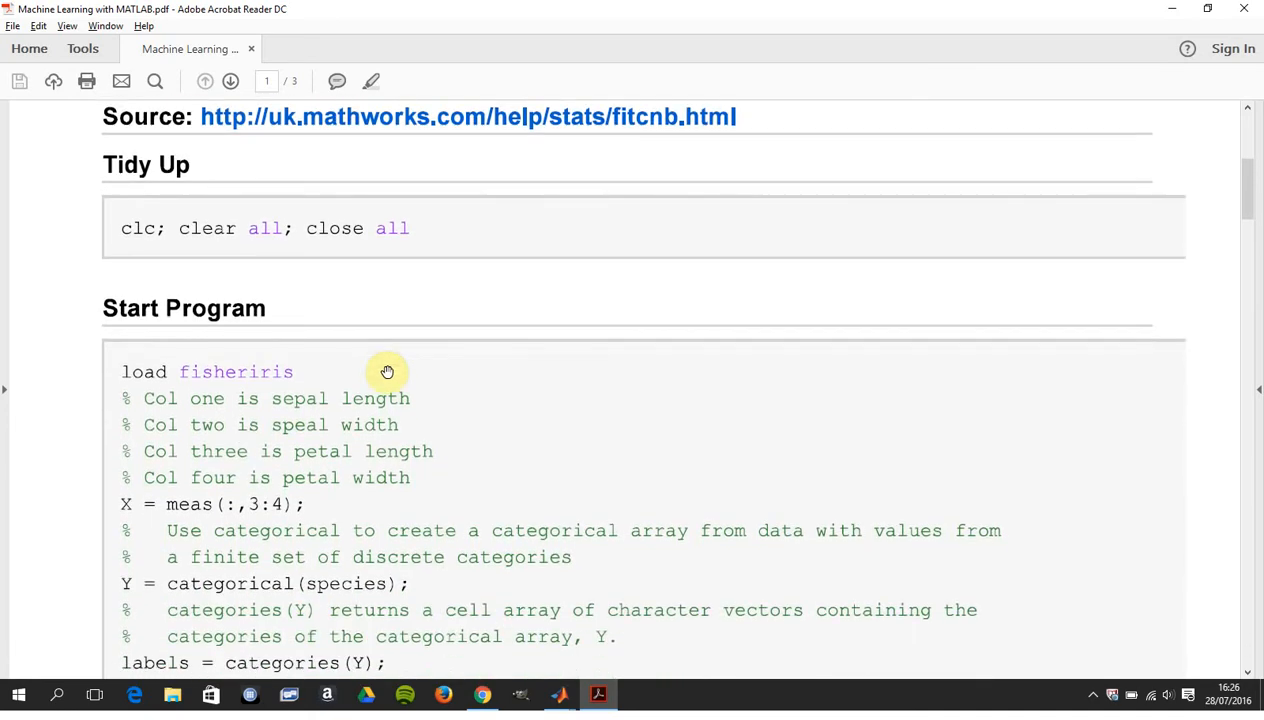
mouse_move(344, 378)
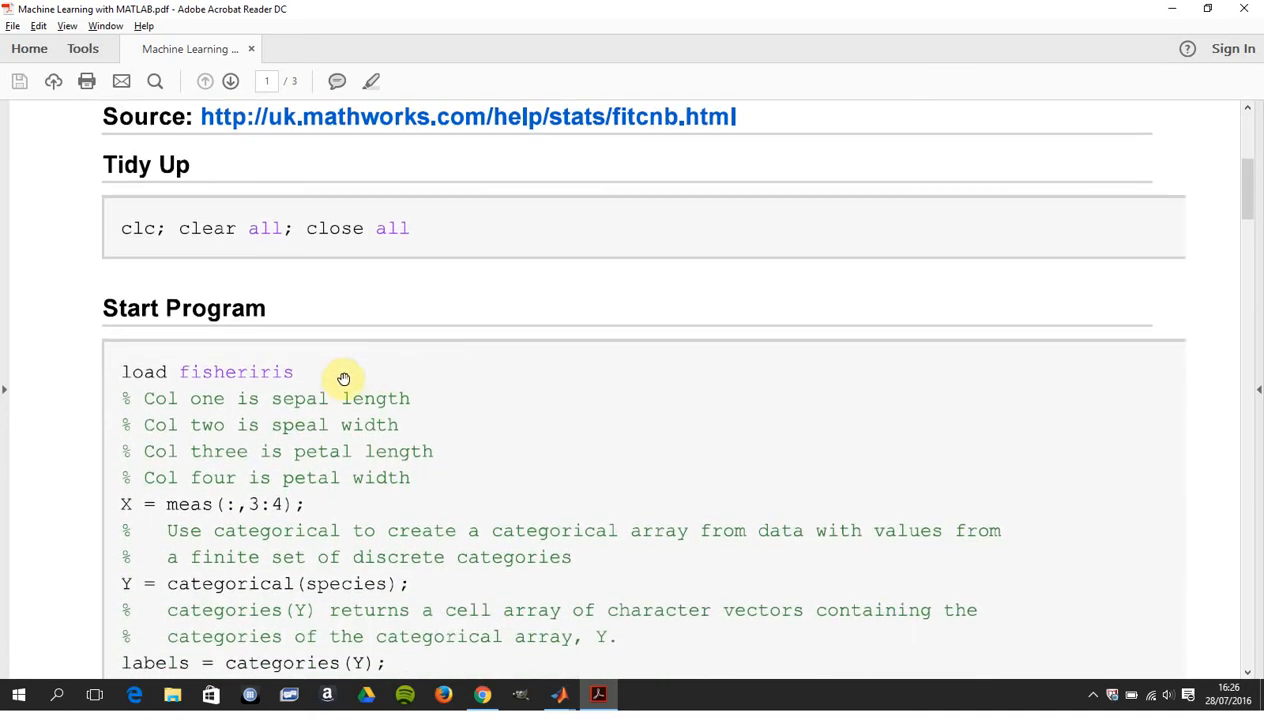
mouse_move(370, 398)
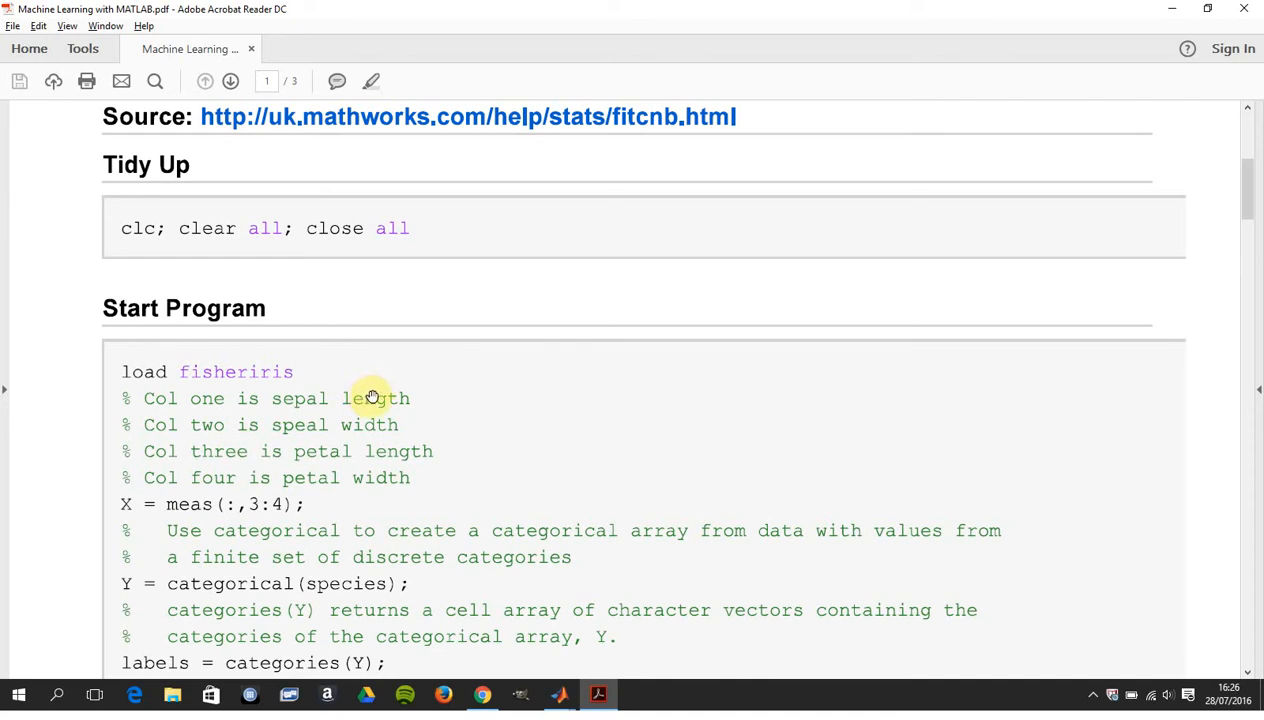
mouse_move(425, 438)
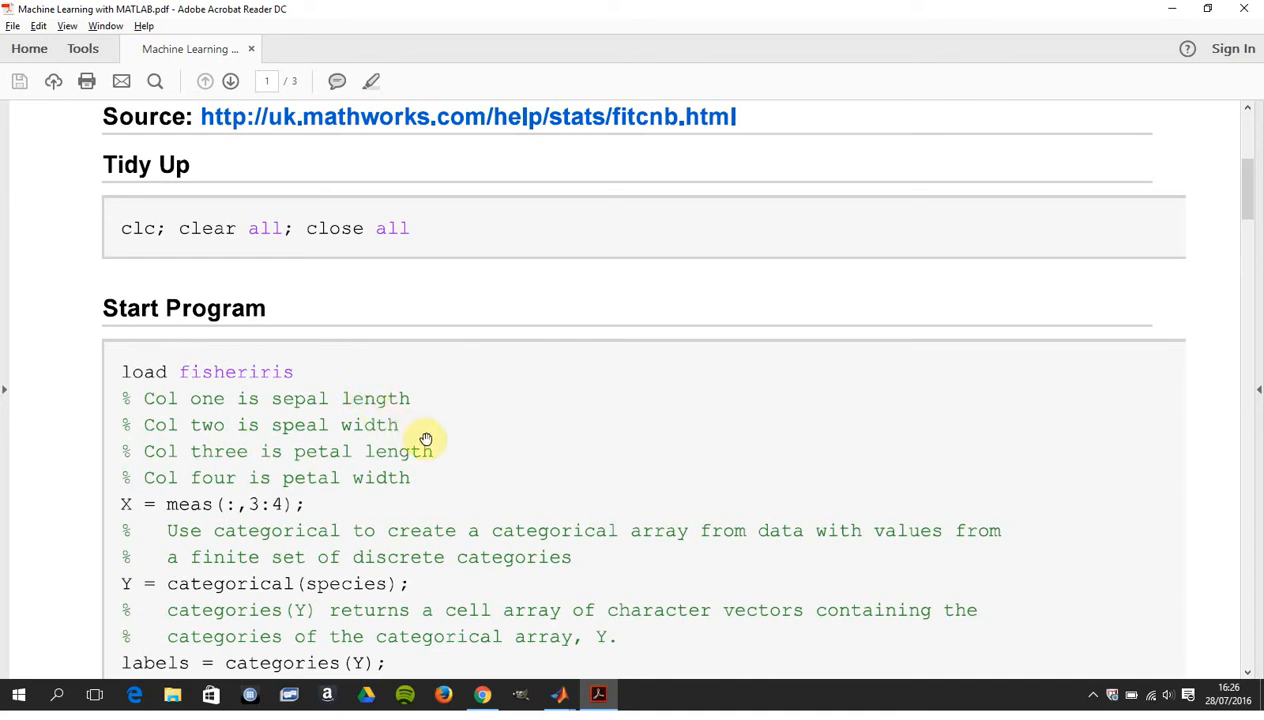
mouse_move(437, 445)
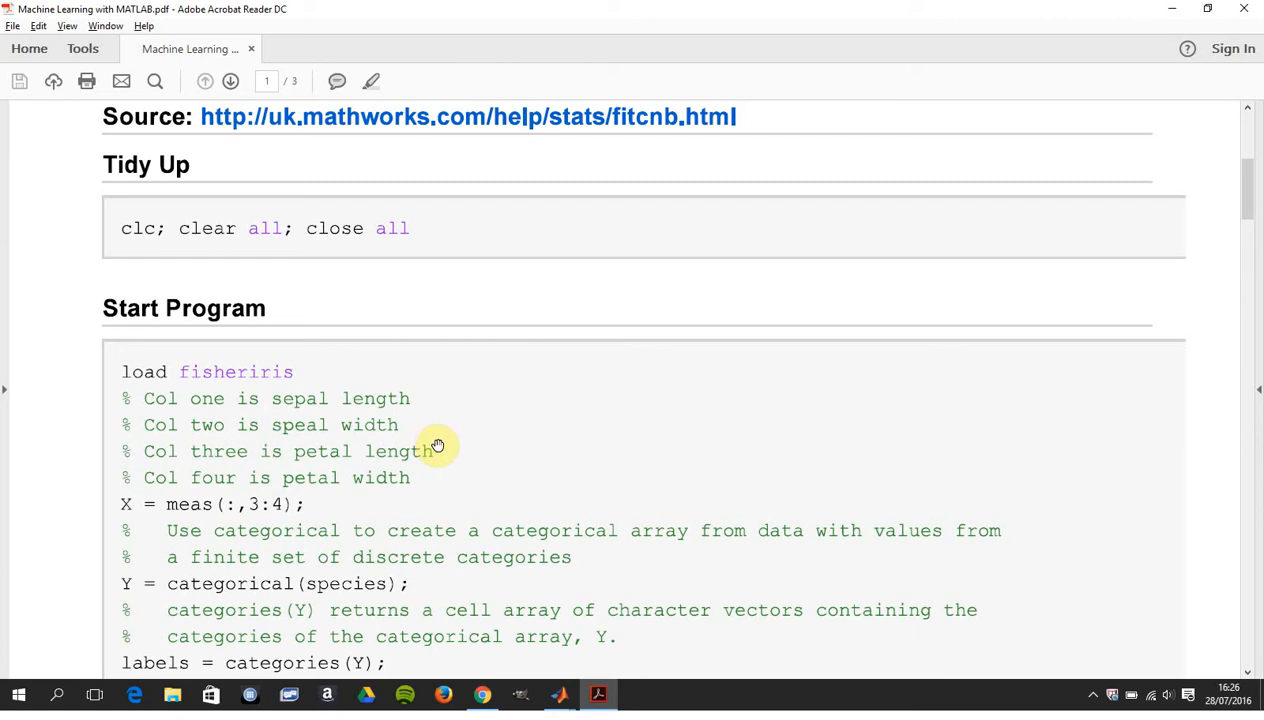
scroll(down, 3)
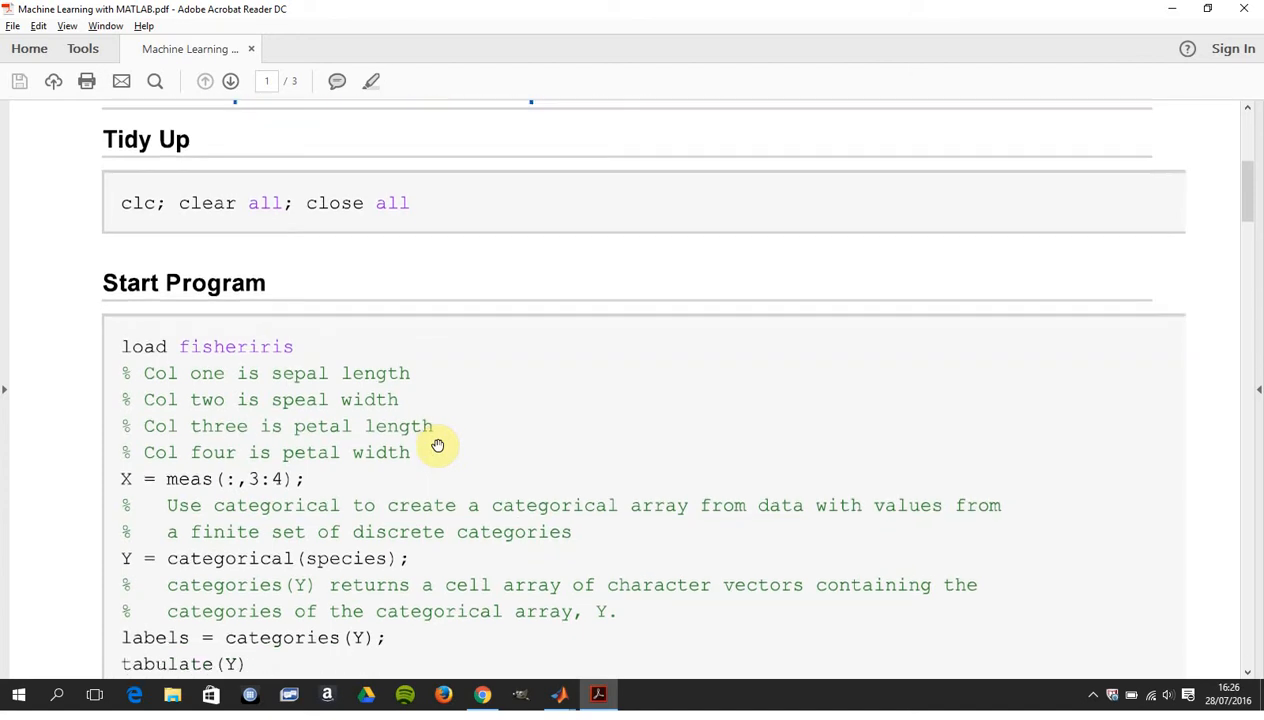
scroll(down, 3)
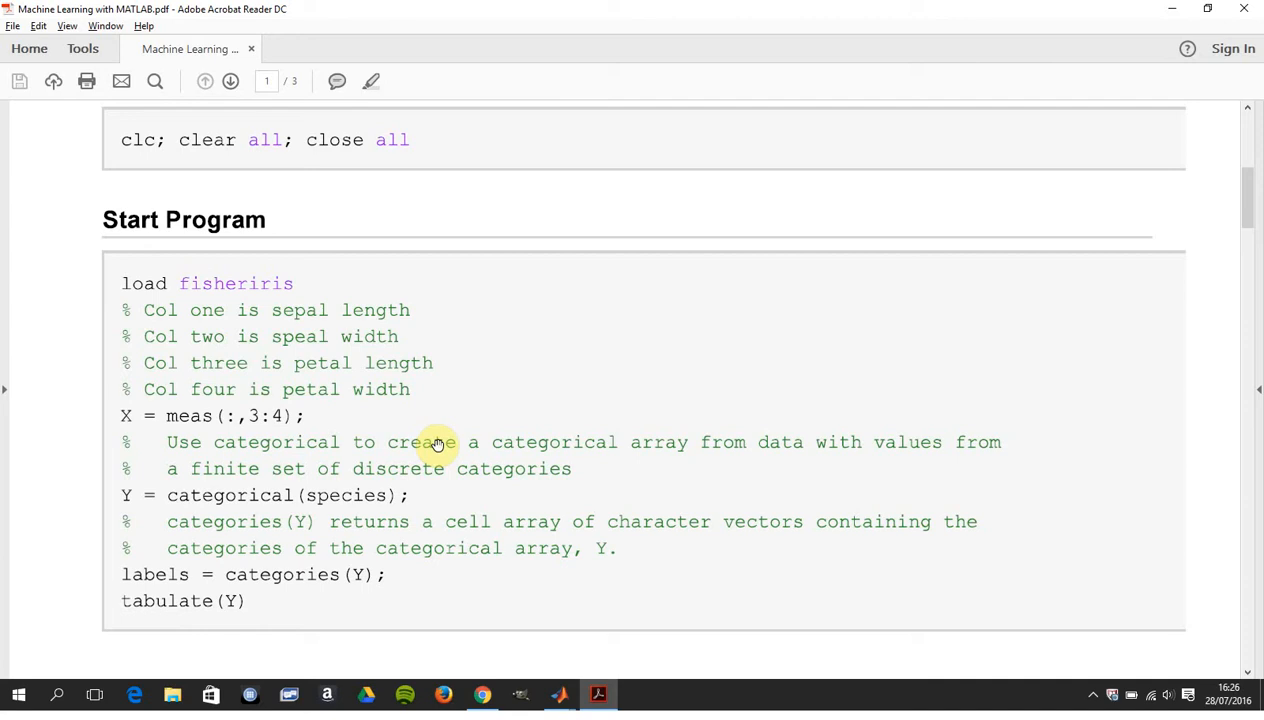
mouse_move(369, 429)
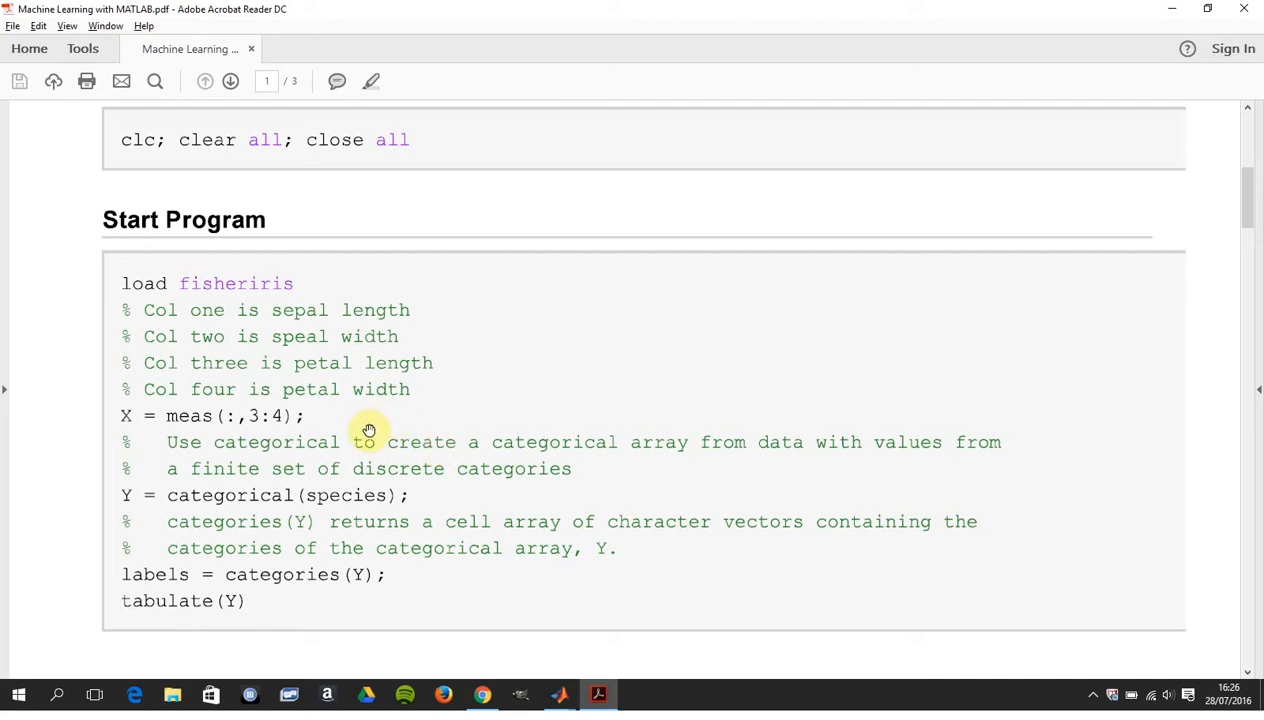
mouse_move(198, 420)
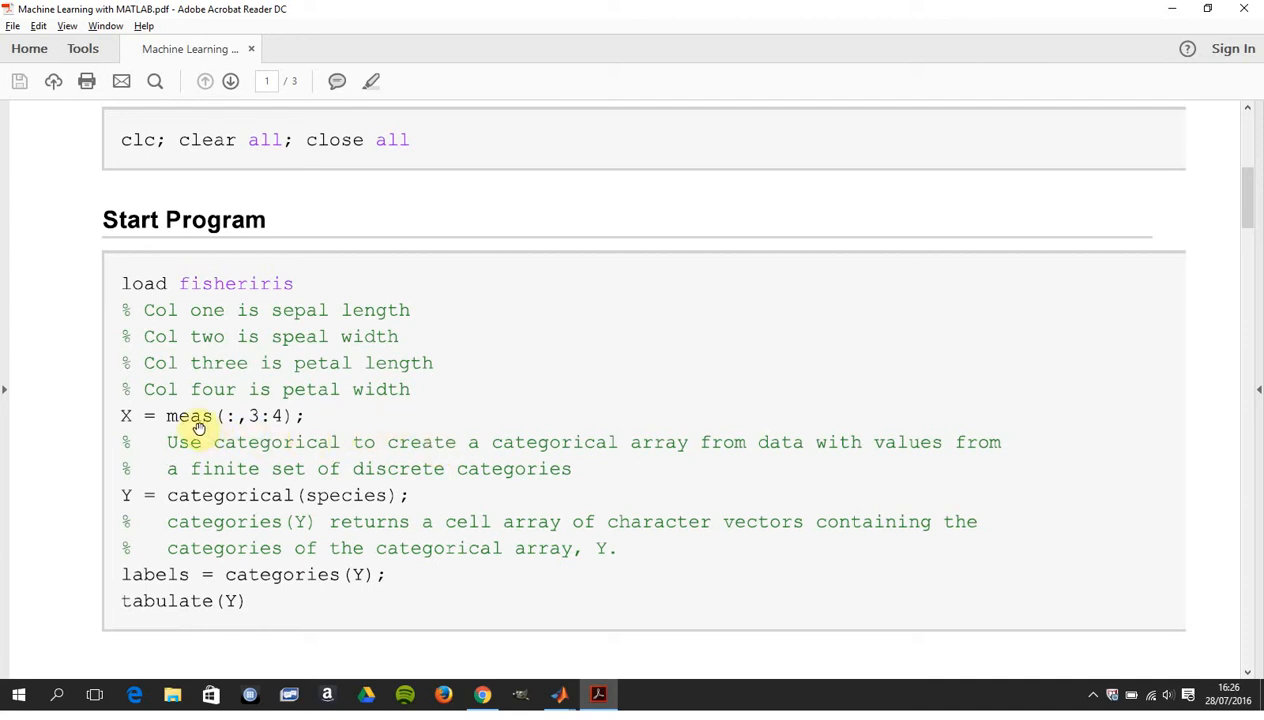
mouse_move(258, 416)
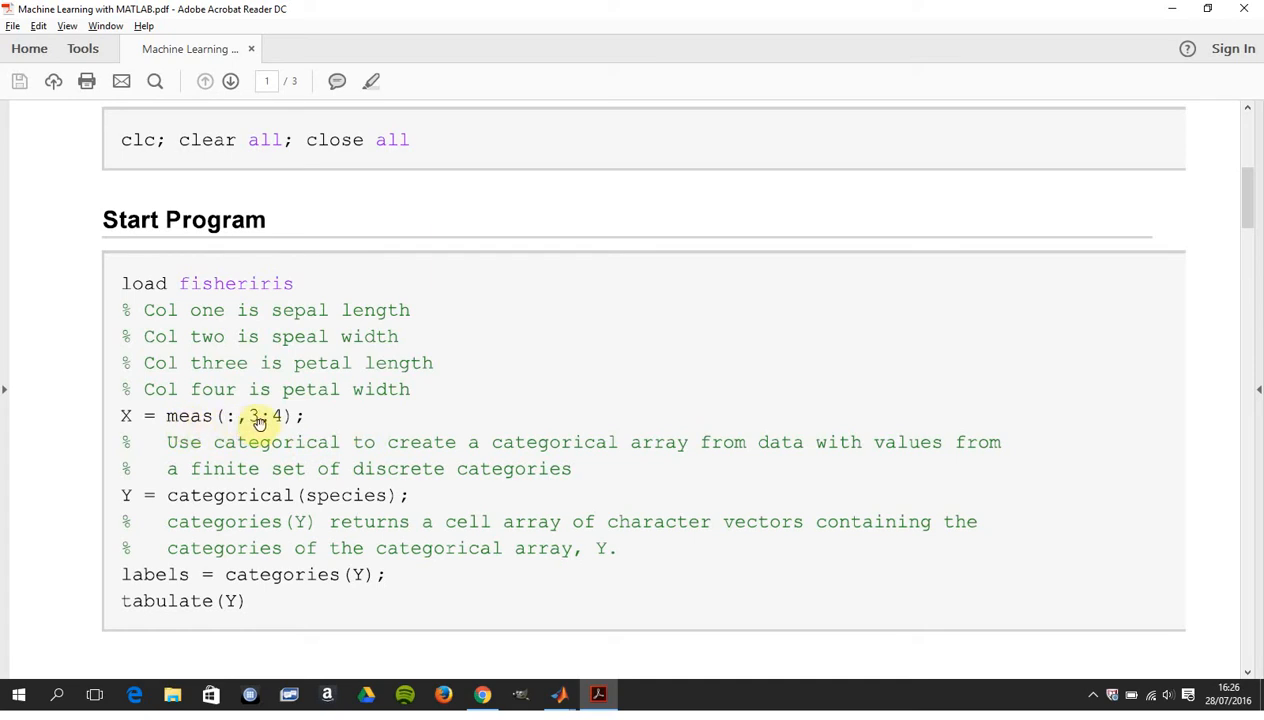
mouse_move(396, 365)
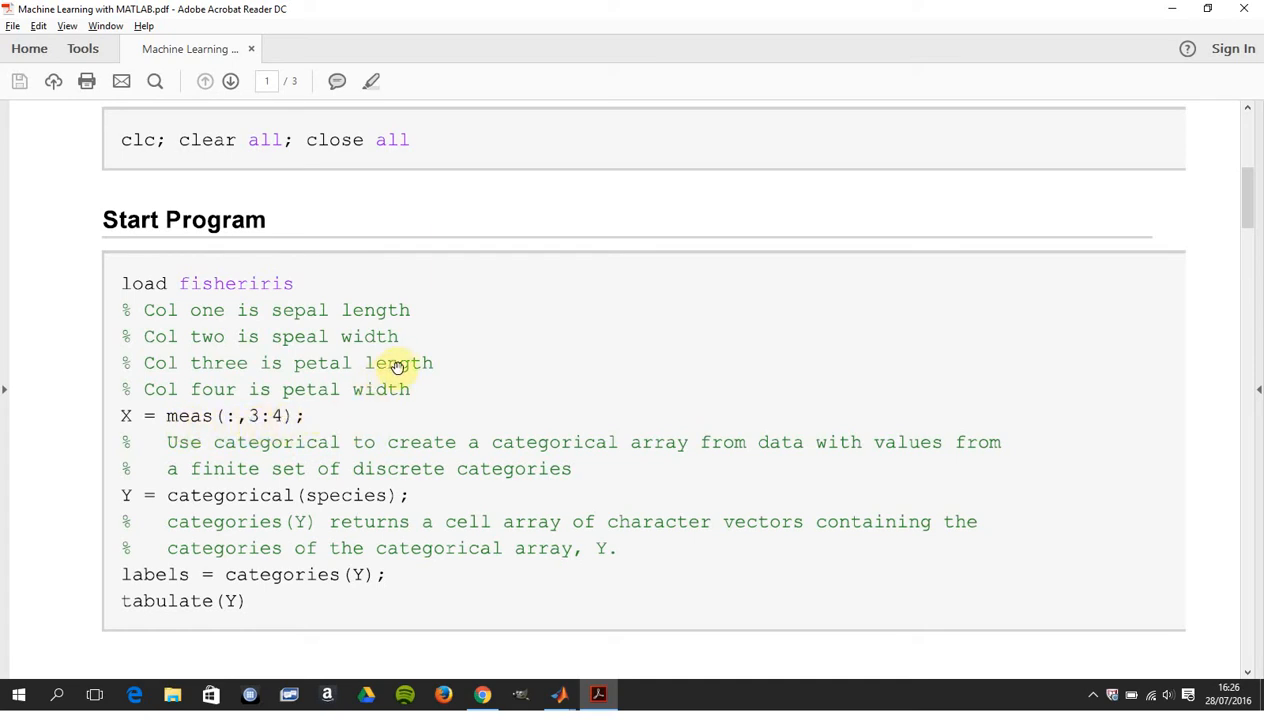
mouse_move(396, 389)
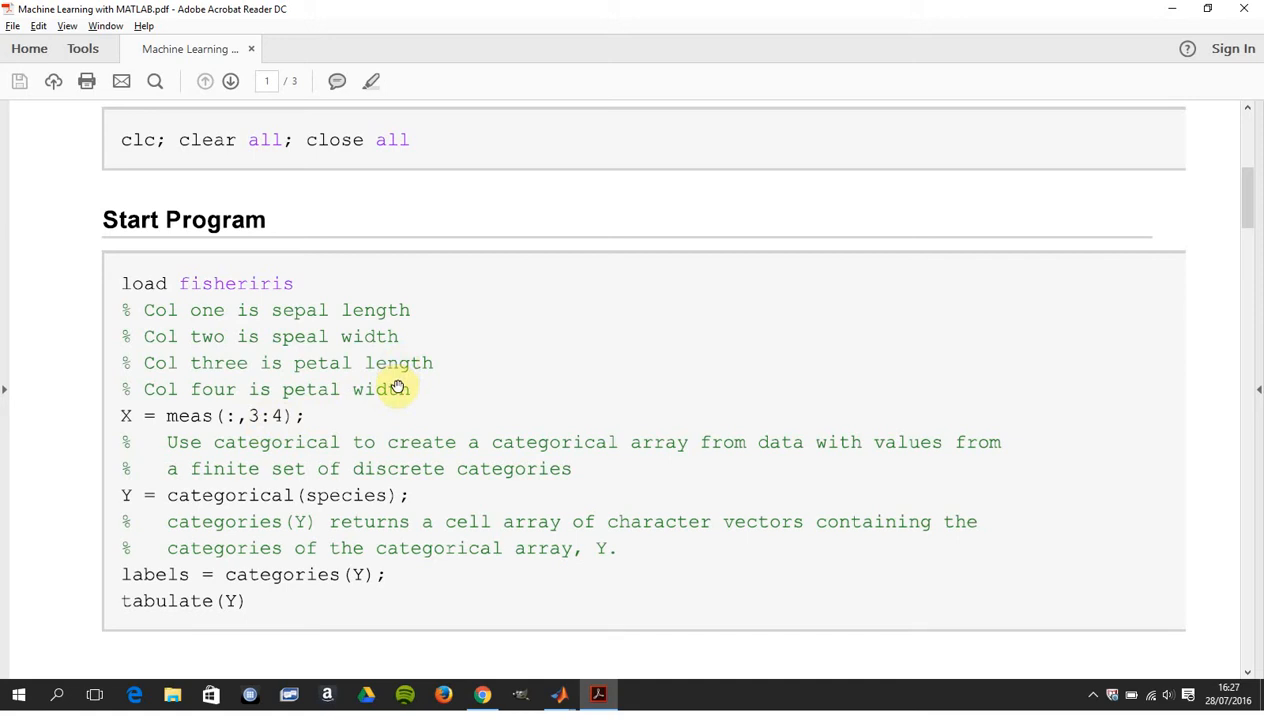
scroll(down, 3)
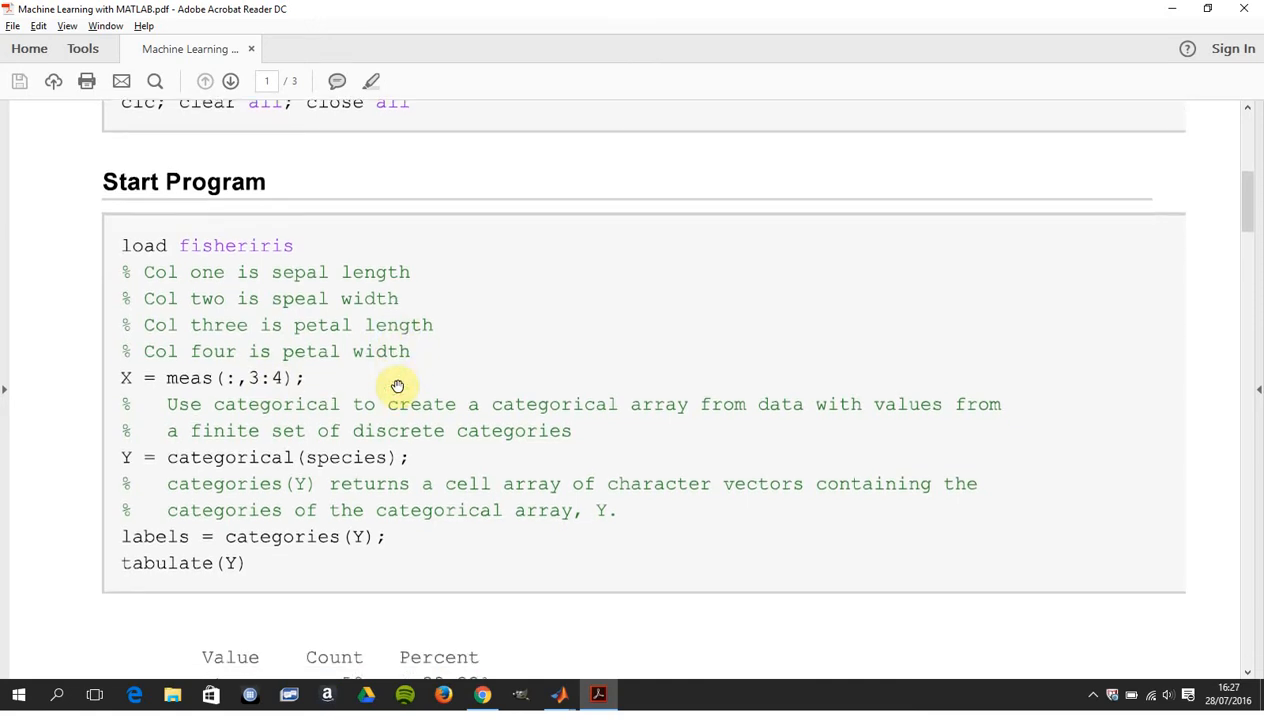
scroll(down, 3)
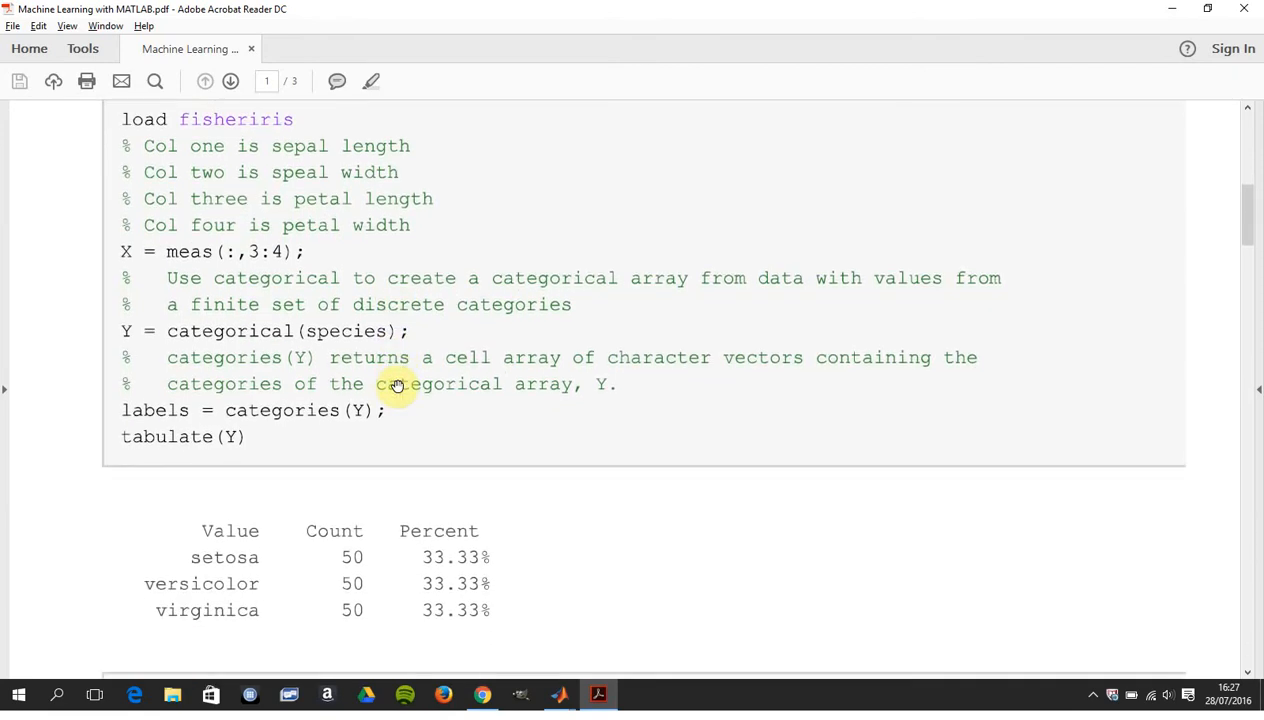
scroll(down, 3)
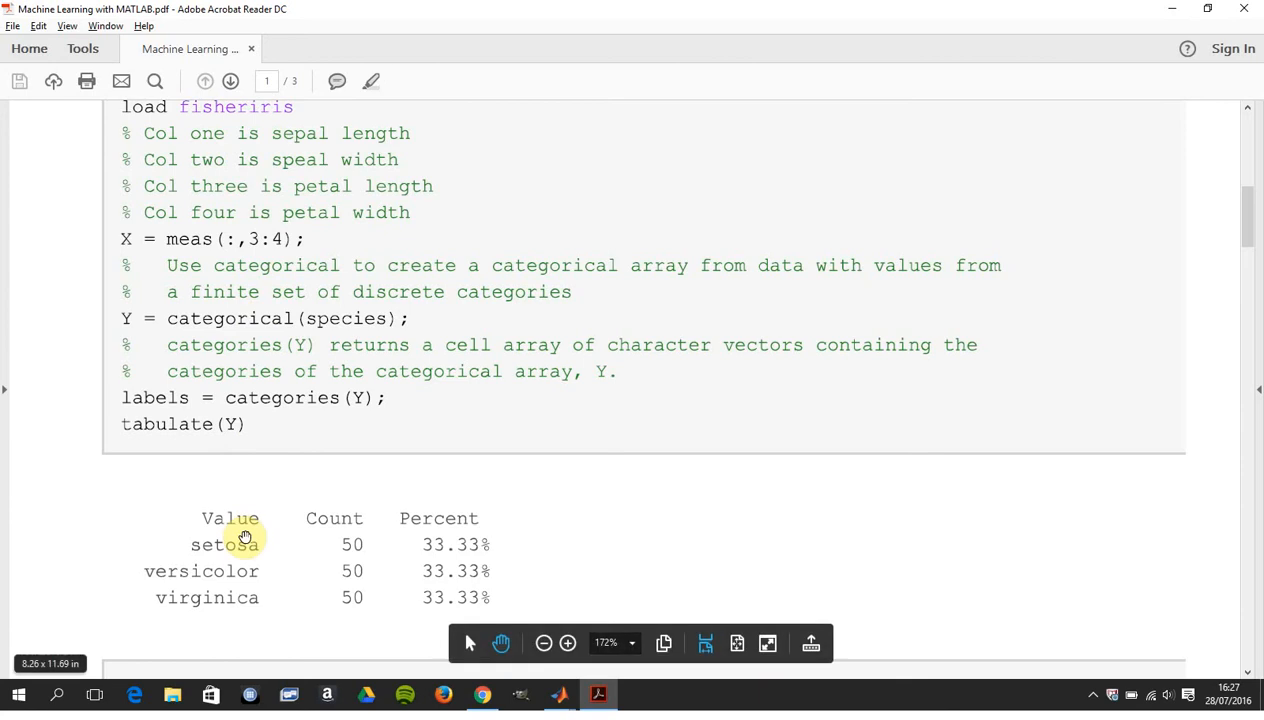
mouse_move(777, 513)
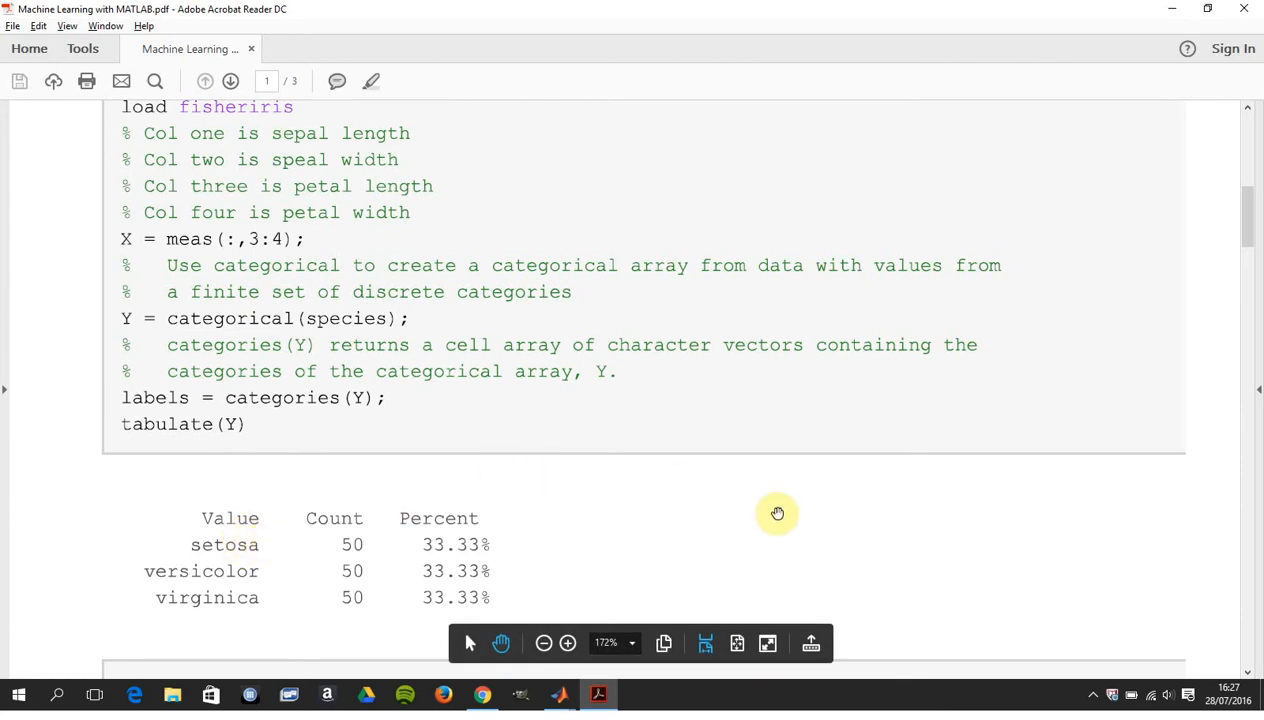
scroll(down, 3)
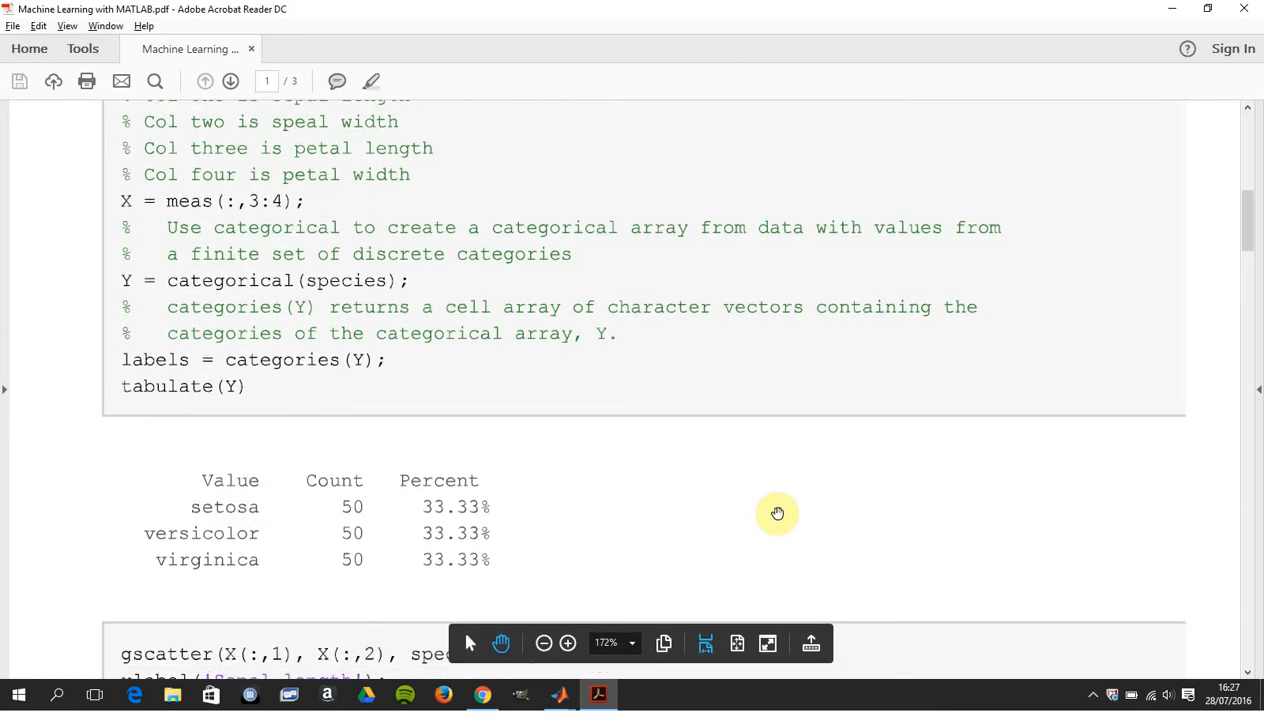
scroll(down, 3)
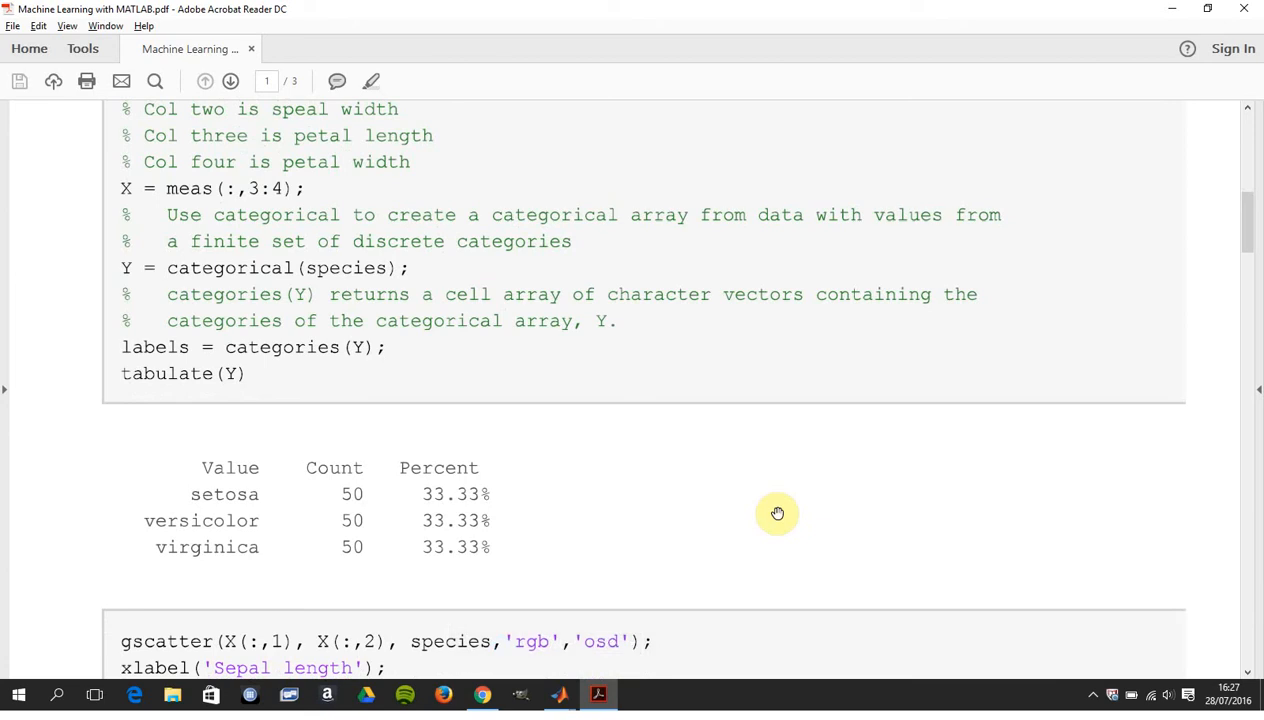
scroll(down, 3)
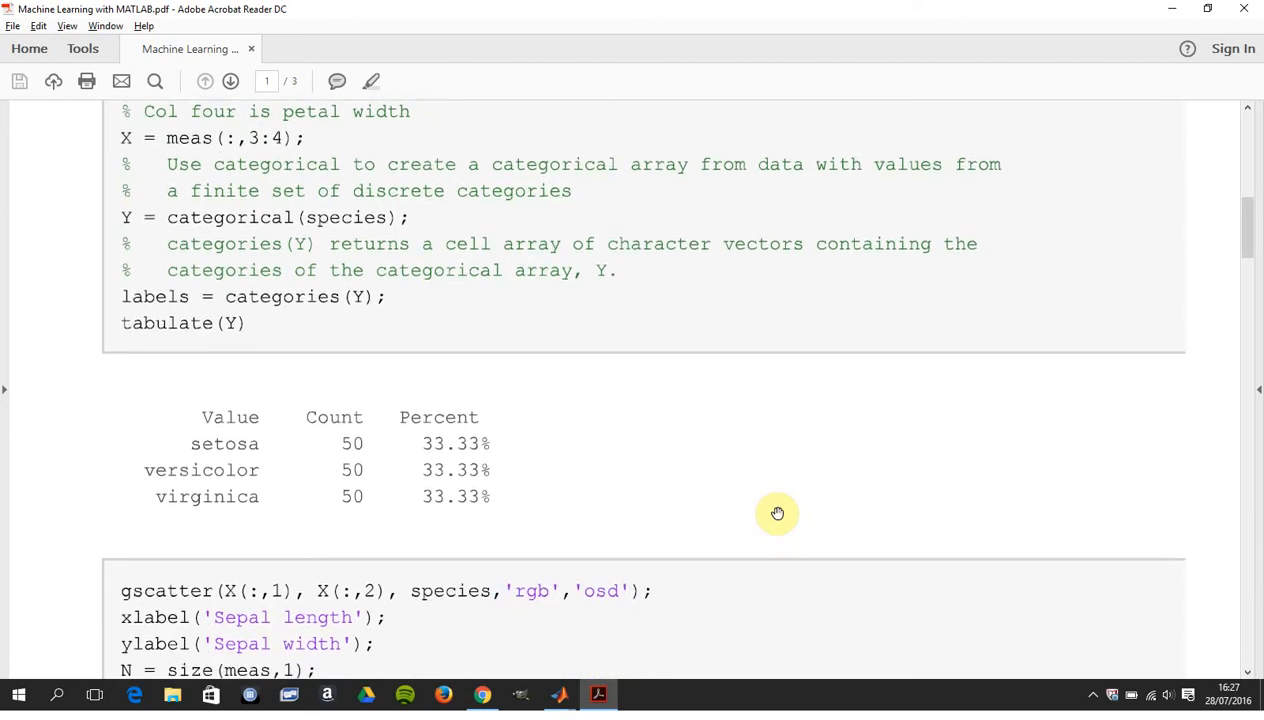
scroll(down, 3)
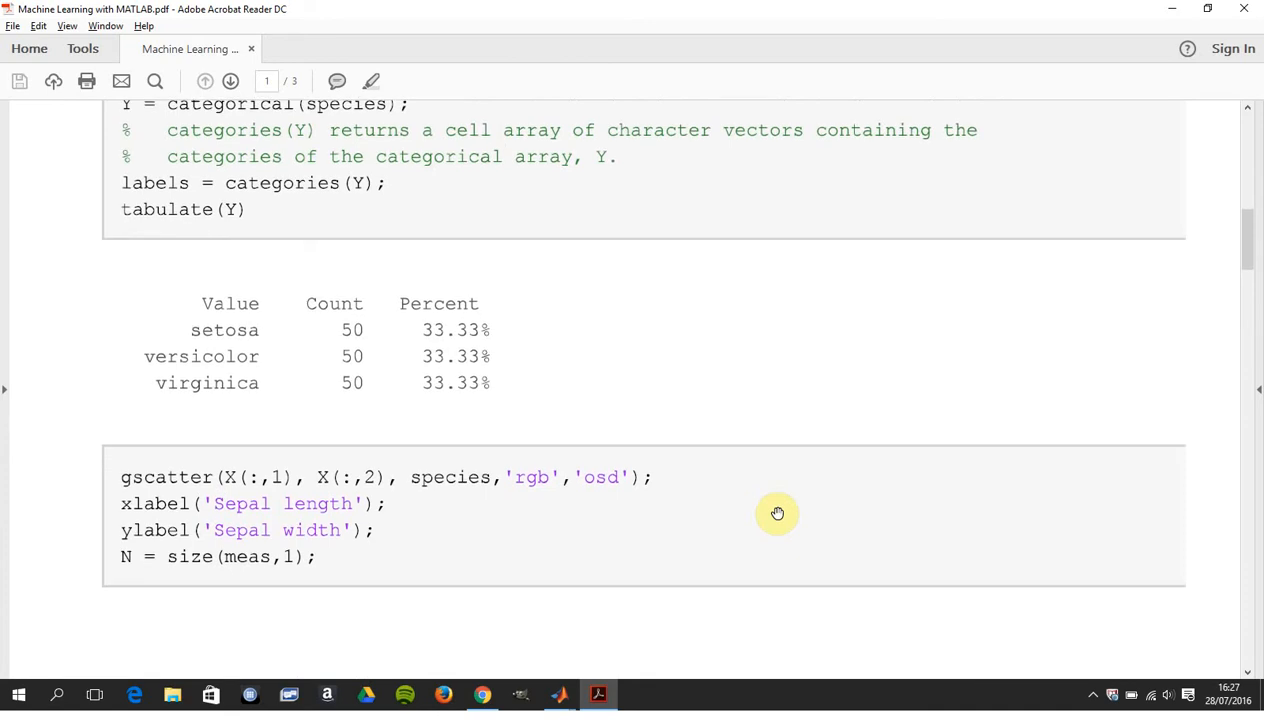
scroll(down, 3)
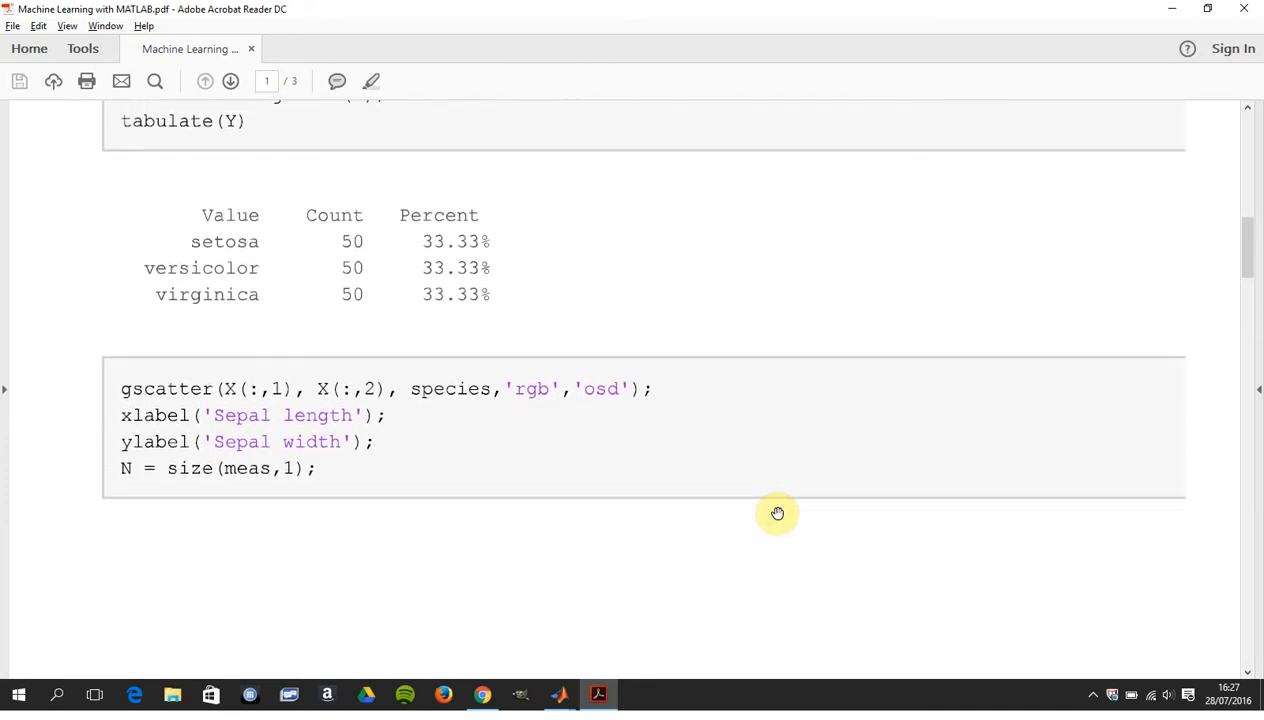
scroll(down, 3)
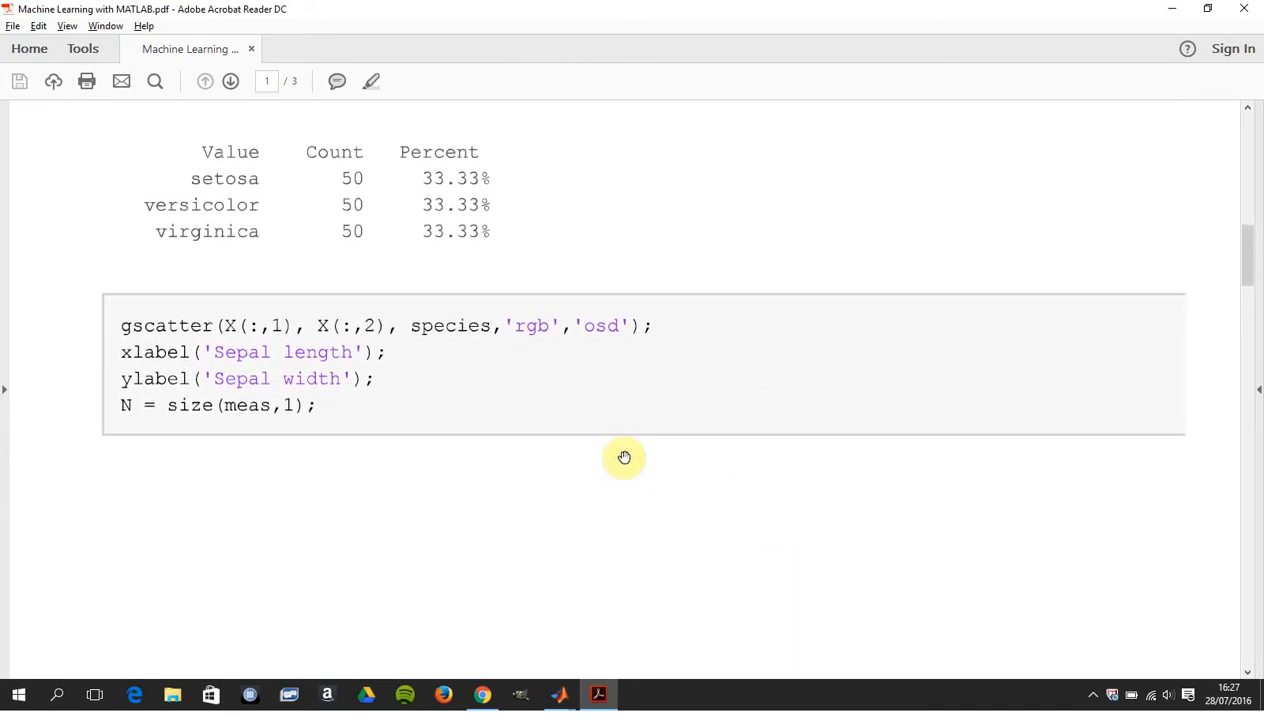
mouse_move(471, 355)
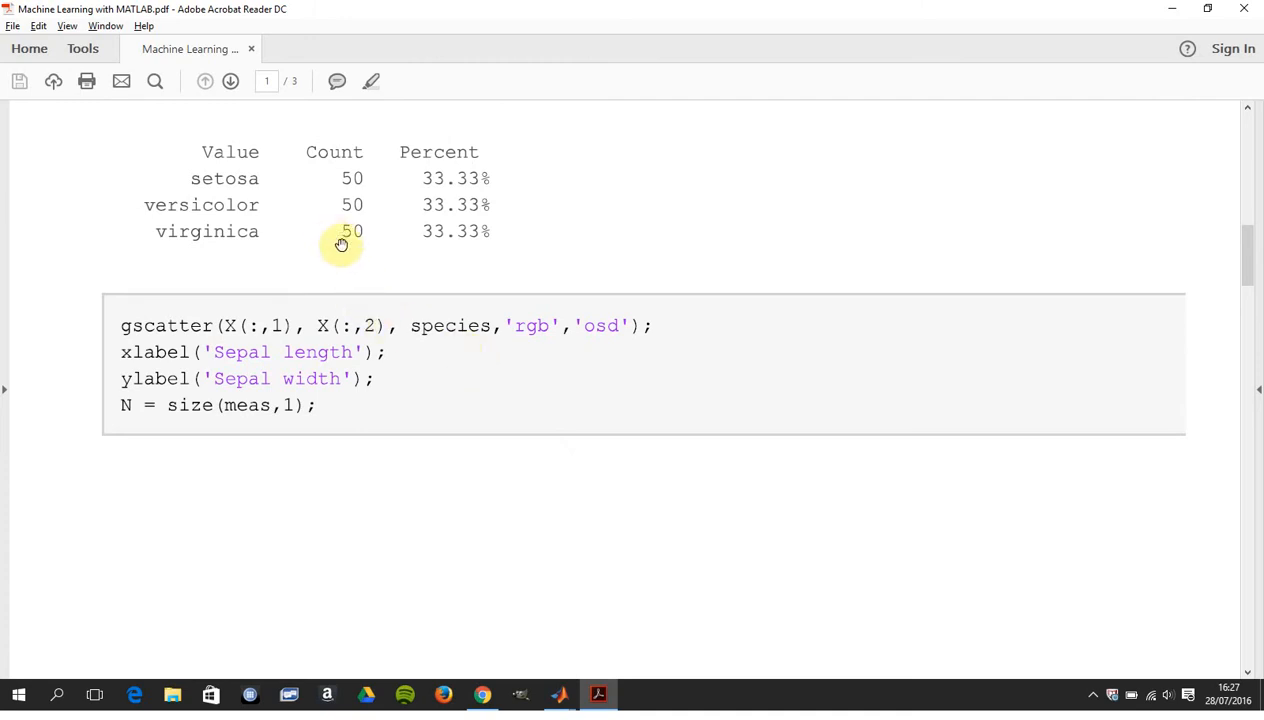
scroll(down, 3)
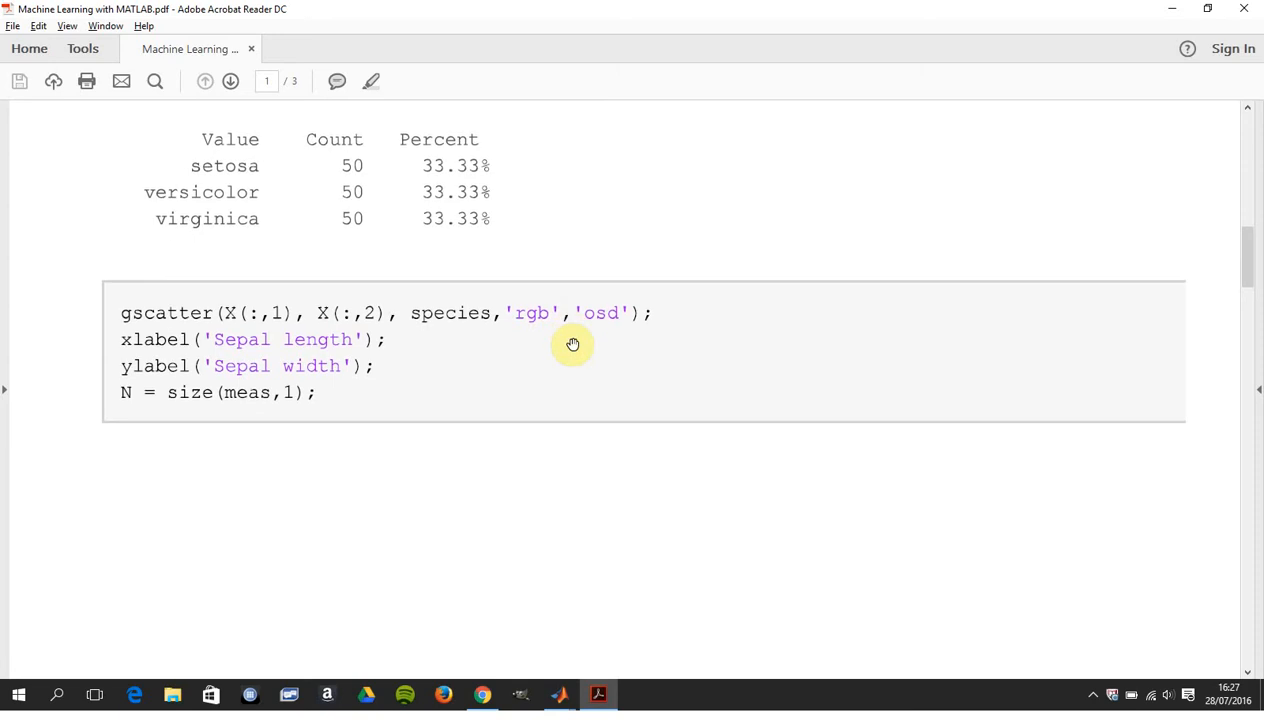
scroll(down, 3)
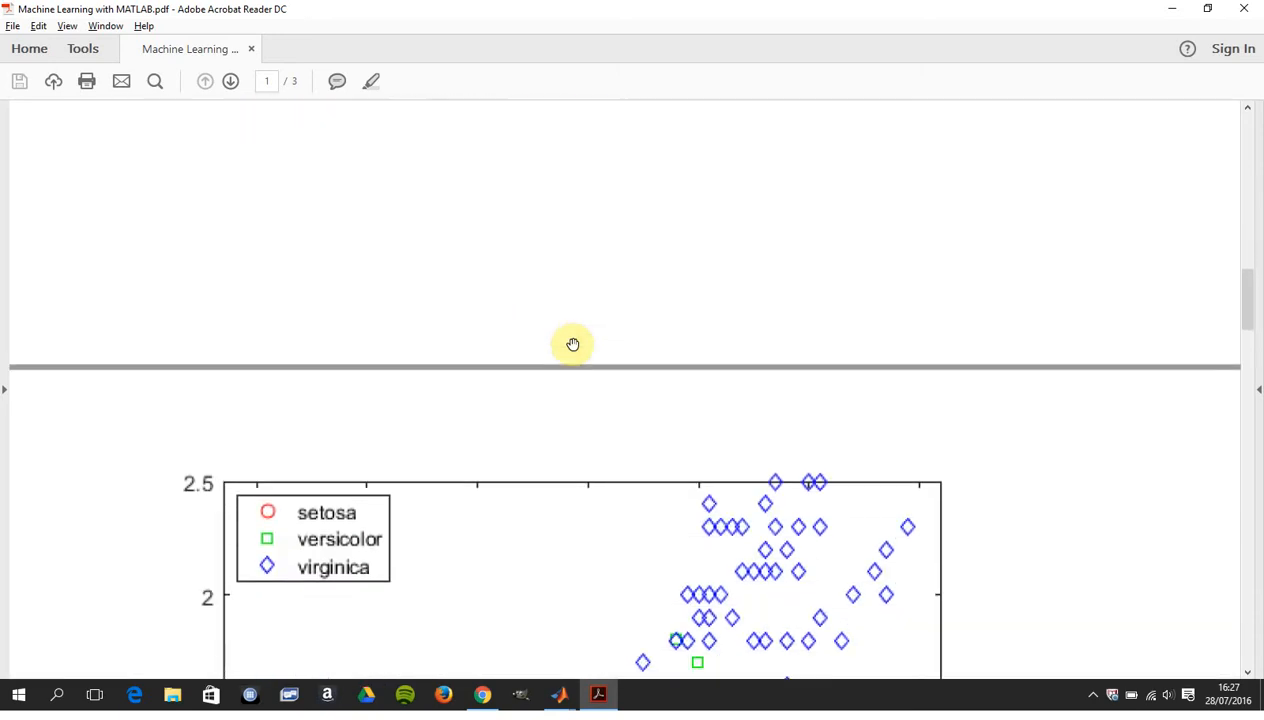
scroll(down, 3)
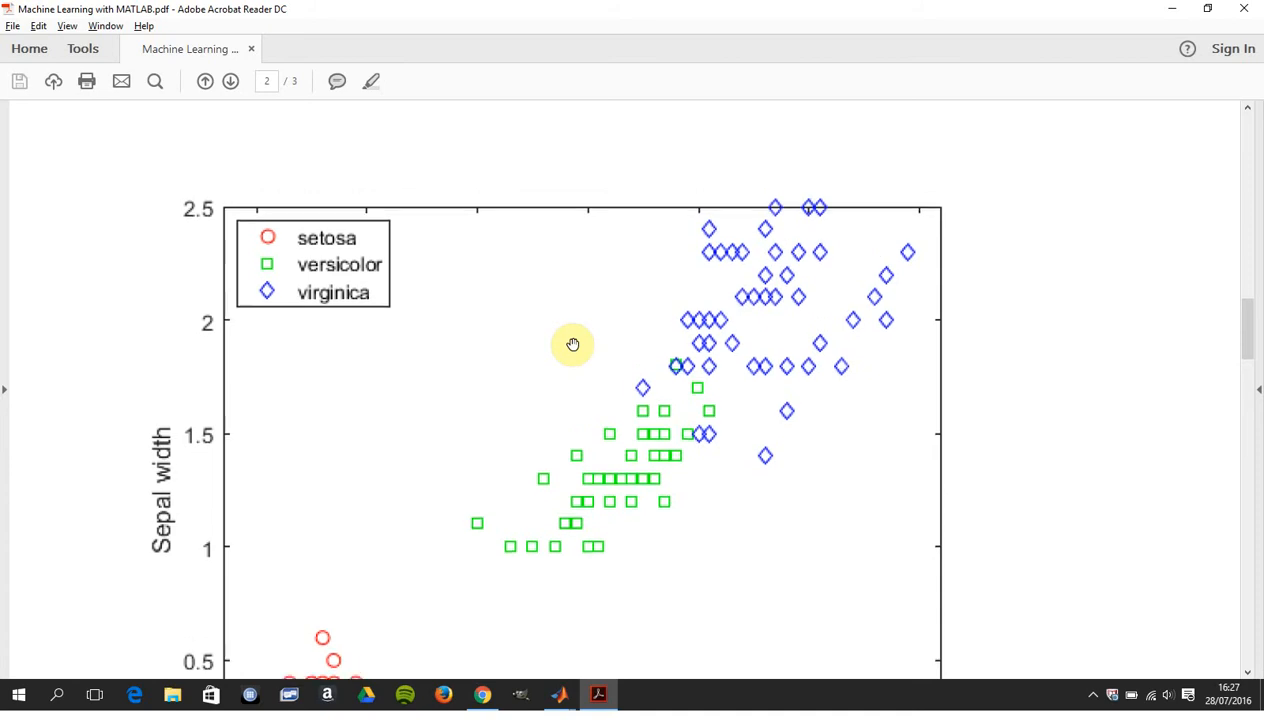
scroll(up, 3)
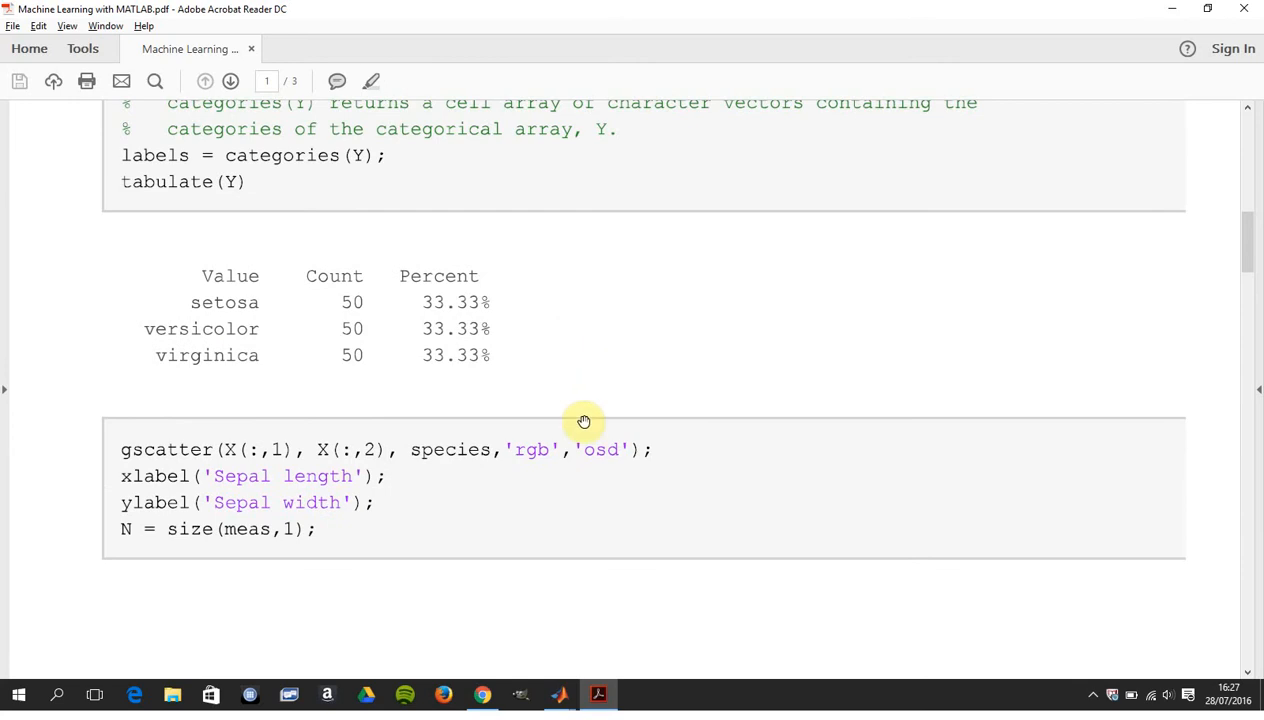
mouse_move(587, 464)
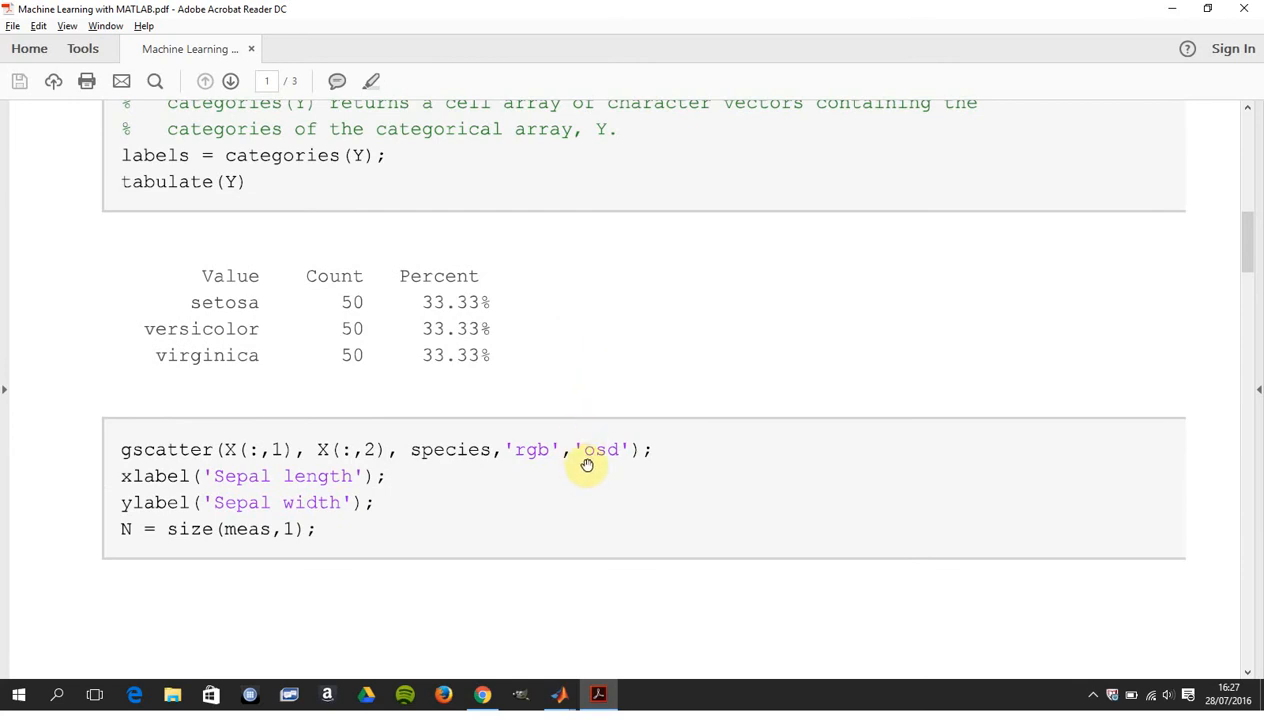
mouse_move(600, 465)
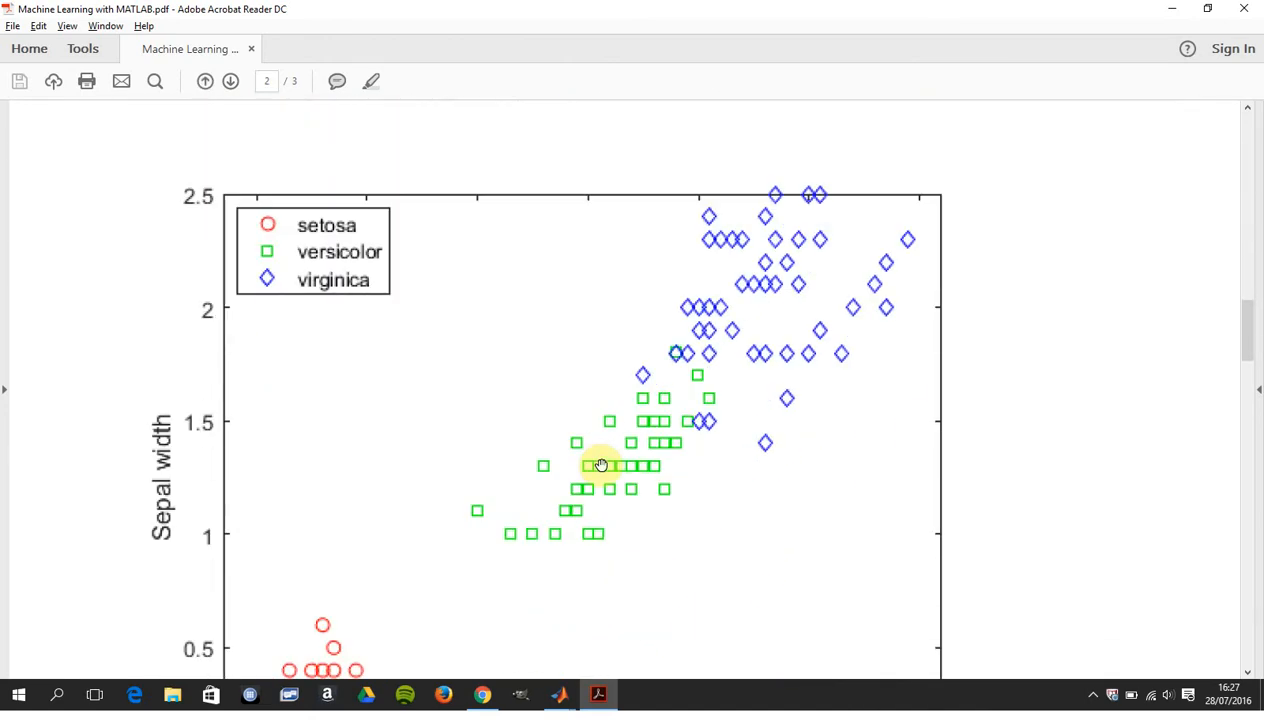
mouse_move(634, 461)
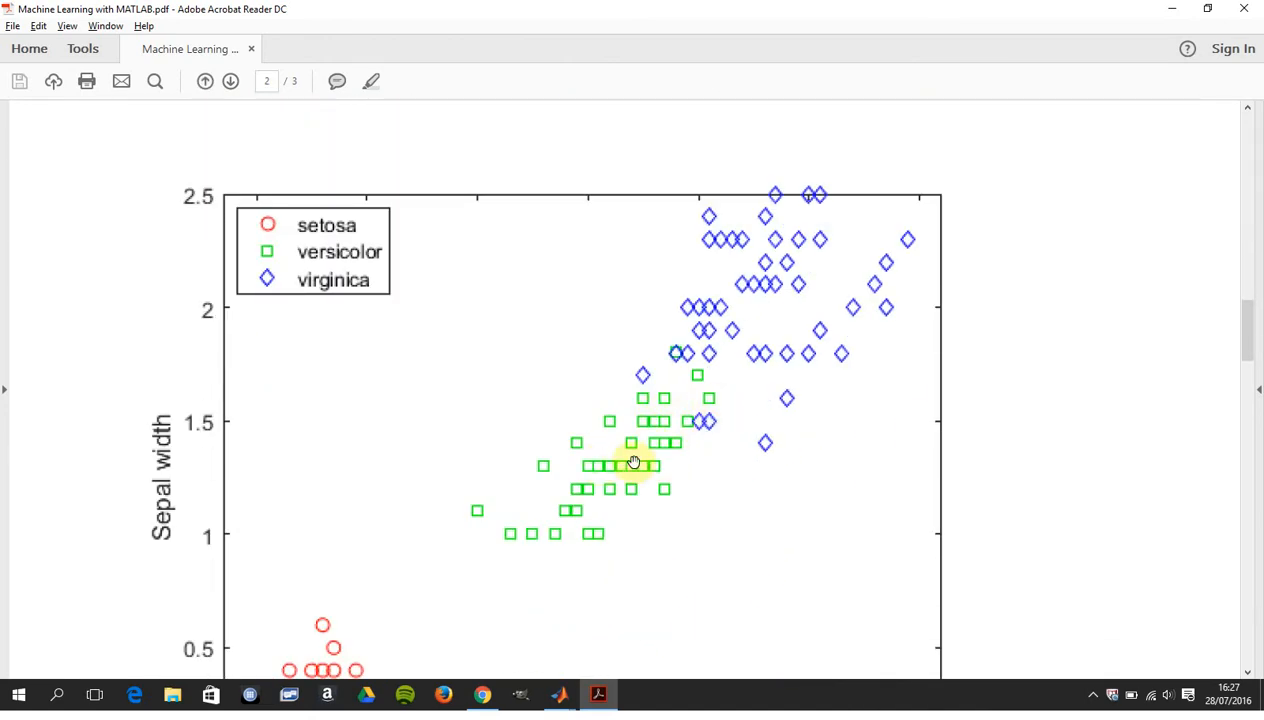
scroll(down, 3)
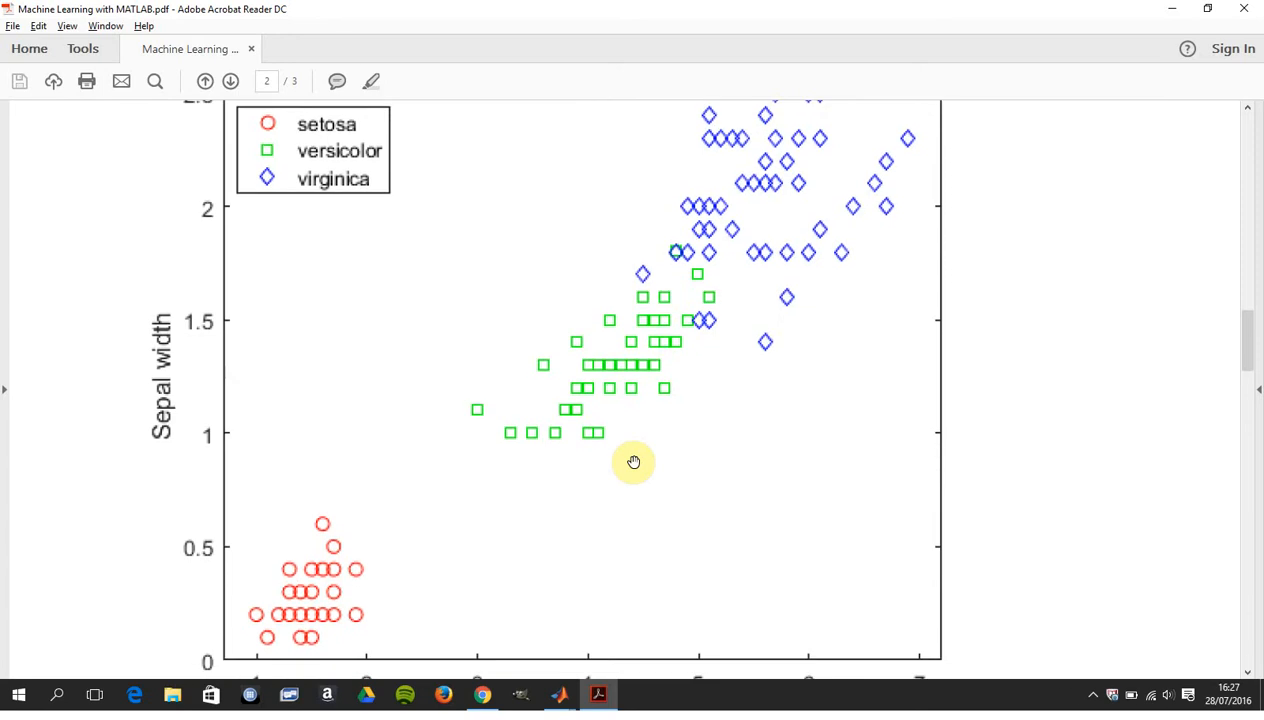
scroll(down, 3)
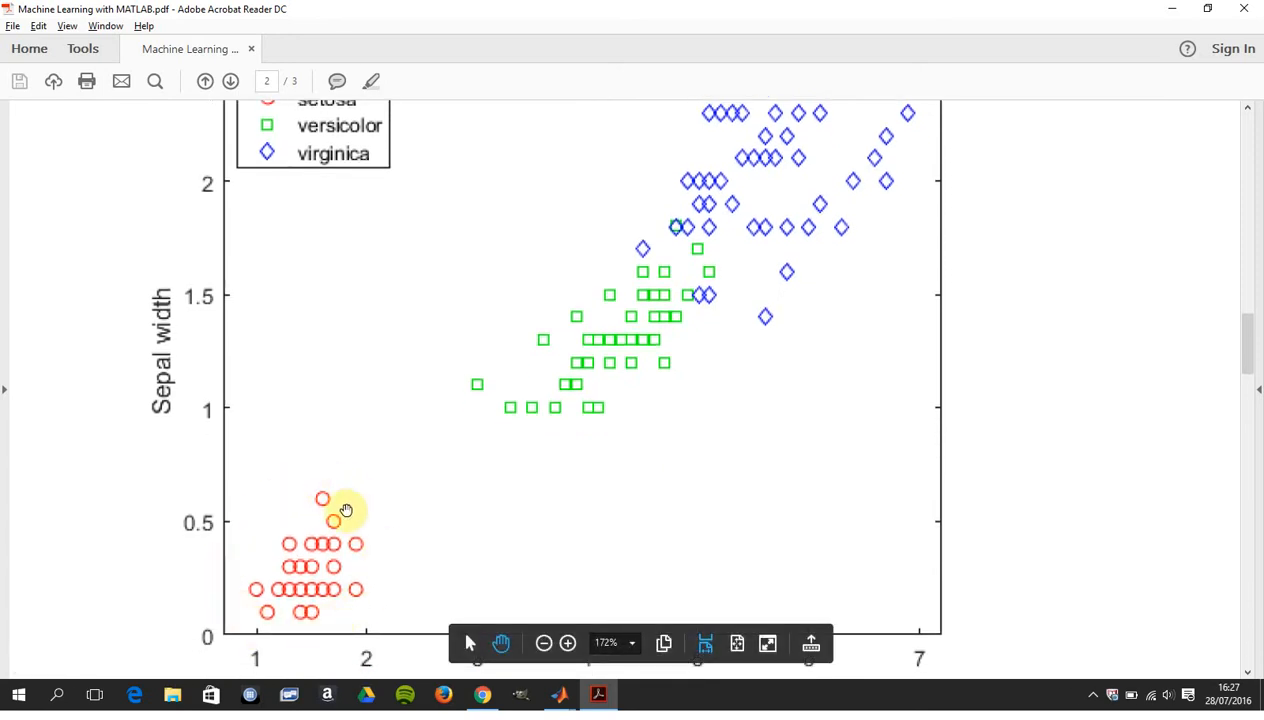
mouse_move(538, 317)
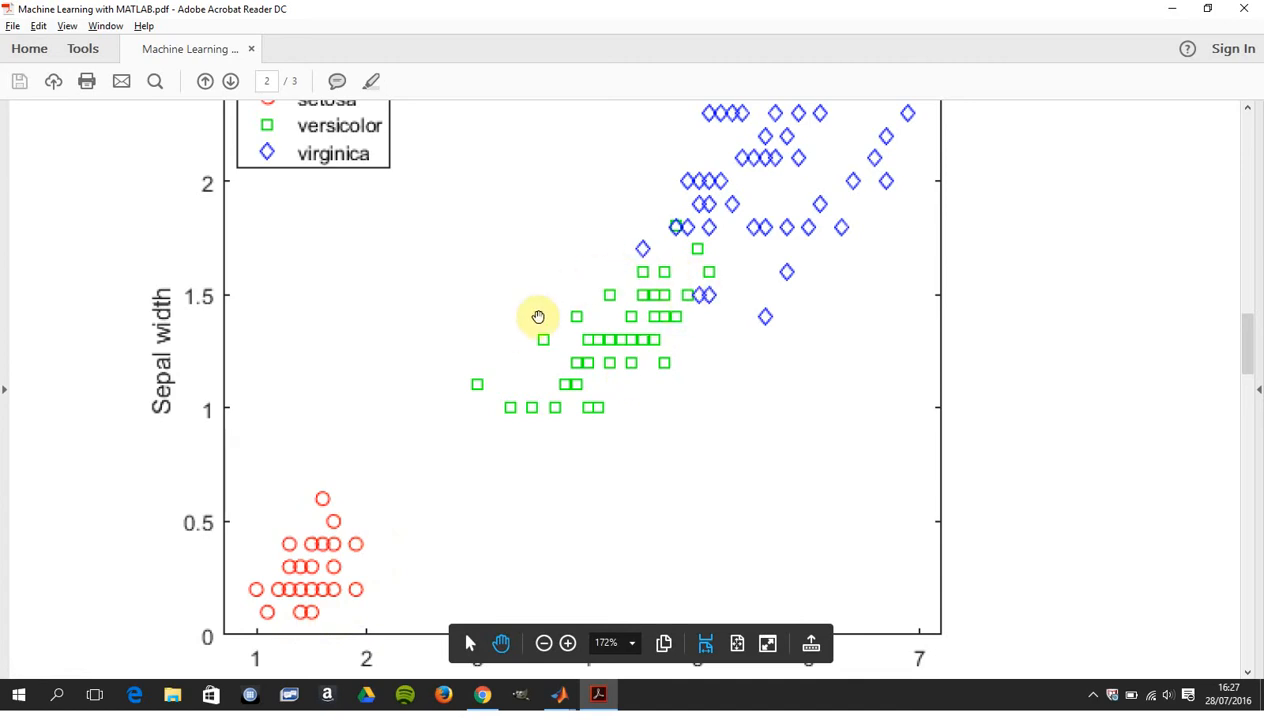
mouse_move(686, 160)
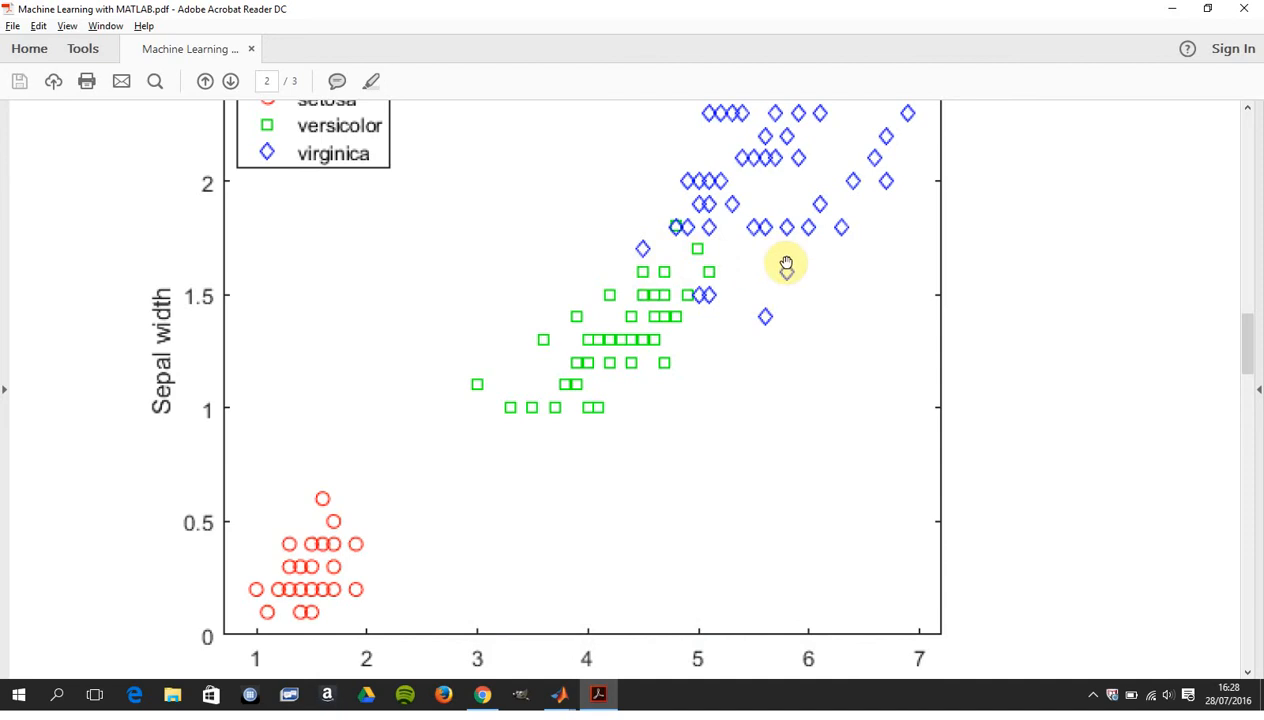
scroll(down, 3)
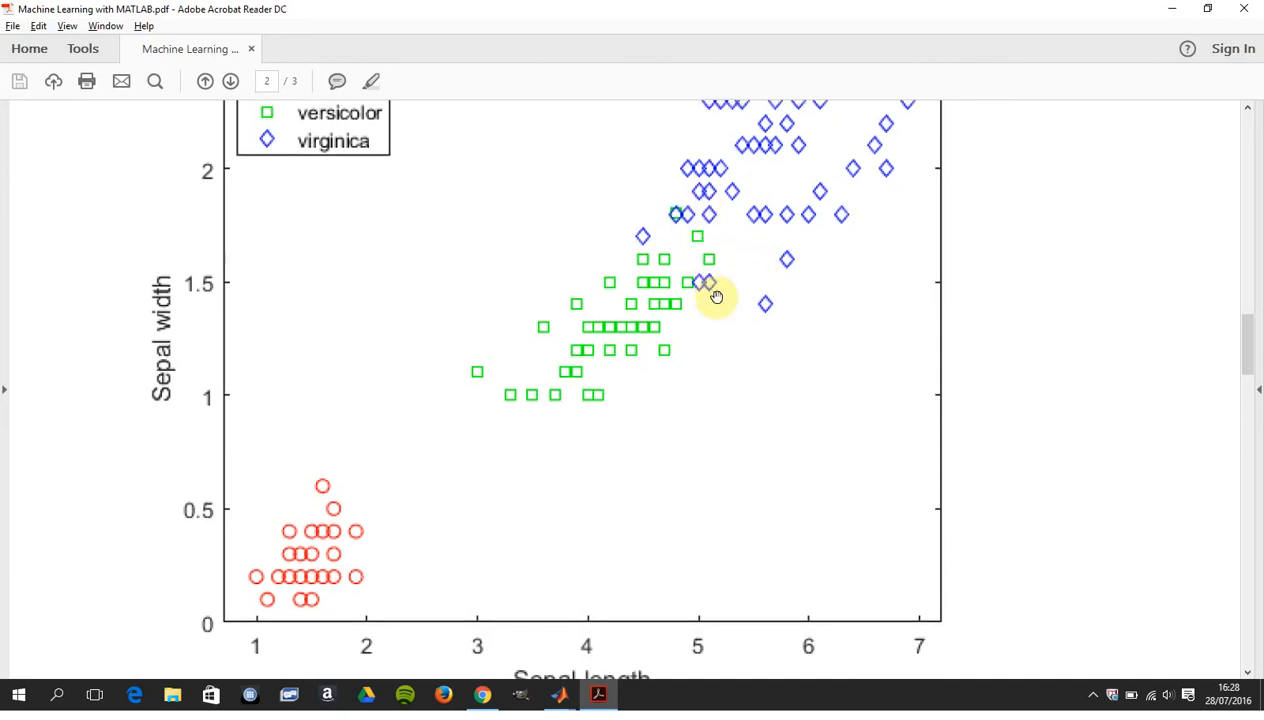
scroll(down, 3)
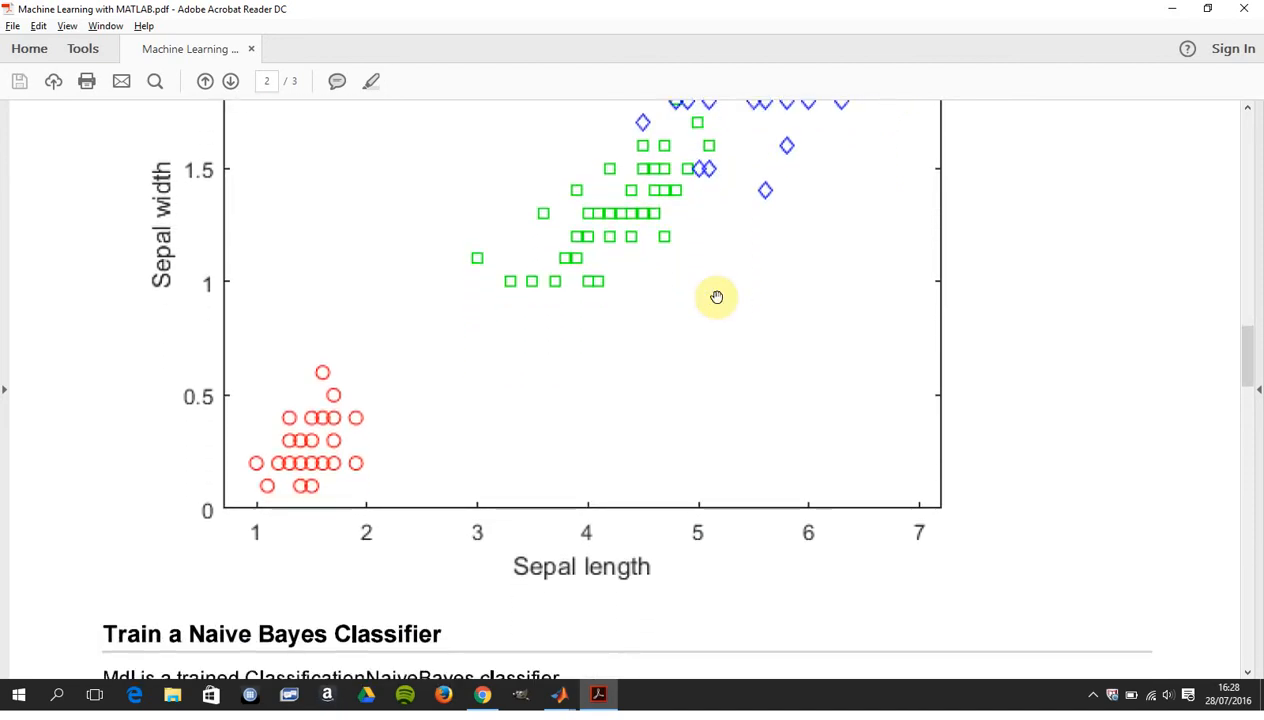
scroll(down, 3)
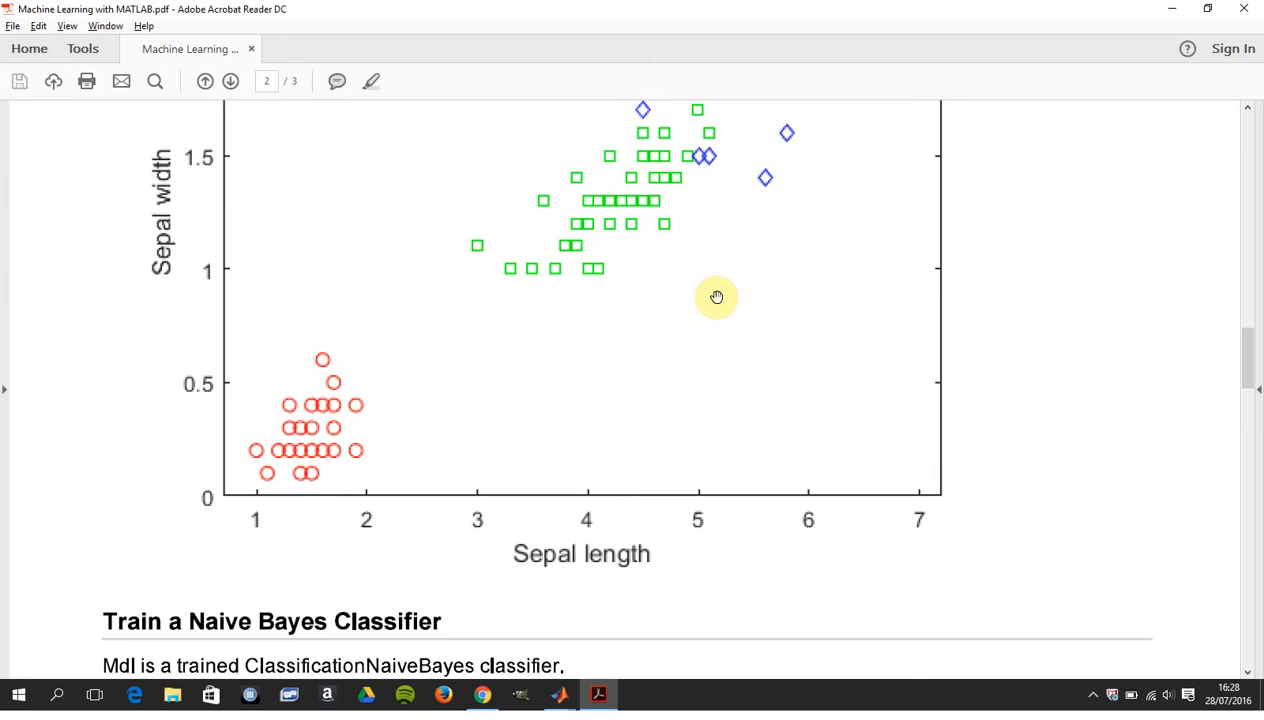
mouse_move(425, 340)
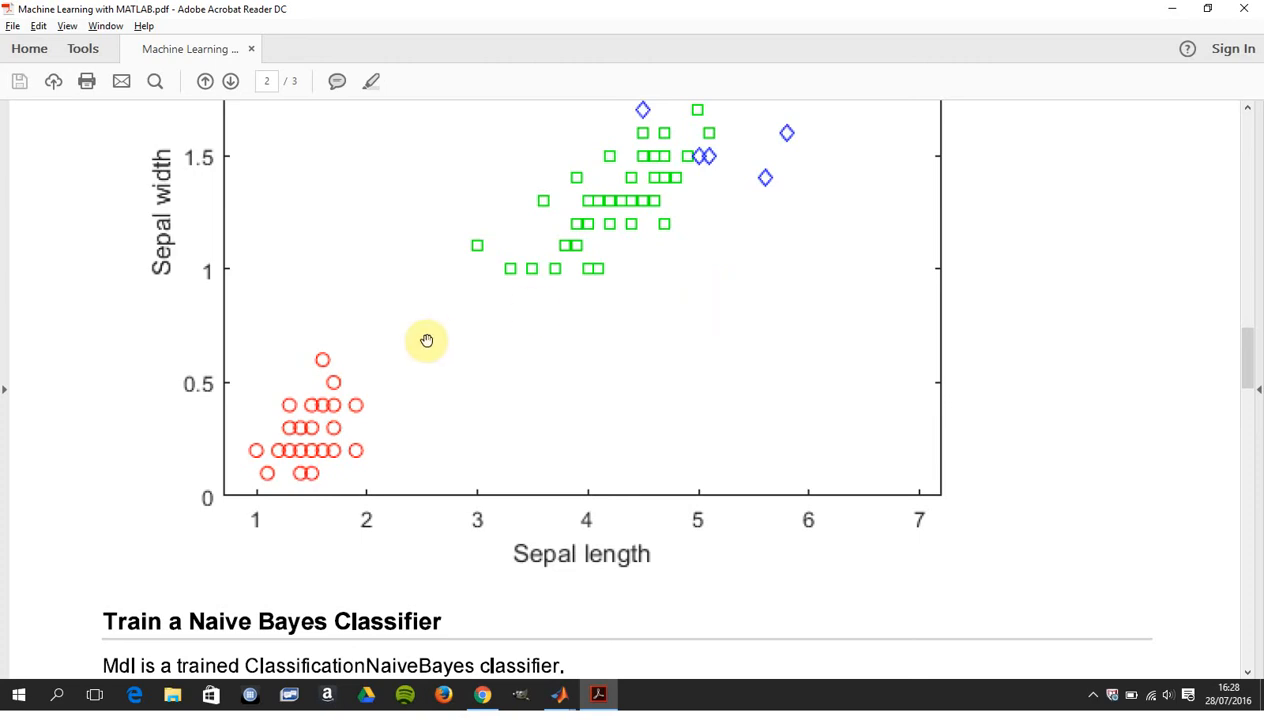
mouse_move(498, 320)
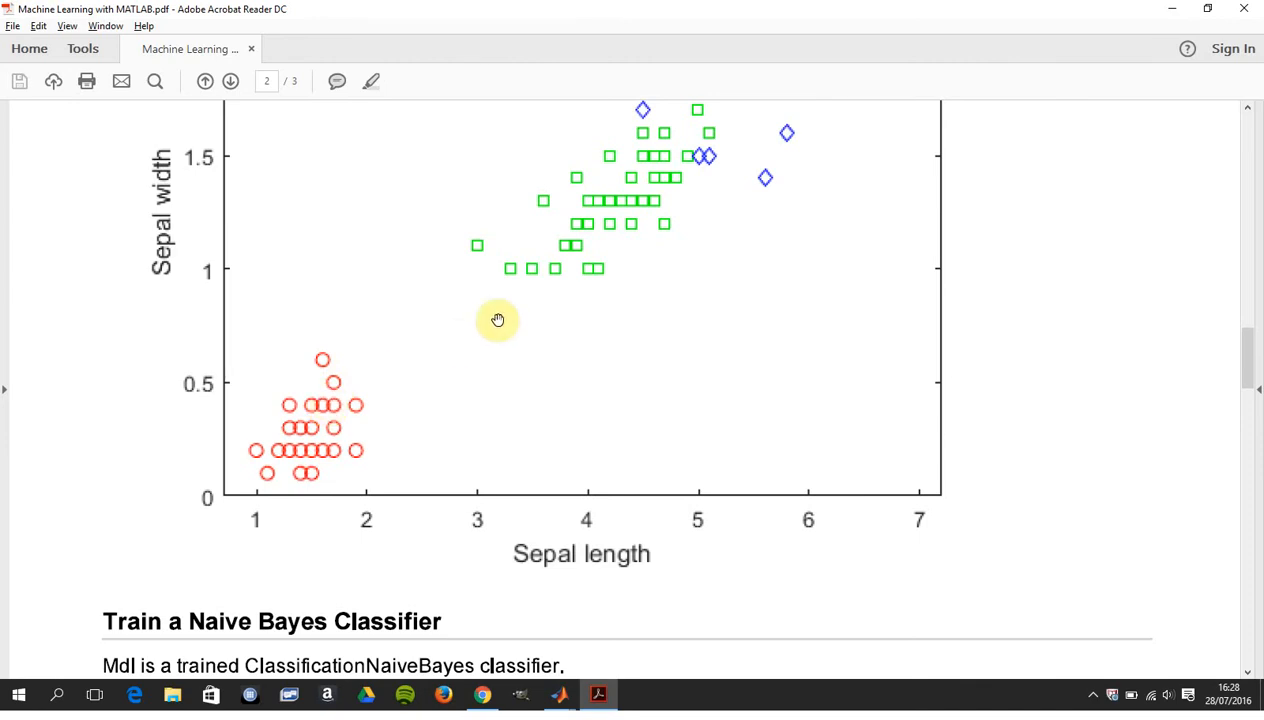
mouse_move(760, 142)
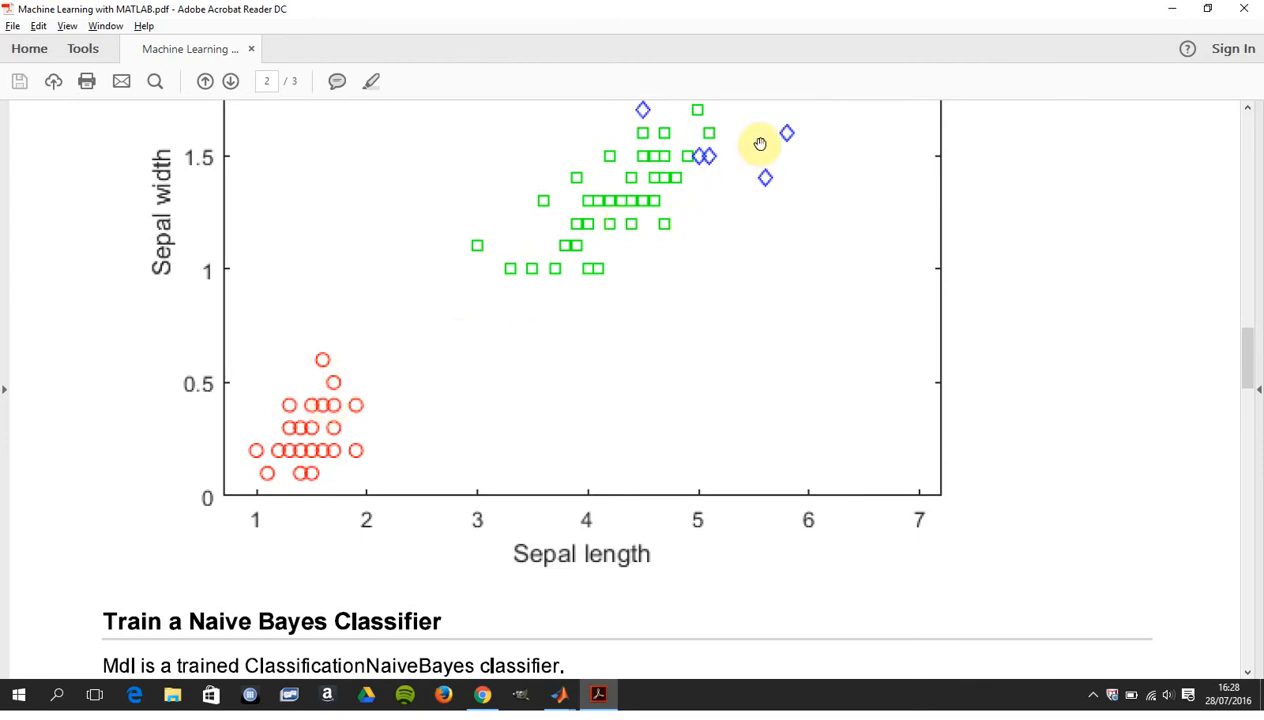
scroll(up, 3)
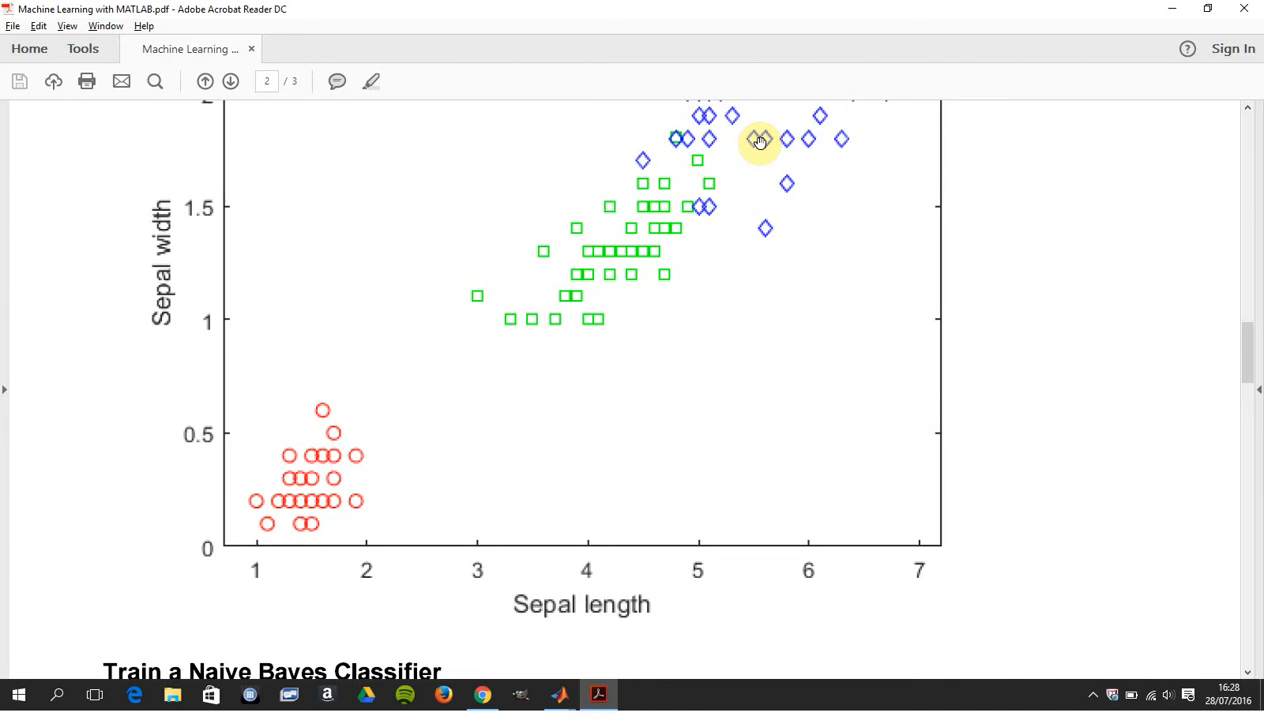
scroll(down, 3)
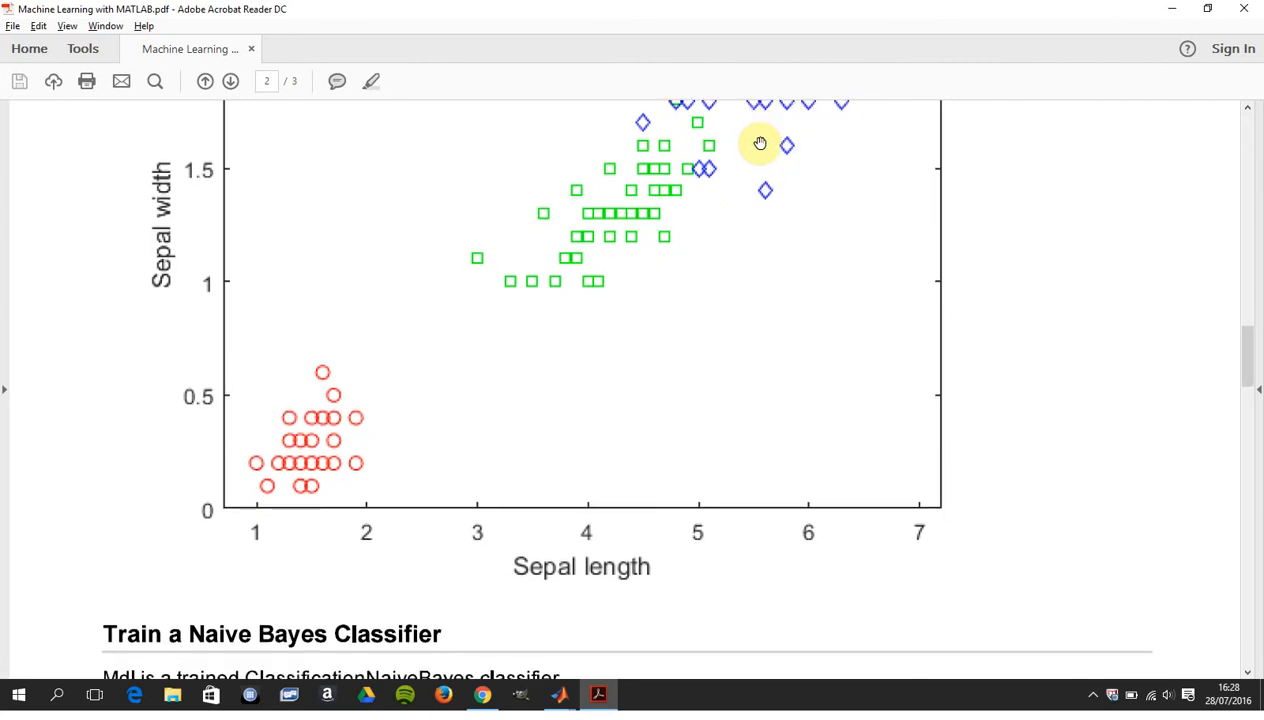
scroll(down, 3)
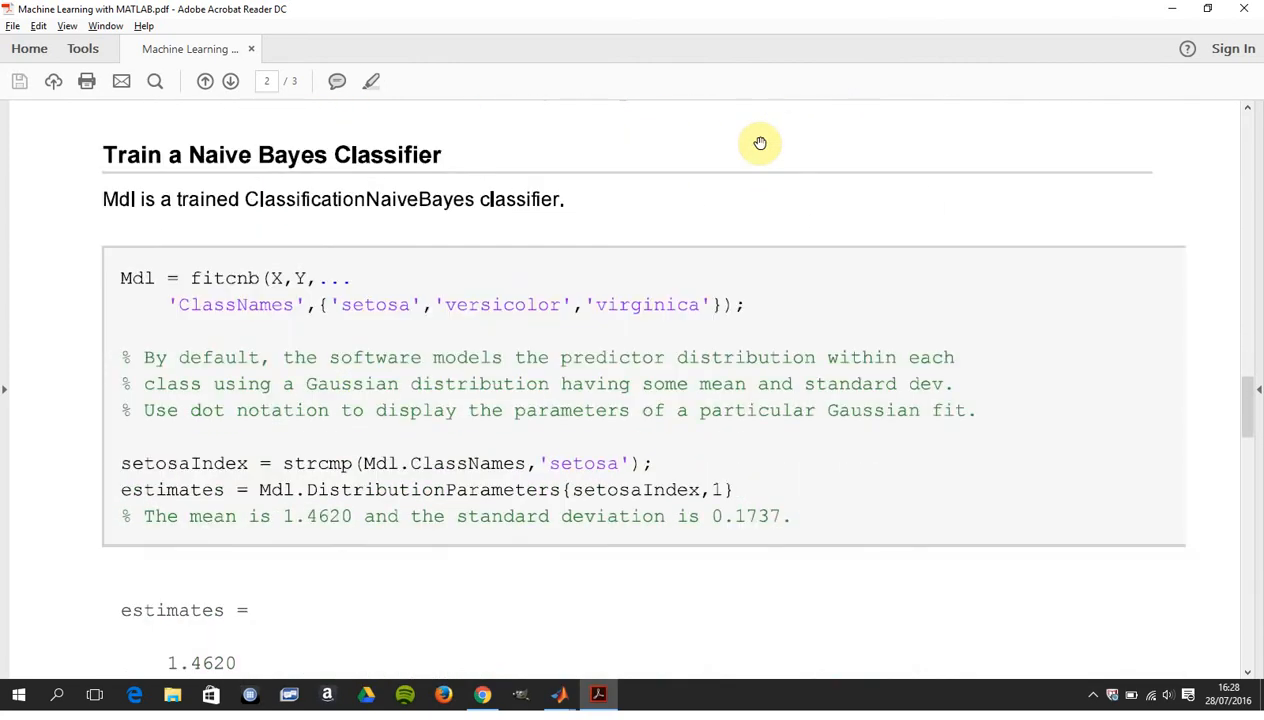
mouse_move(210, 300)
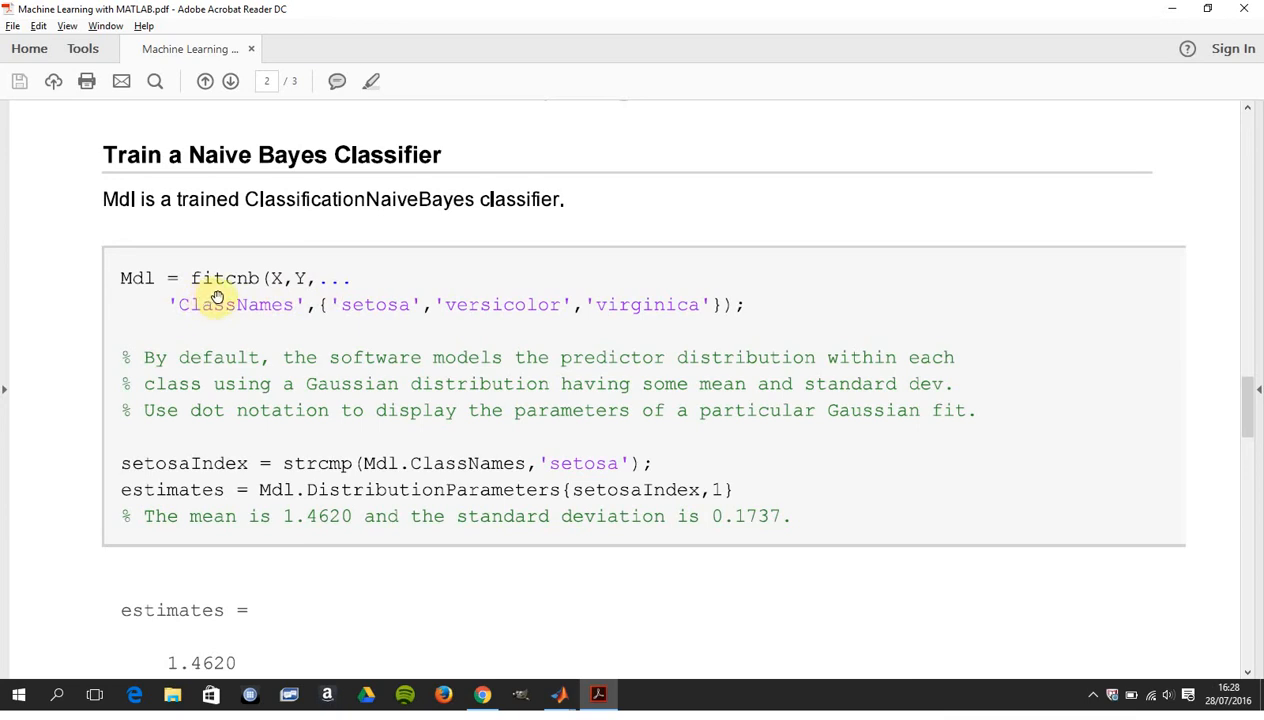
mouse_move(233, 297)
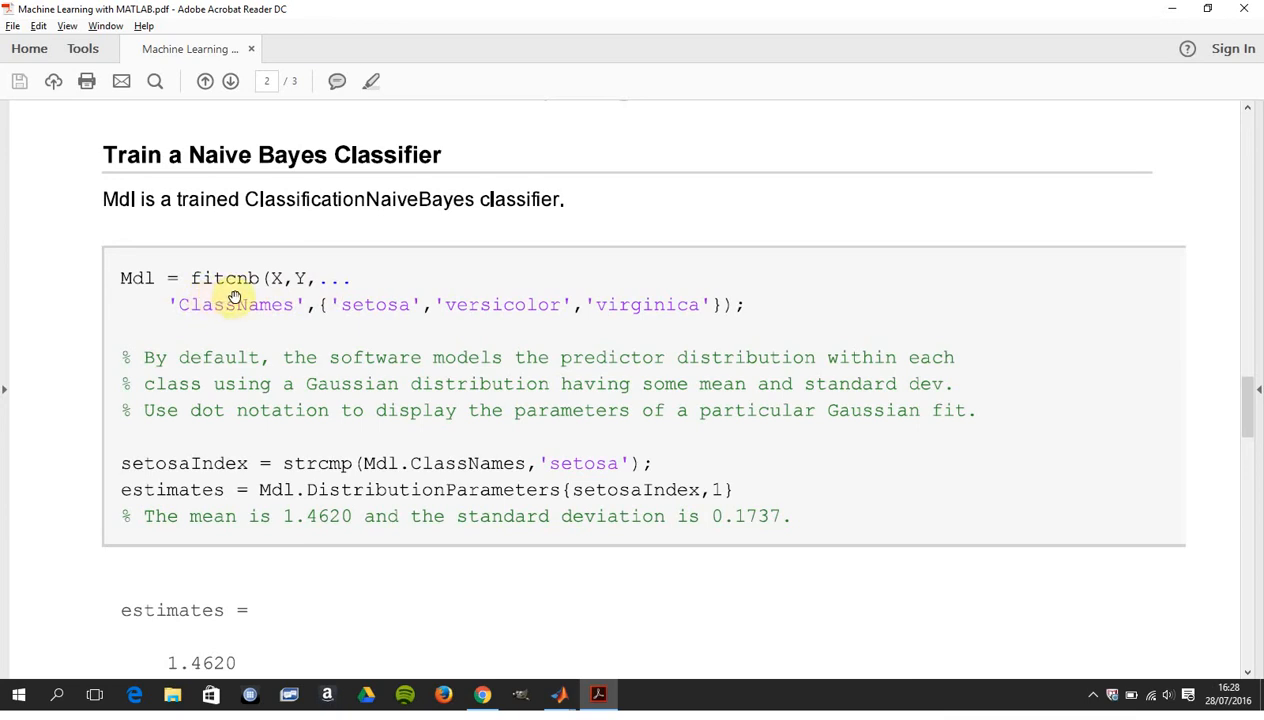
mouse_move(246, 296)
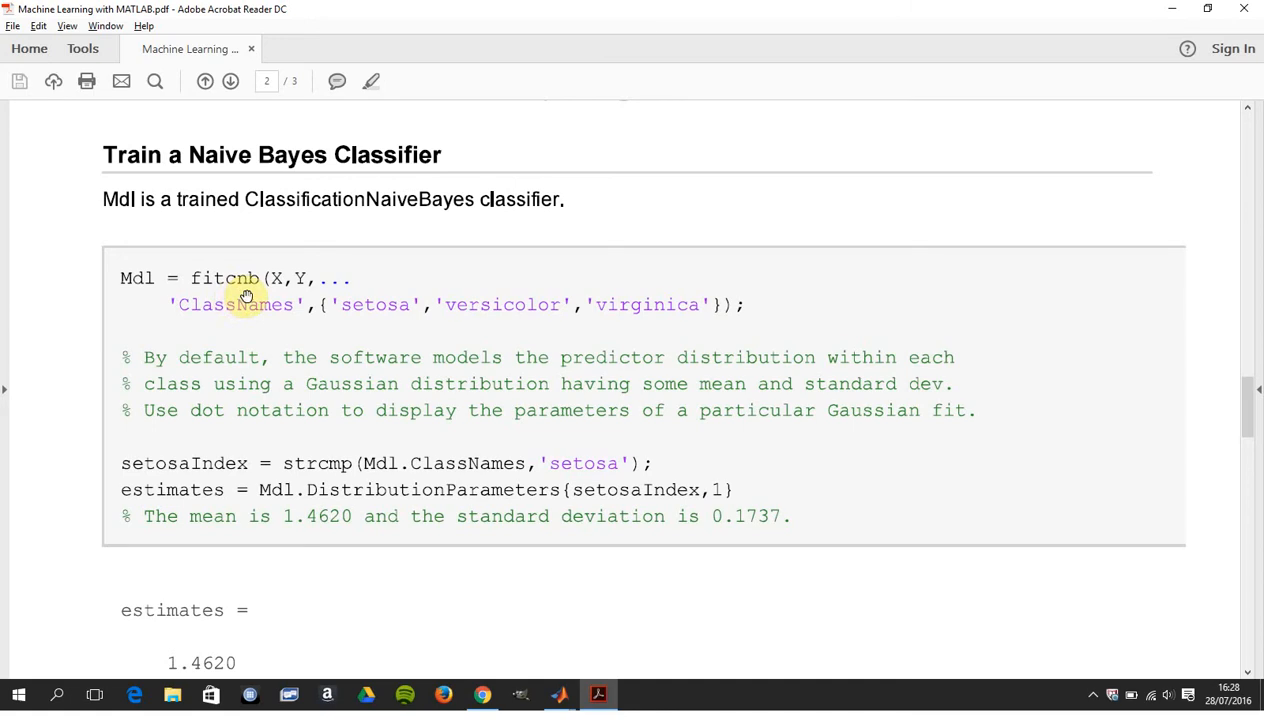
mouse_move(256, 296)
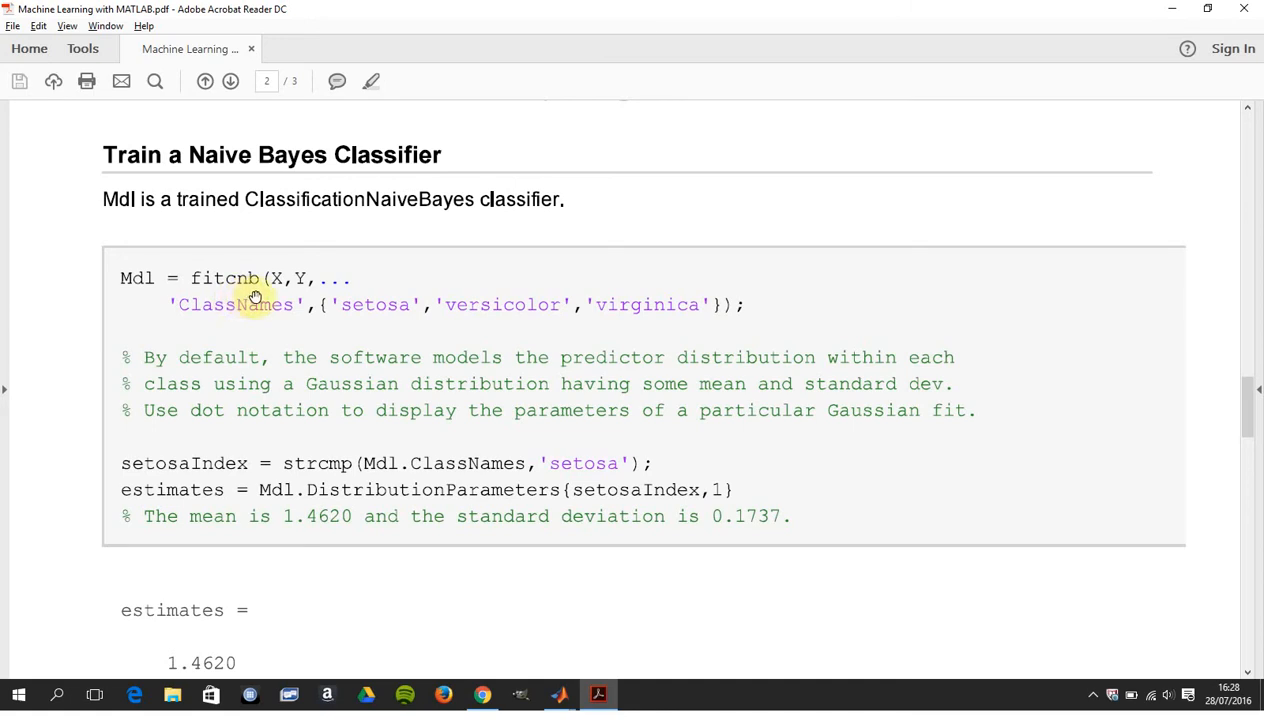
scroll(down, 3)
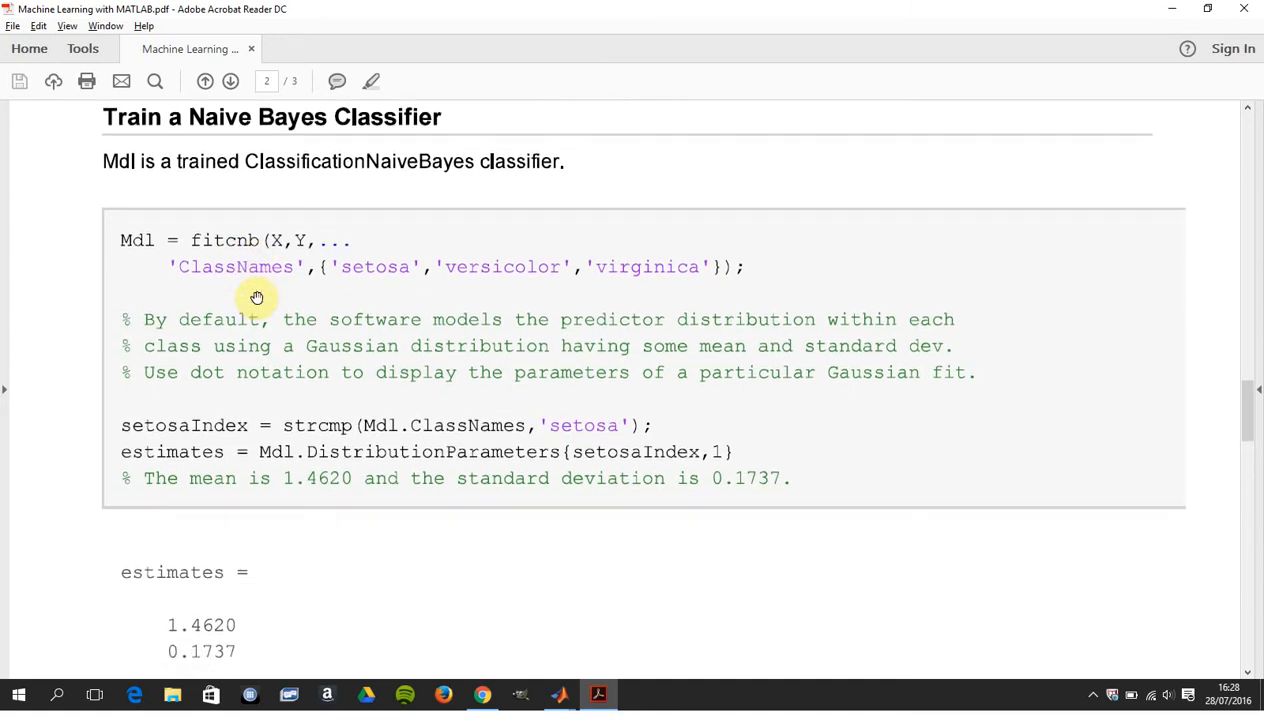
scroll(down, 3)
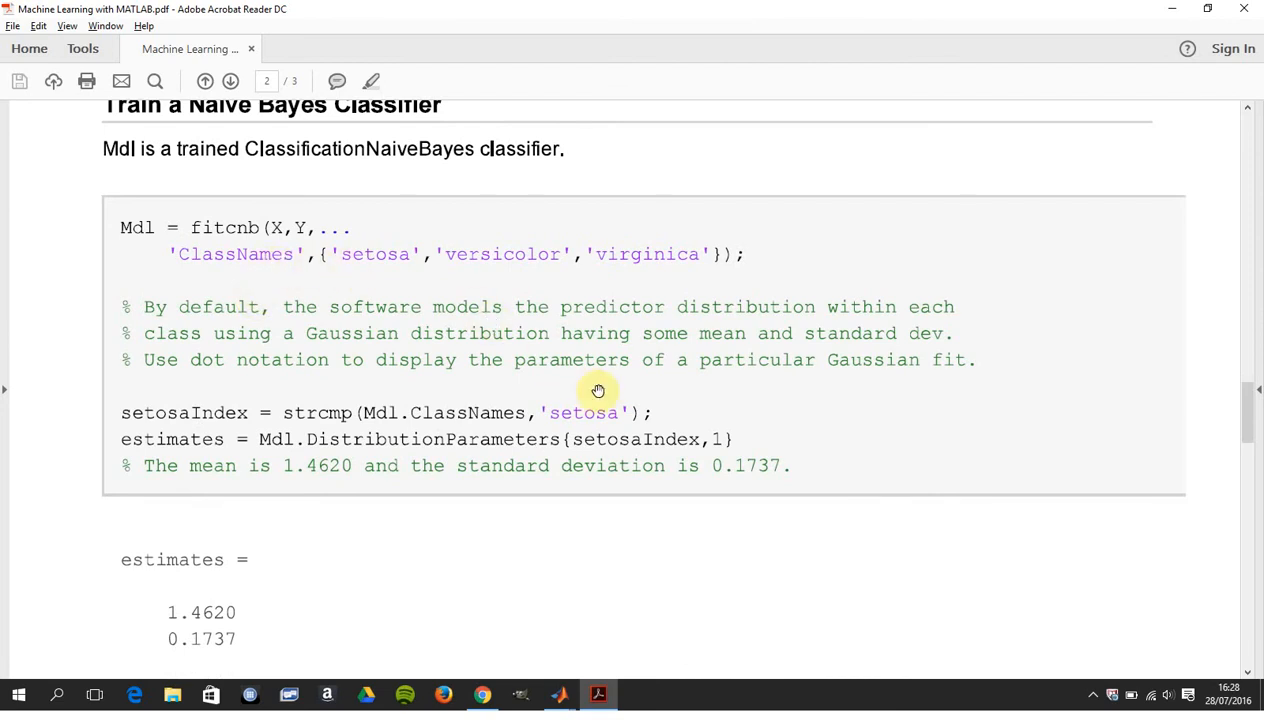
scroll(down, 3)
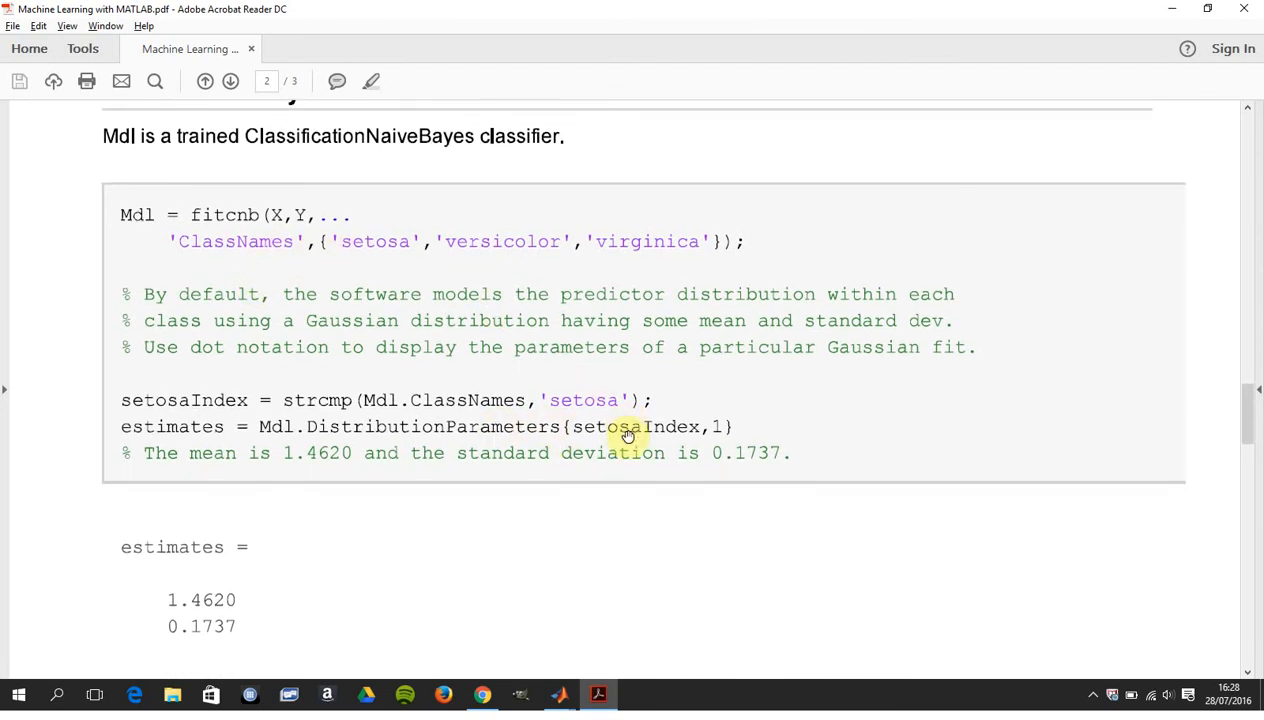
scroll(down, 3)
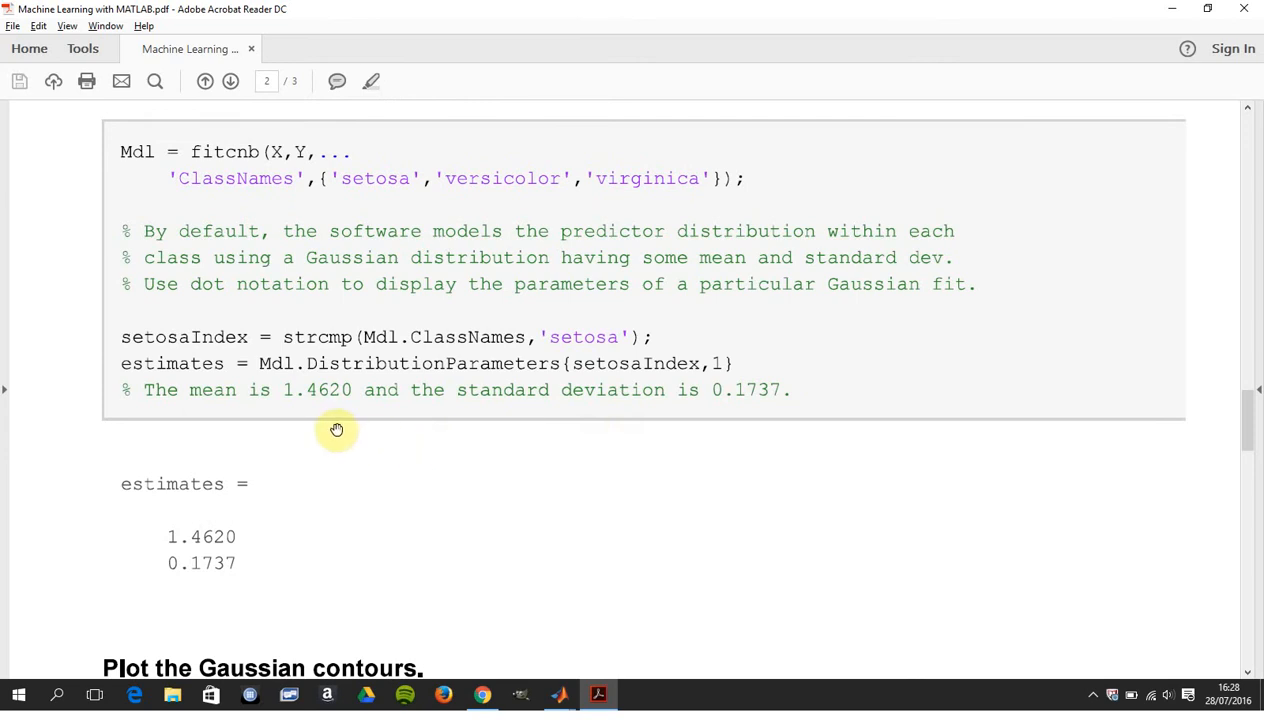
mouse_move(276, 498)
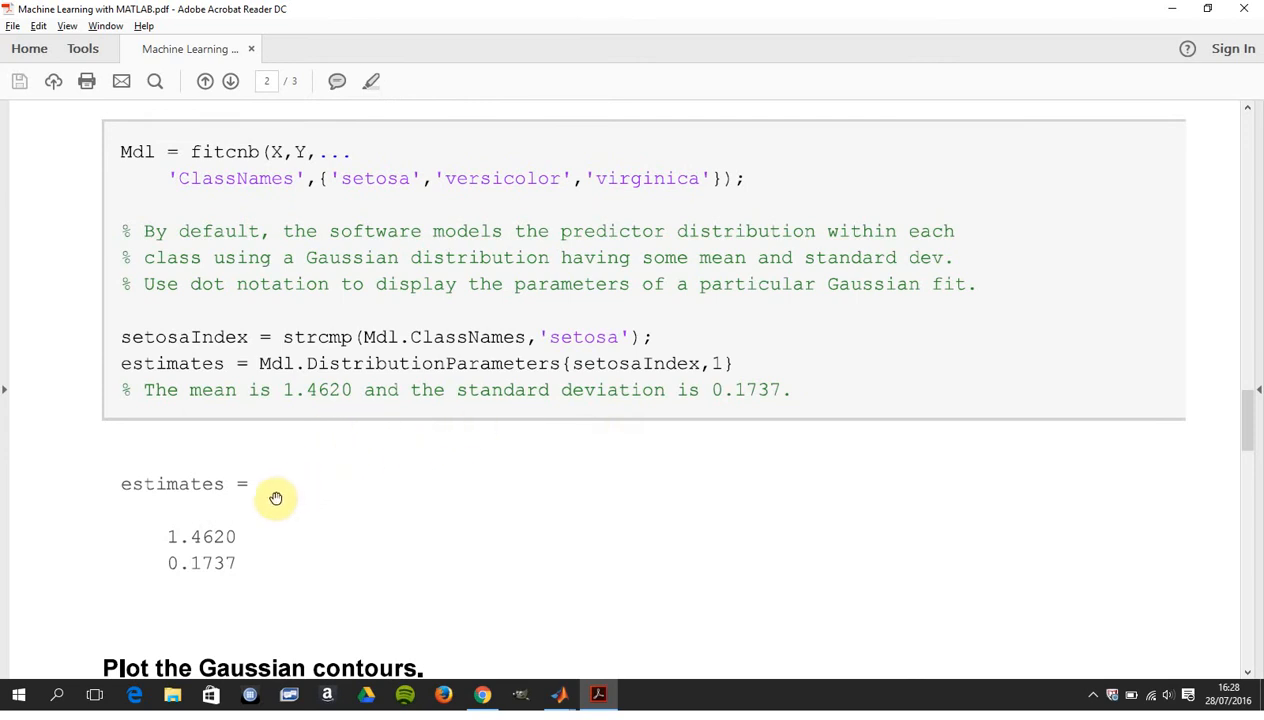
mouse_move(541, 396)
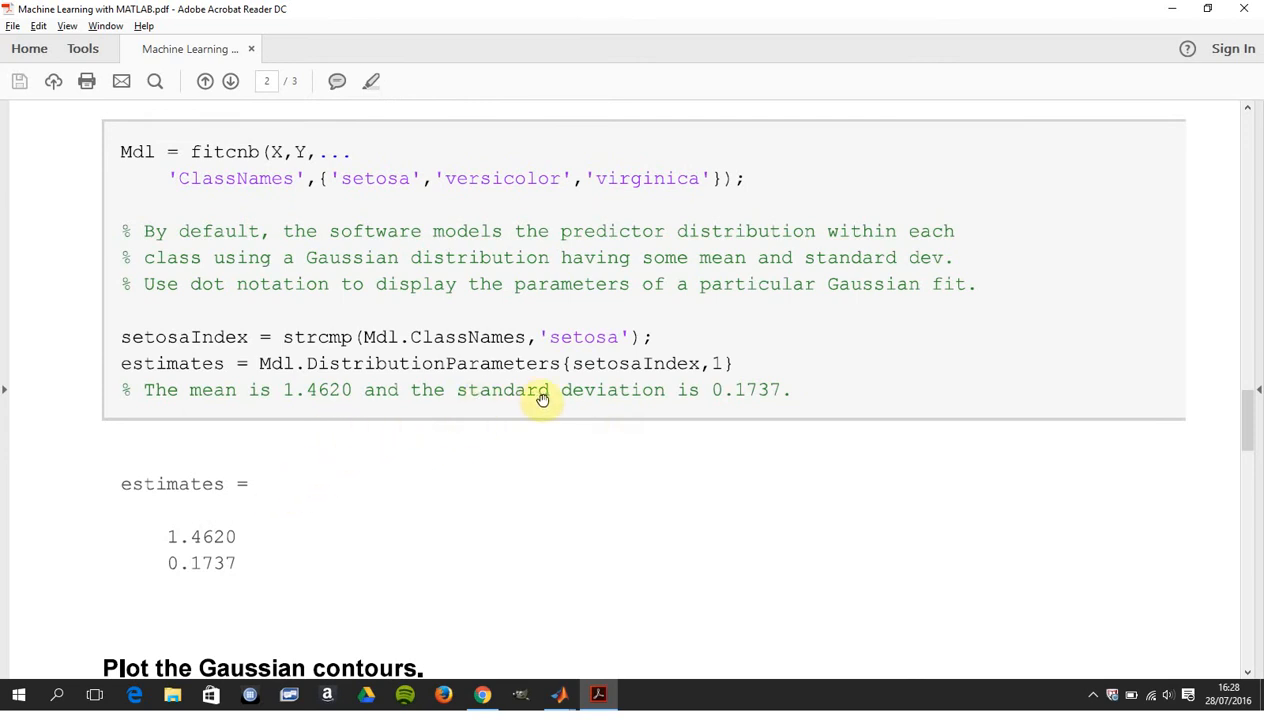
scroll(down, 3)
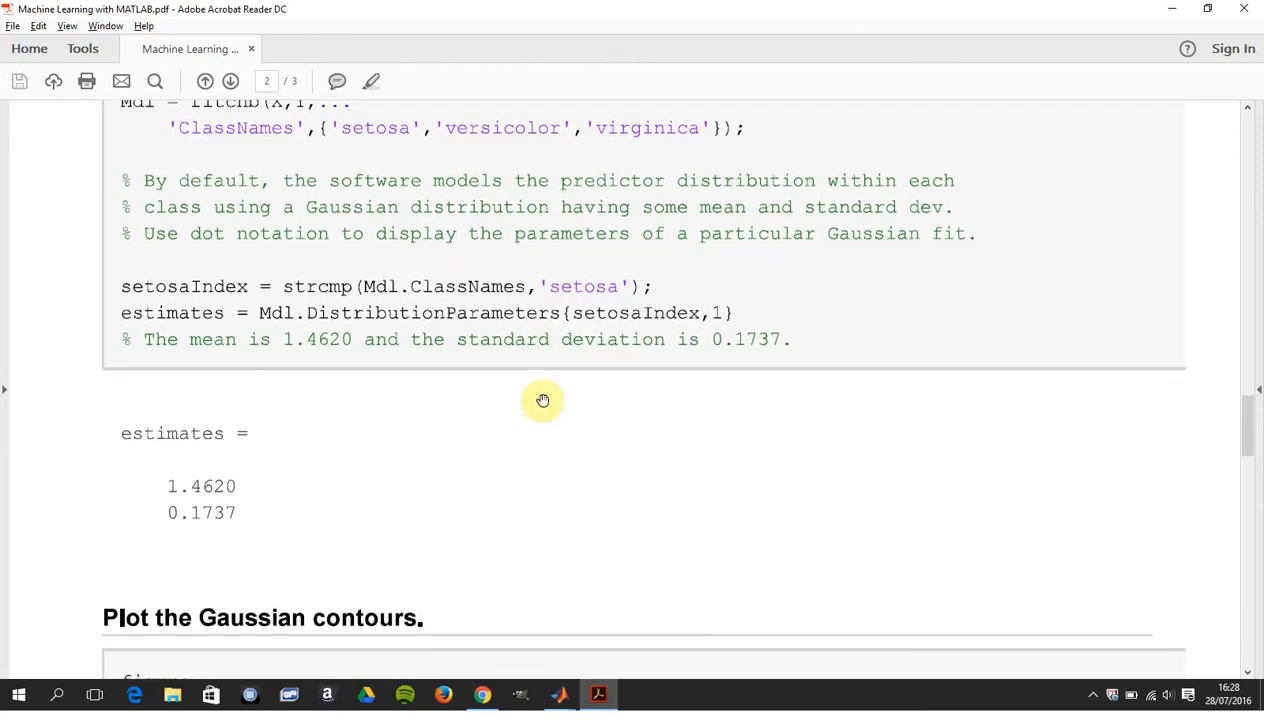
scroll(down, 3)
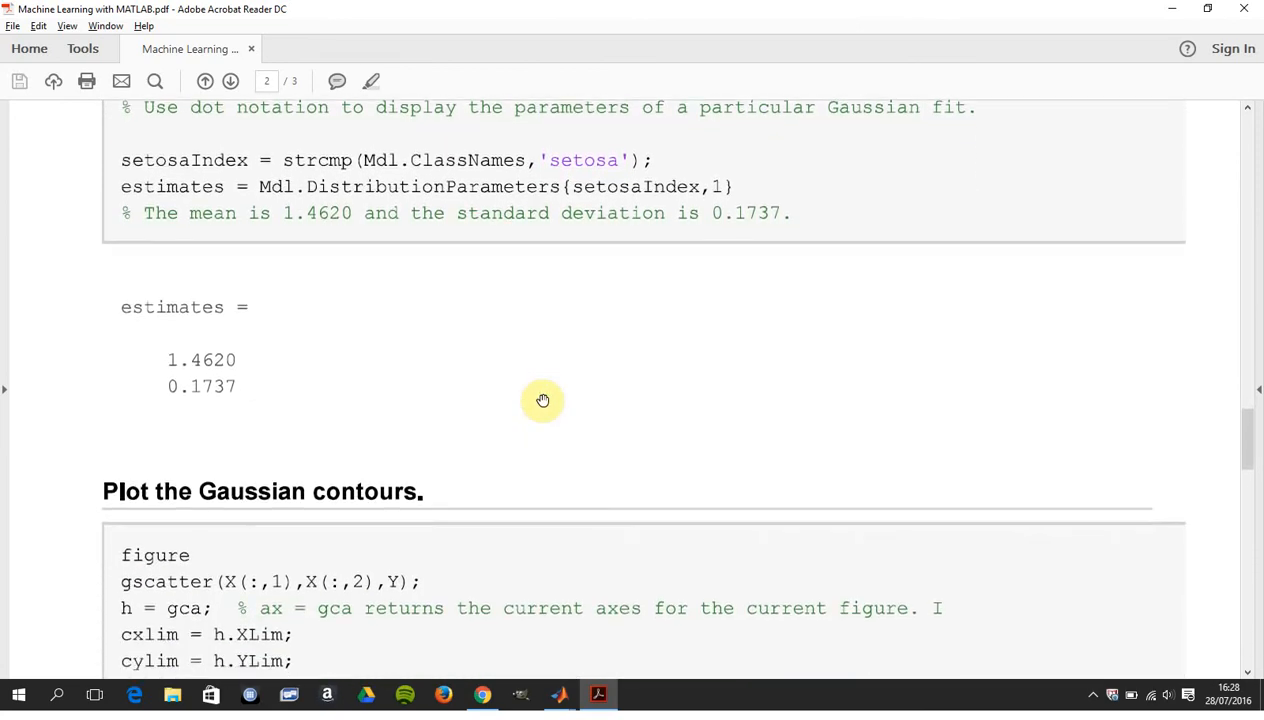
scroll(down, 3)
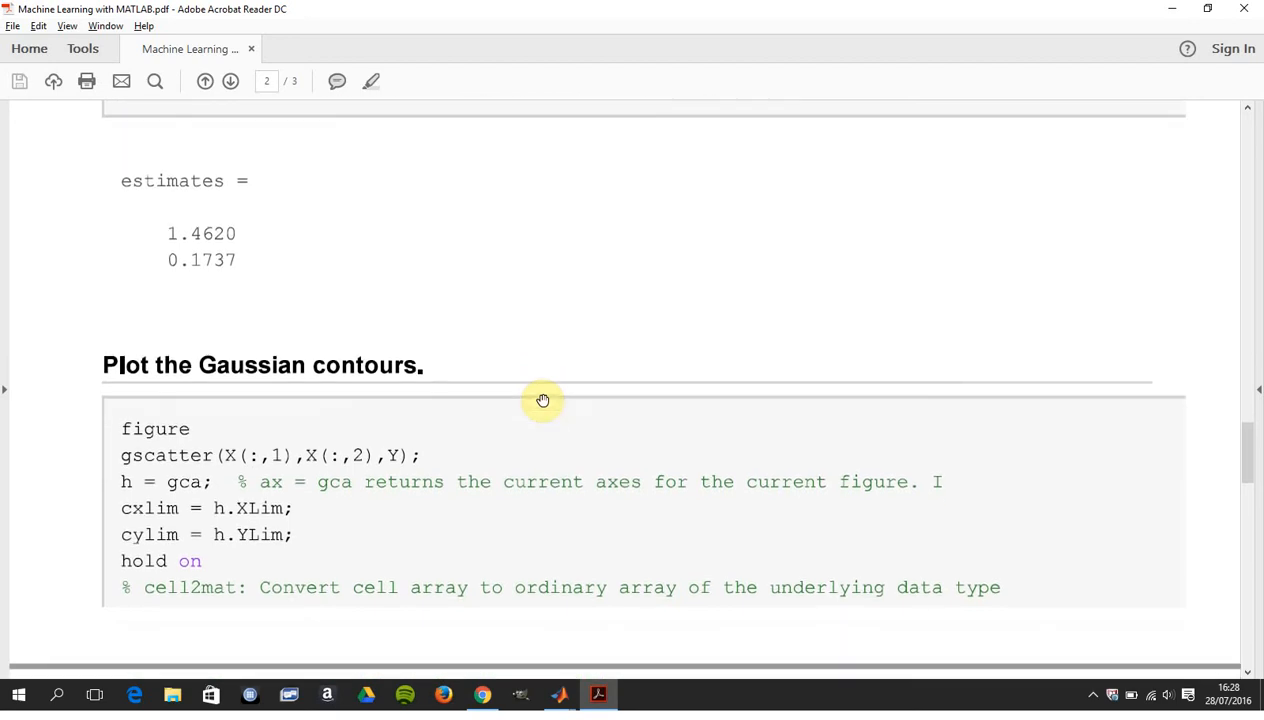
scroll(down, 3)
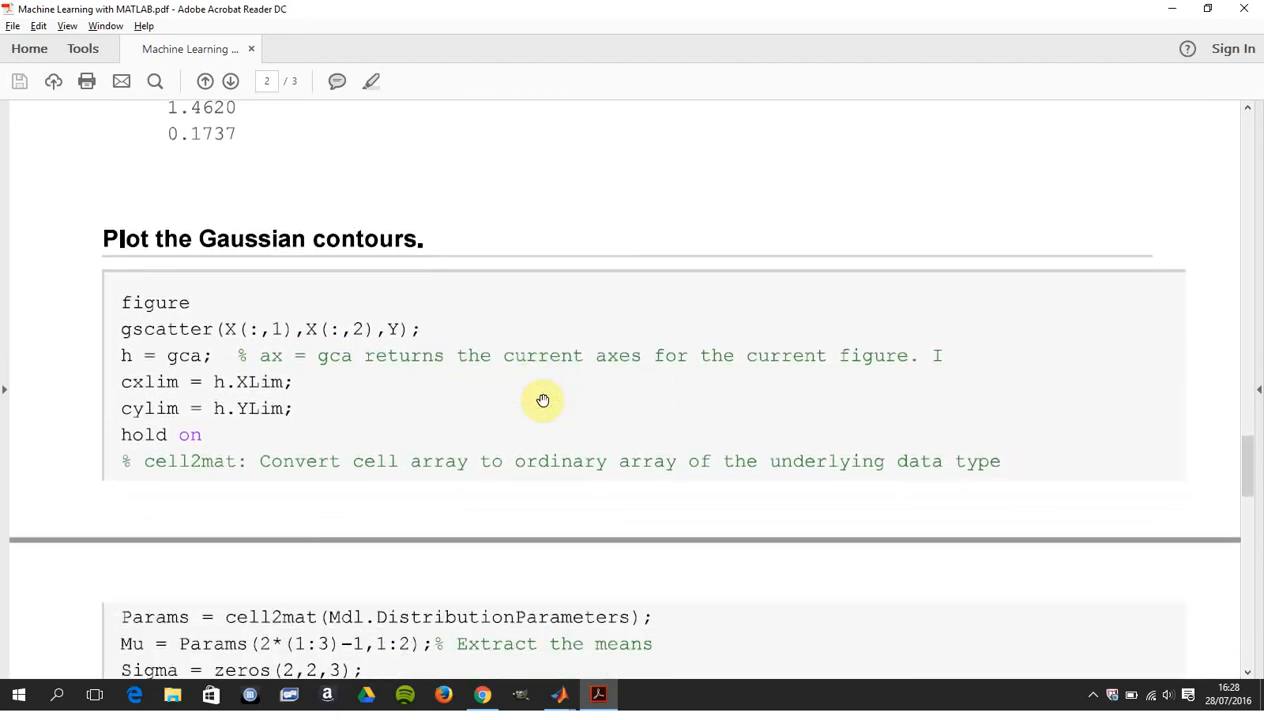
scroll(down, 3)
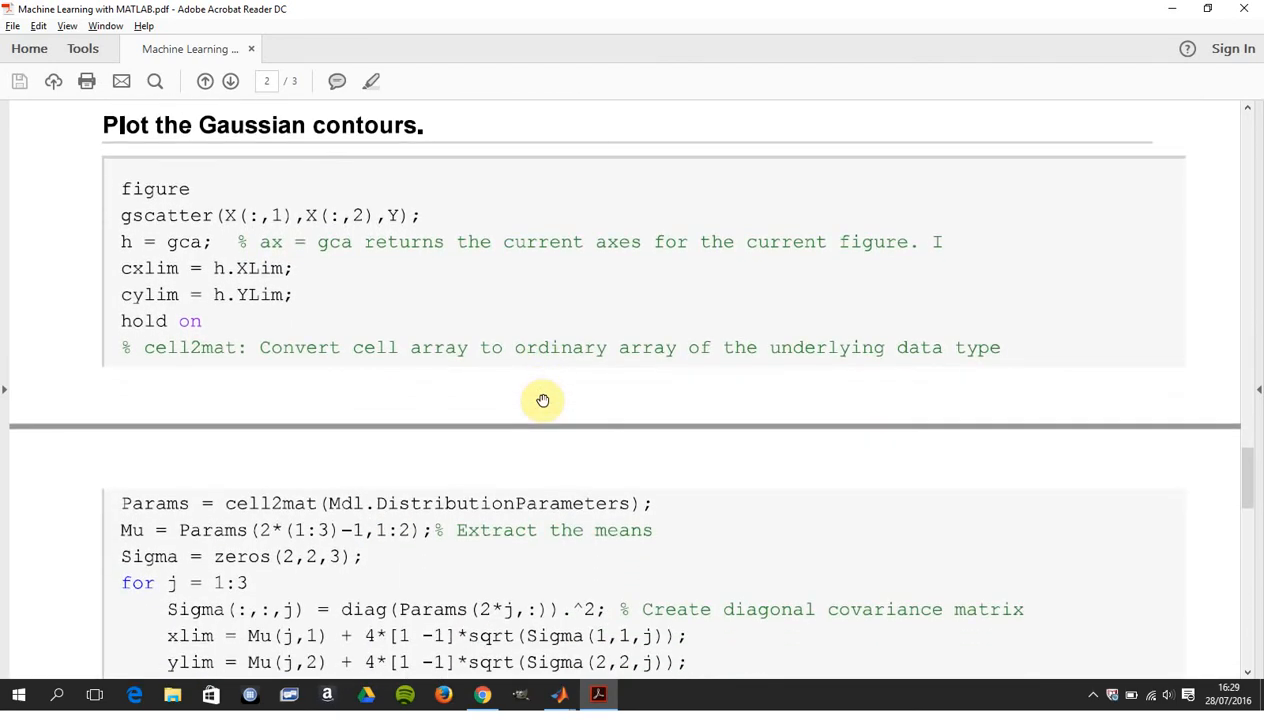
mouse_move(278, 235)
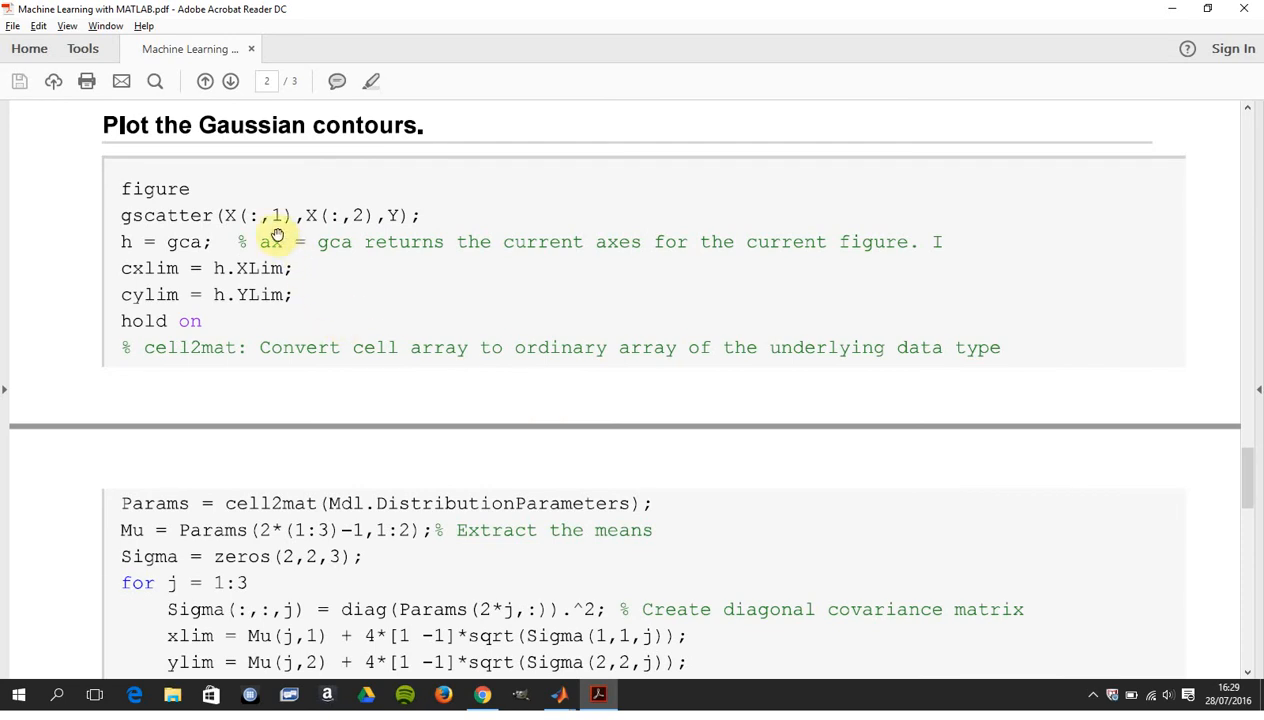
mouse_move(312, 237)
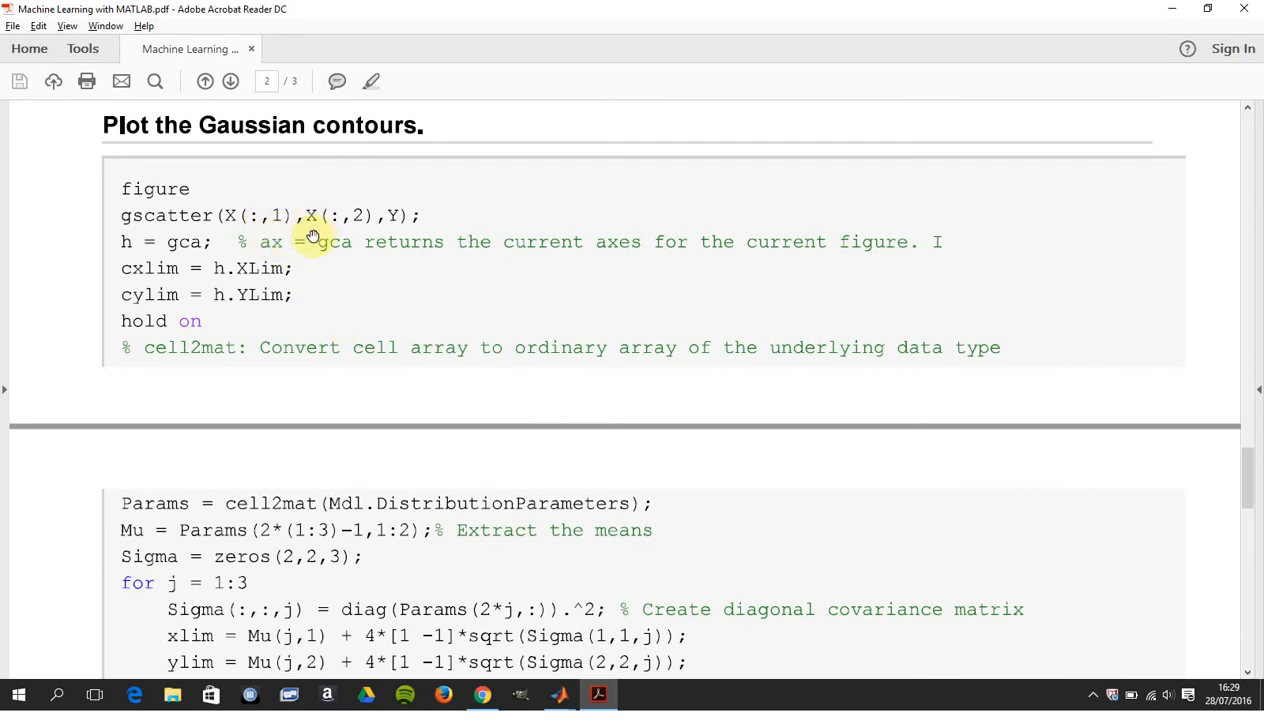
mouse_move(248, 272)
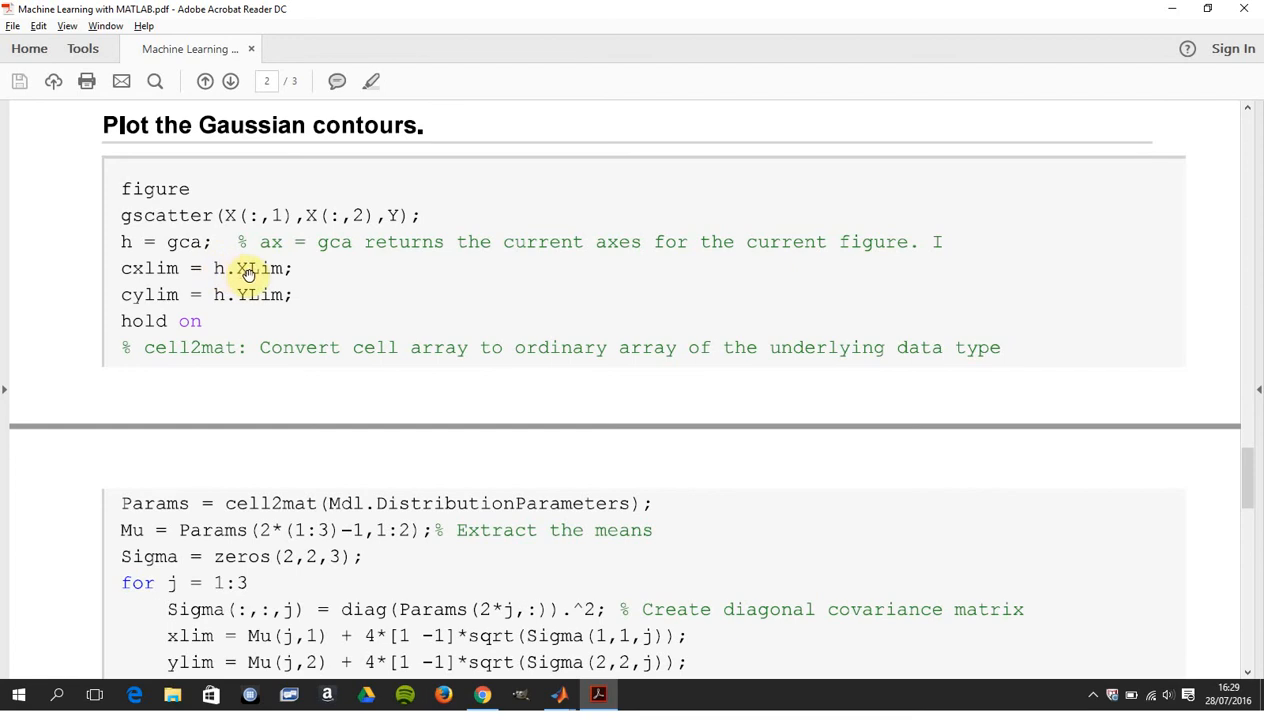
mouse_move(283, 294)
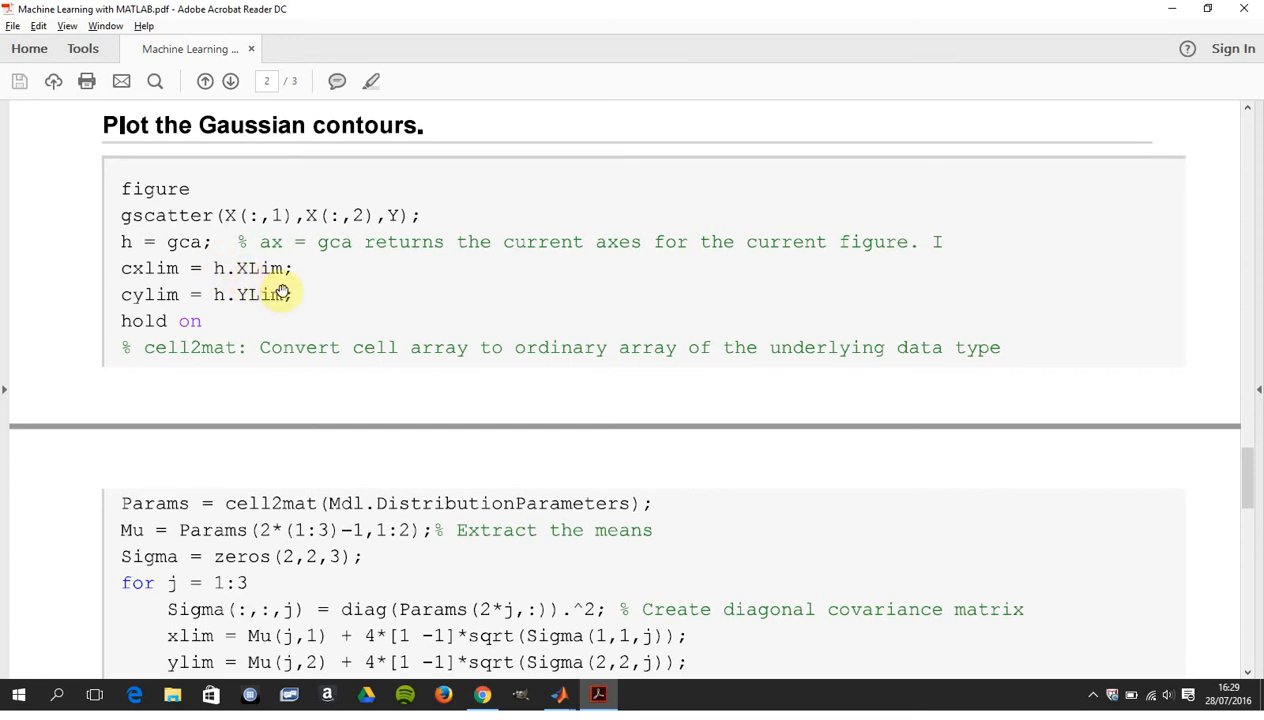
scroll(down, 3)
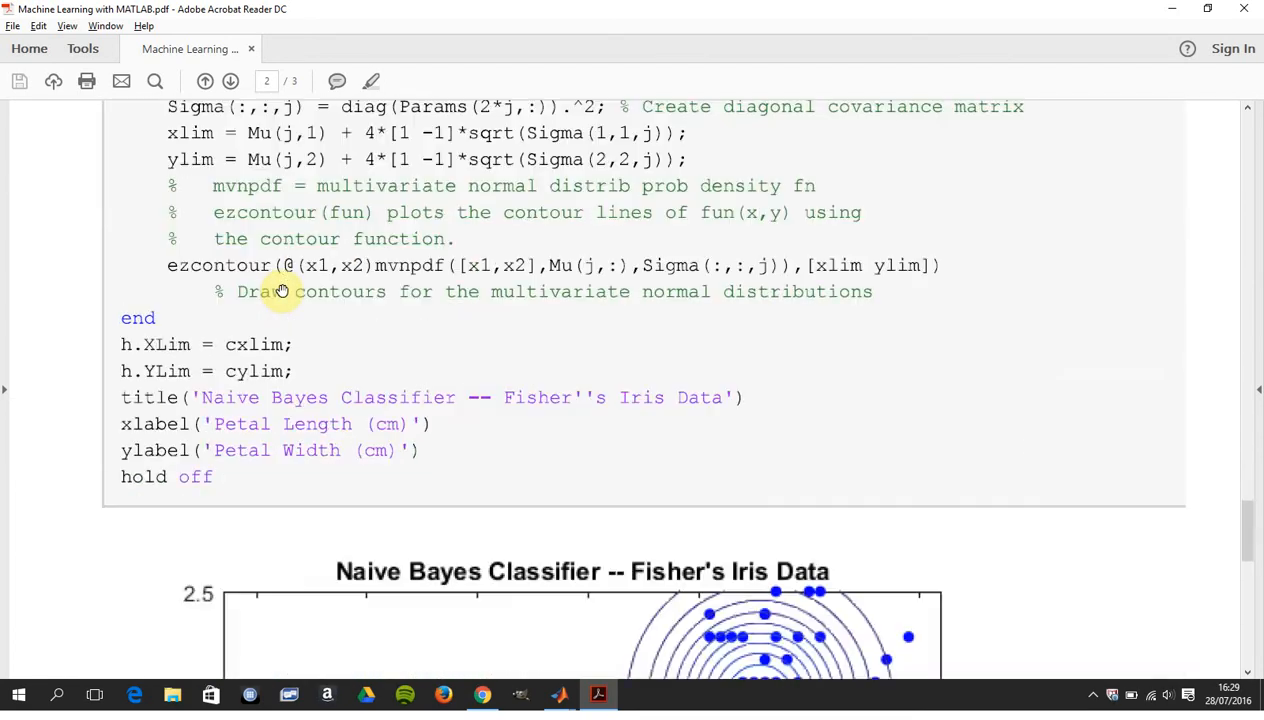
scroll(down, 3)
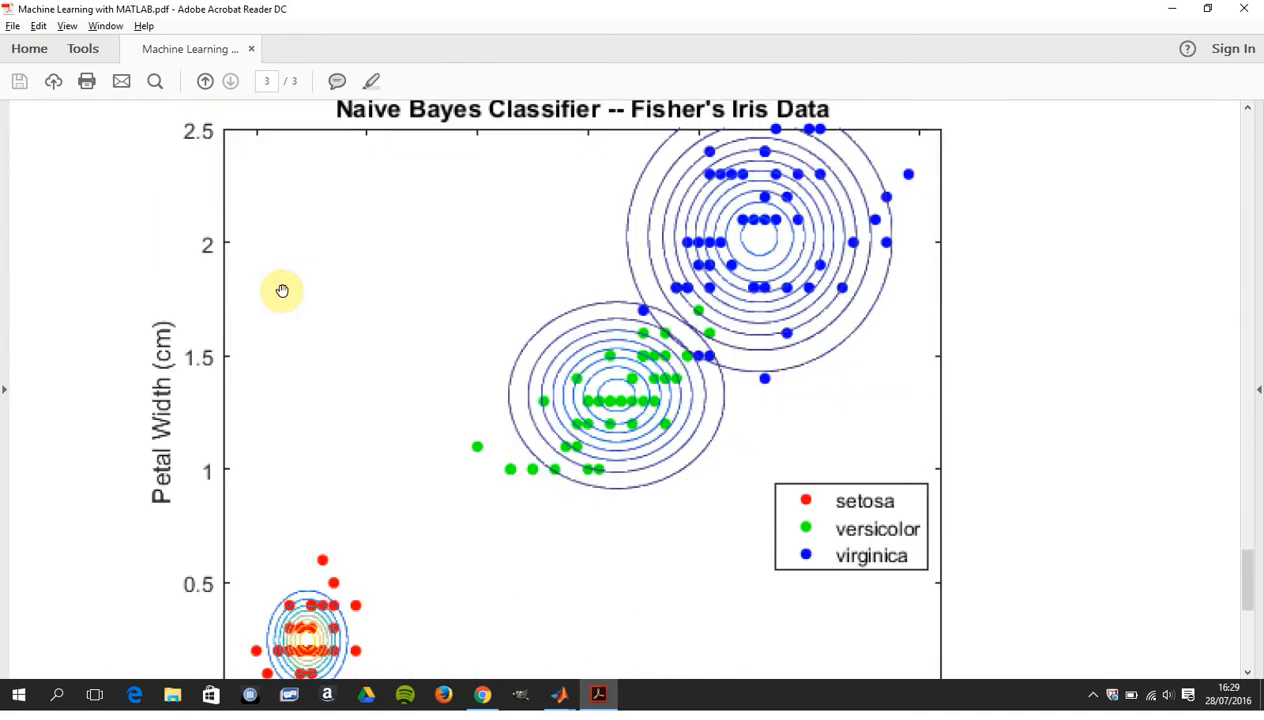
scroll(down, 3)
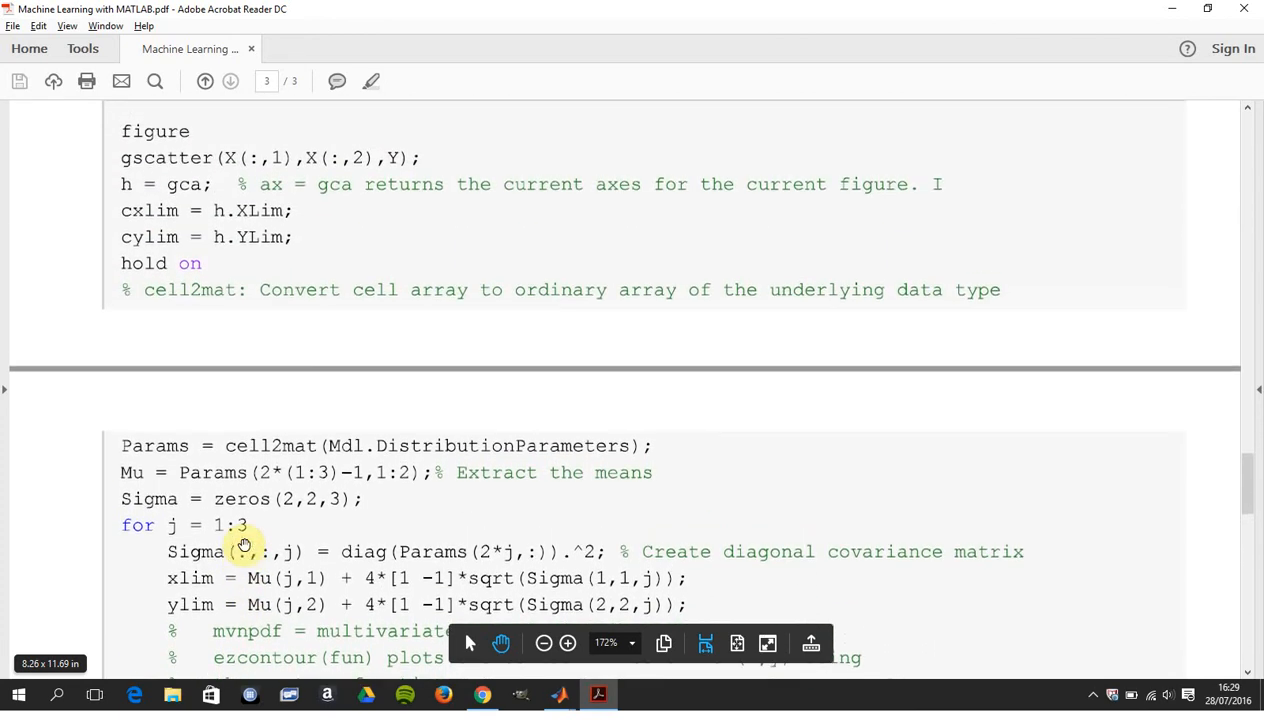
scroll(down, 3)
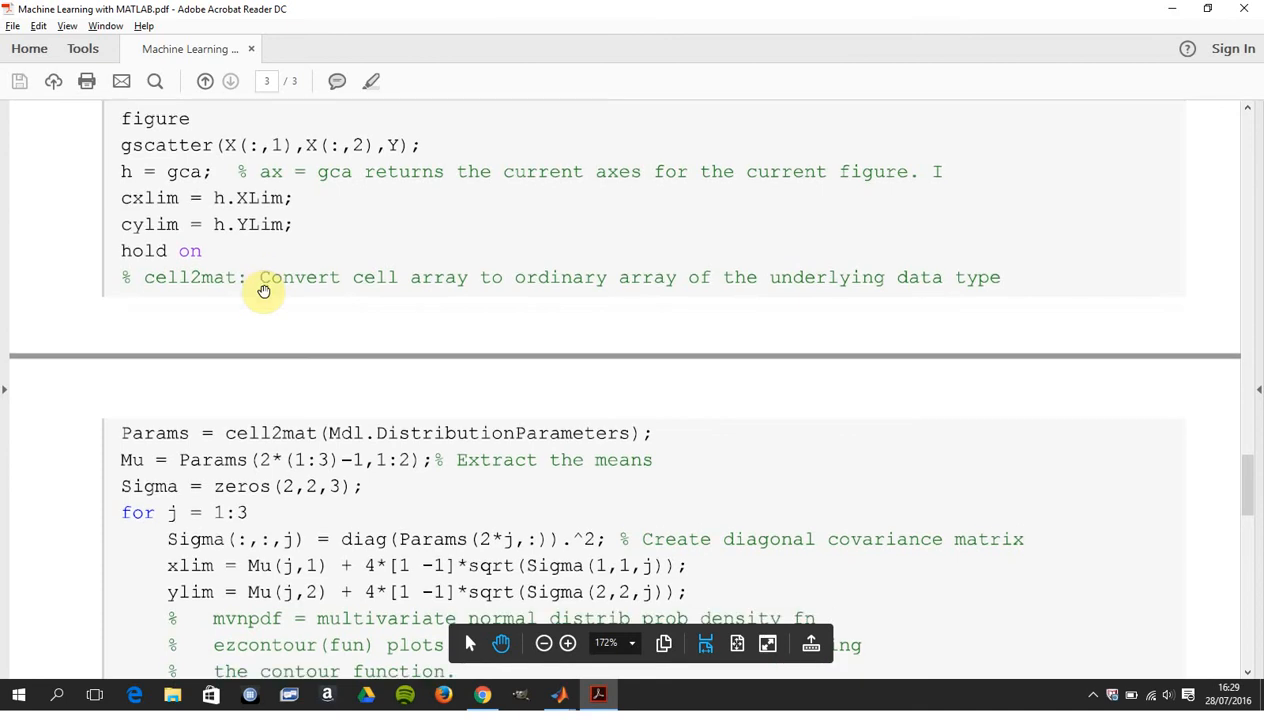
scroll(down, 3)
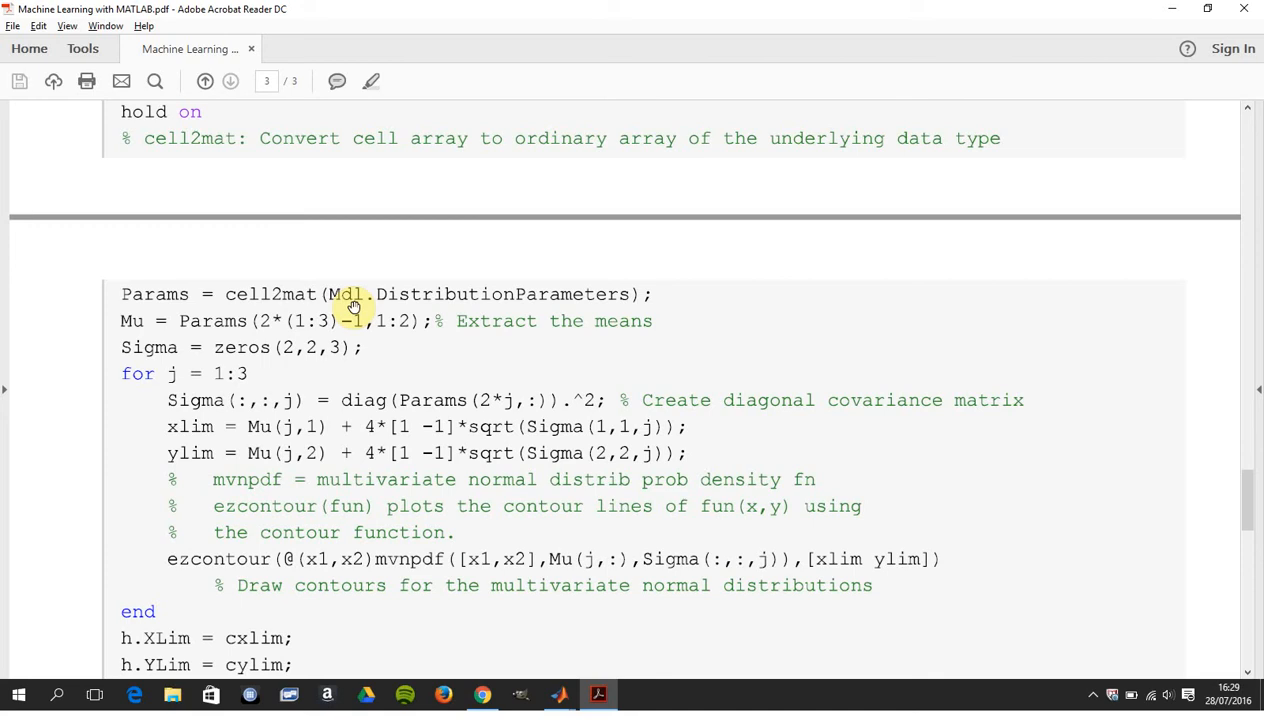
scroll(down, 3)
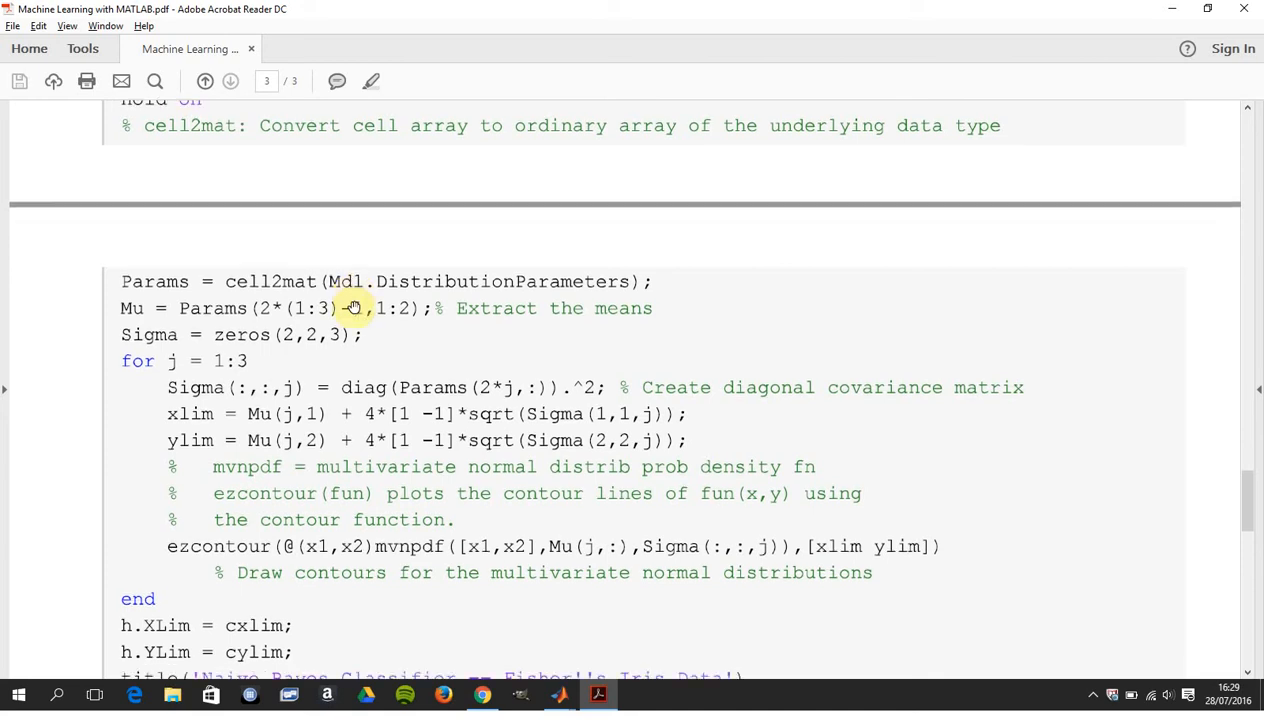
scroll(down, 3)
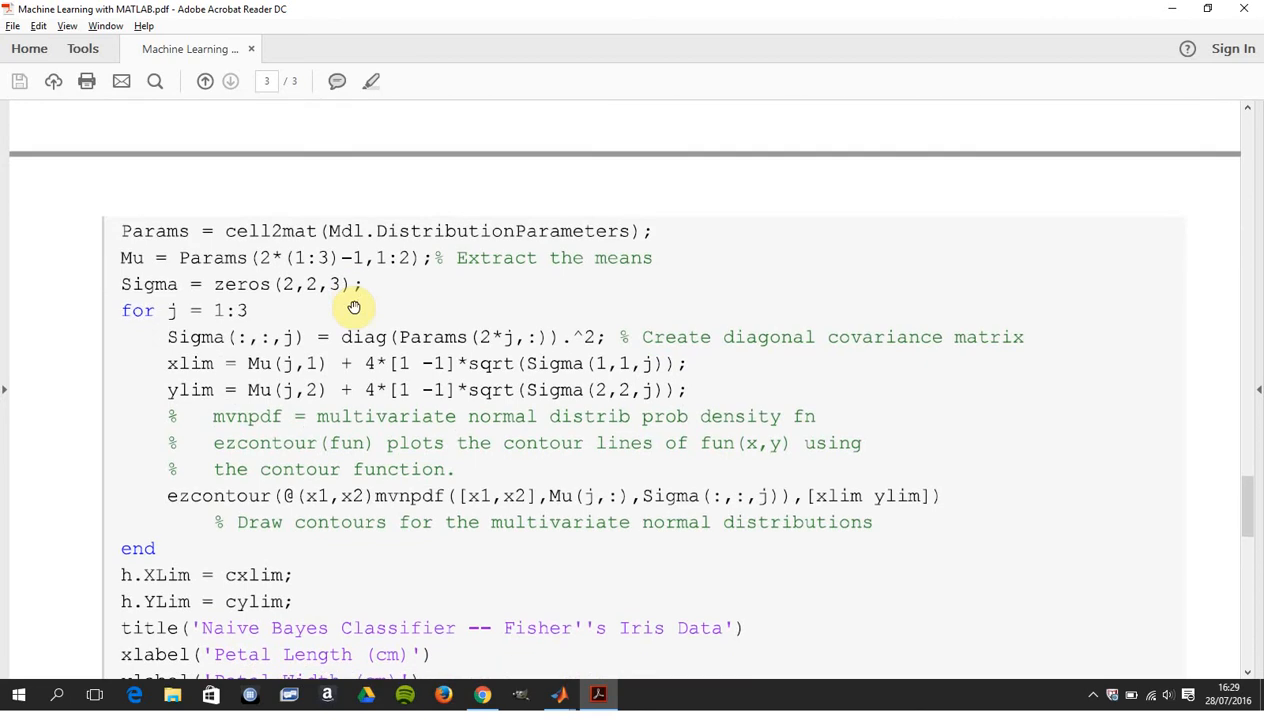
mouse_move(320, 284)
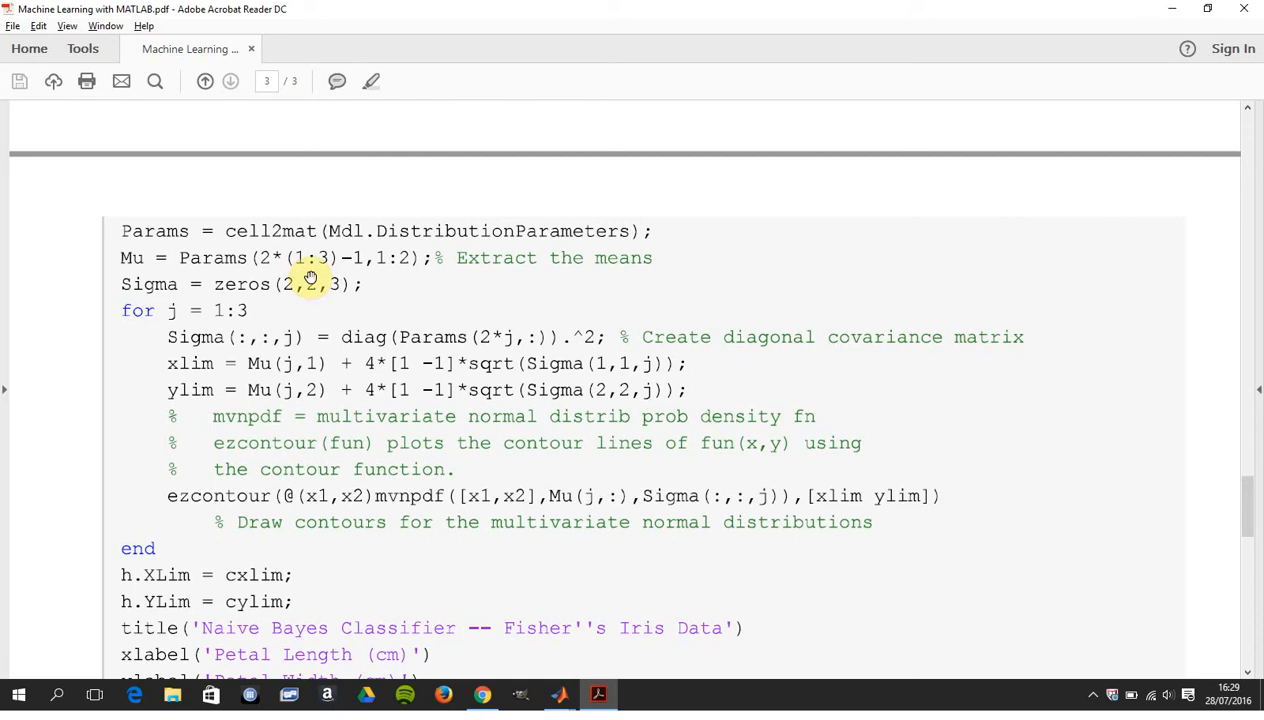
mouse_move(299, 272)
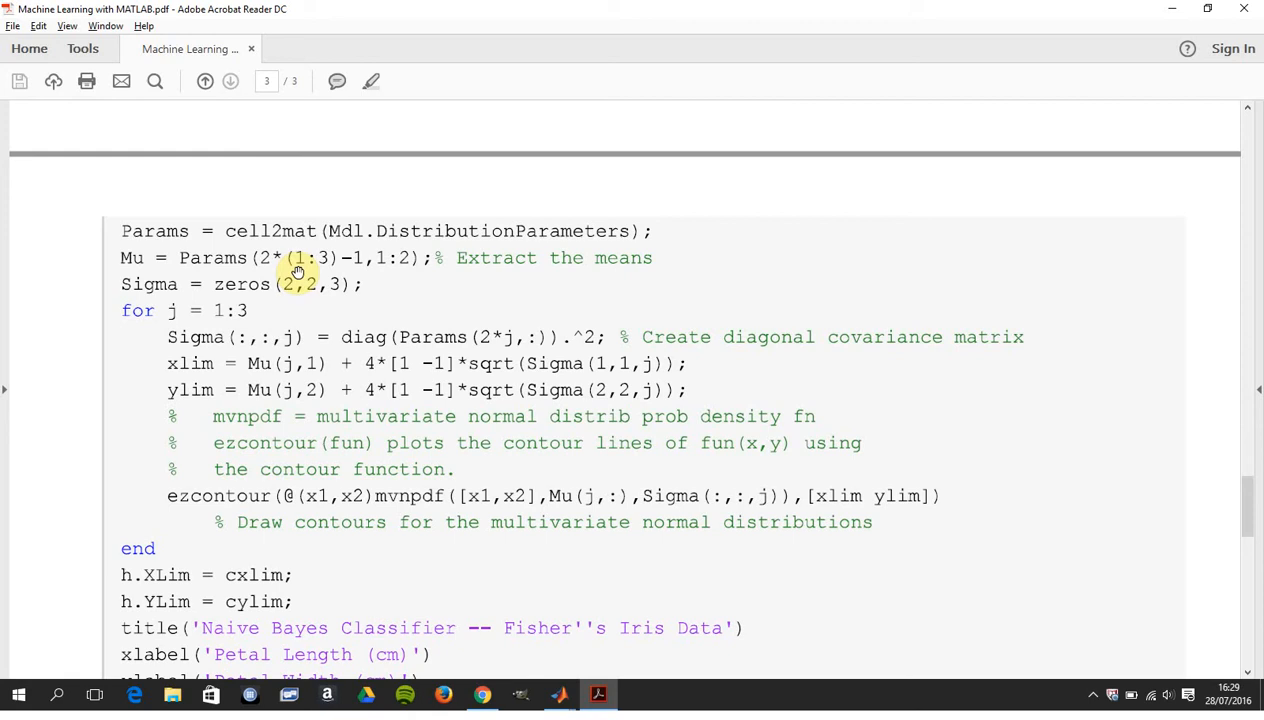
mouse_move(384, 264)
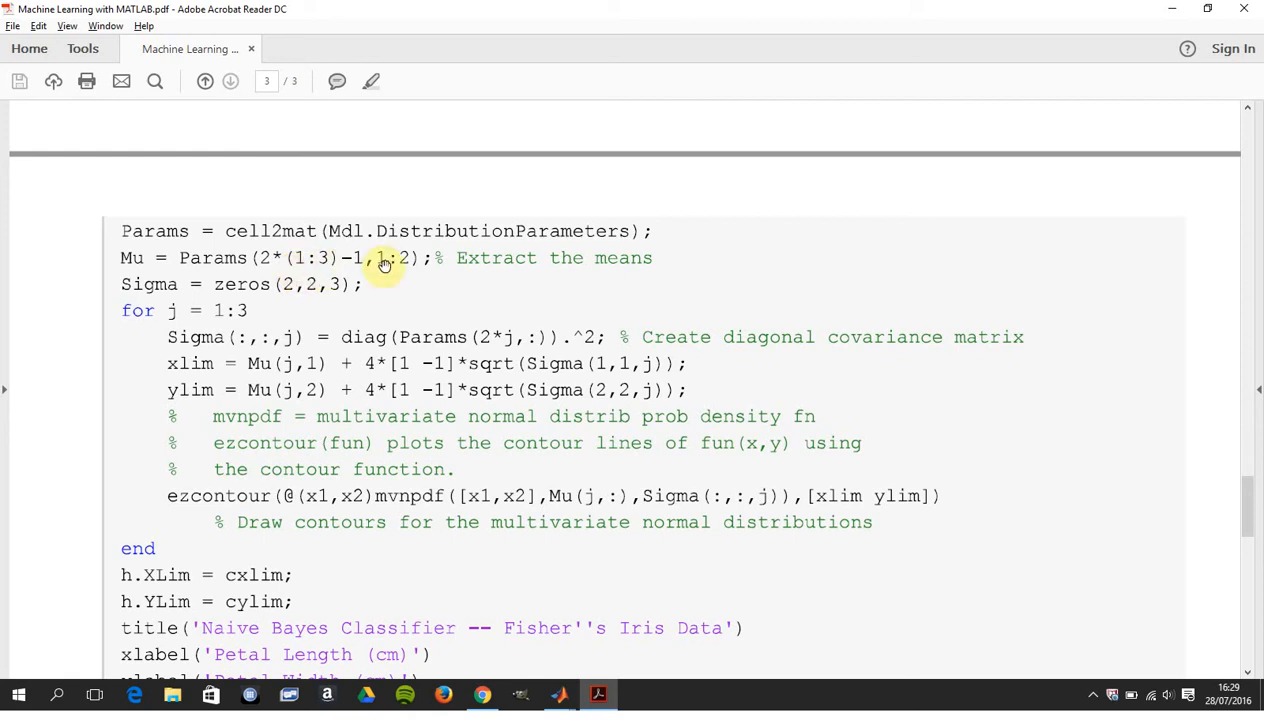
mouse_move(428, 274)
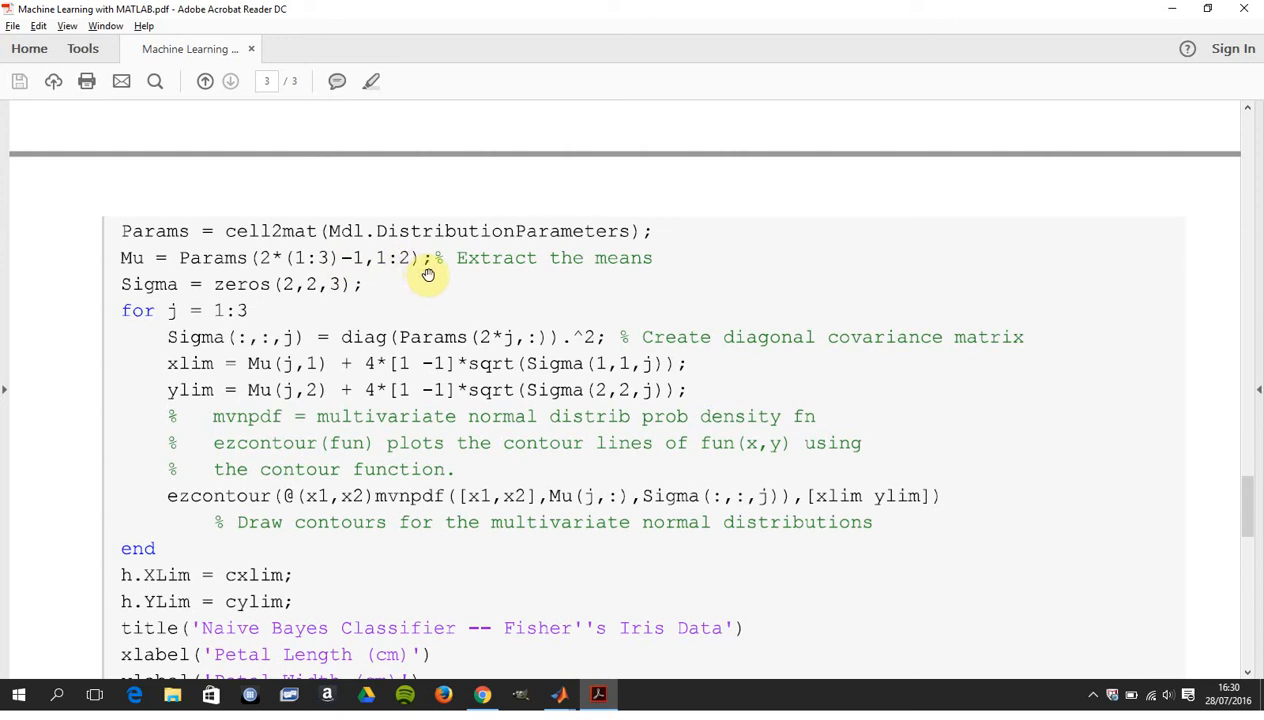
mouse_move(340, 293)
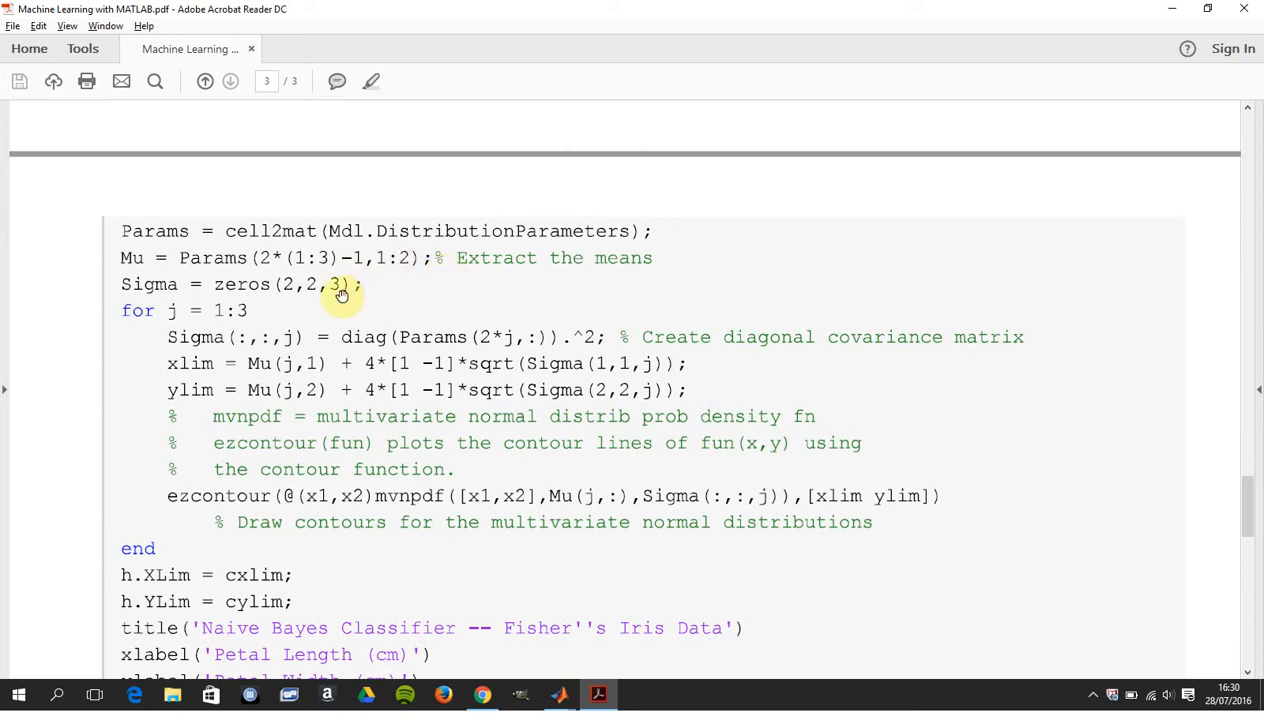
mouse_move(306, 300)
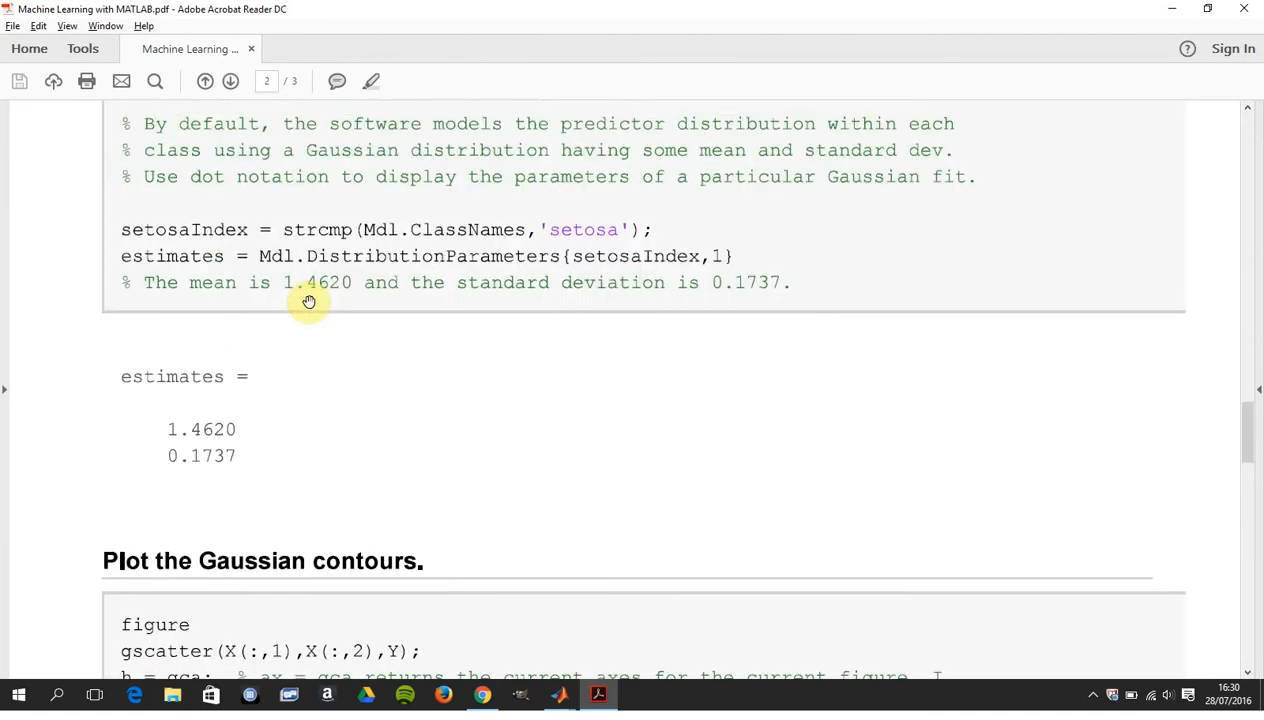
scroll(up, 3)
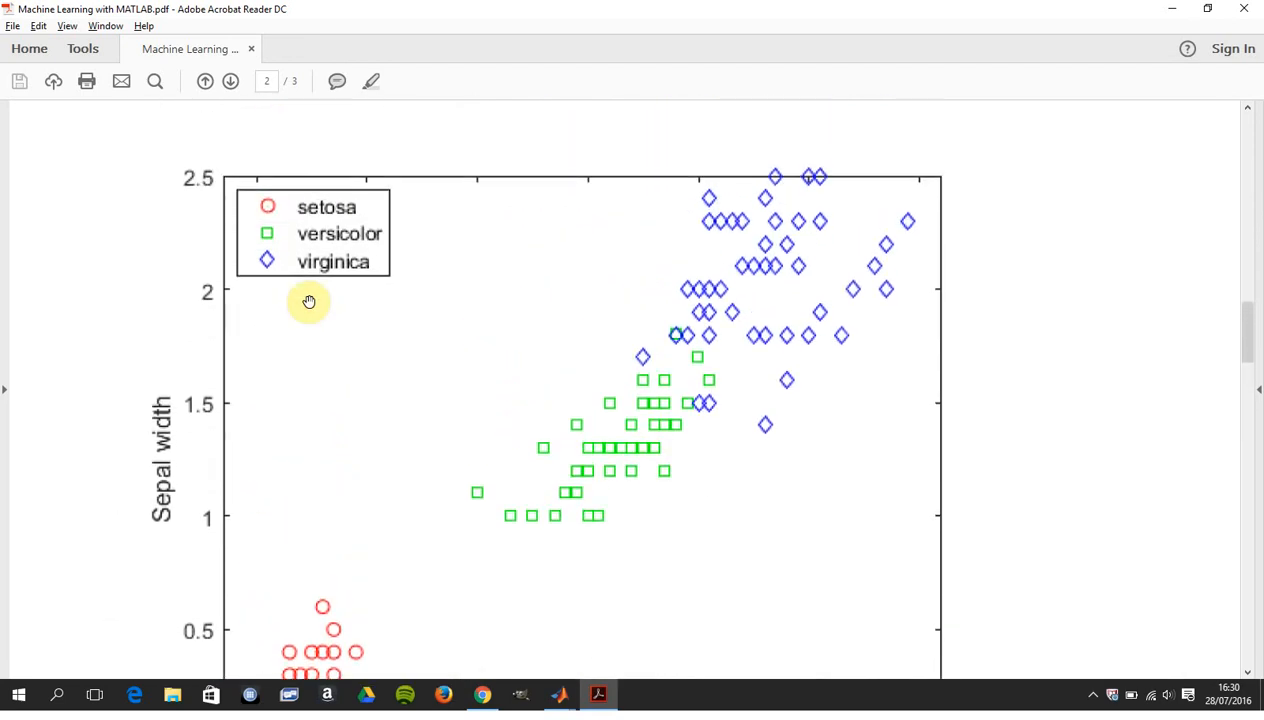
mouse_move(331, 214)
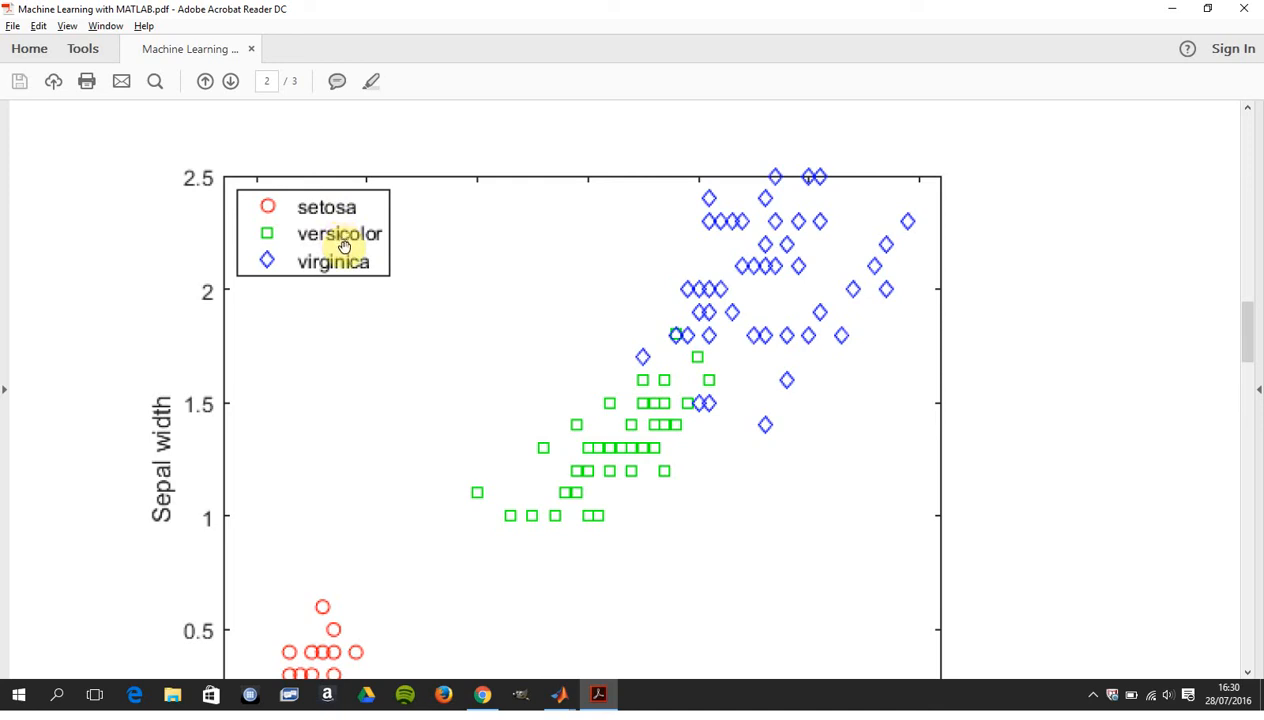
mouse_move(350, 265)
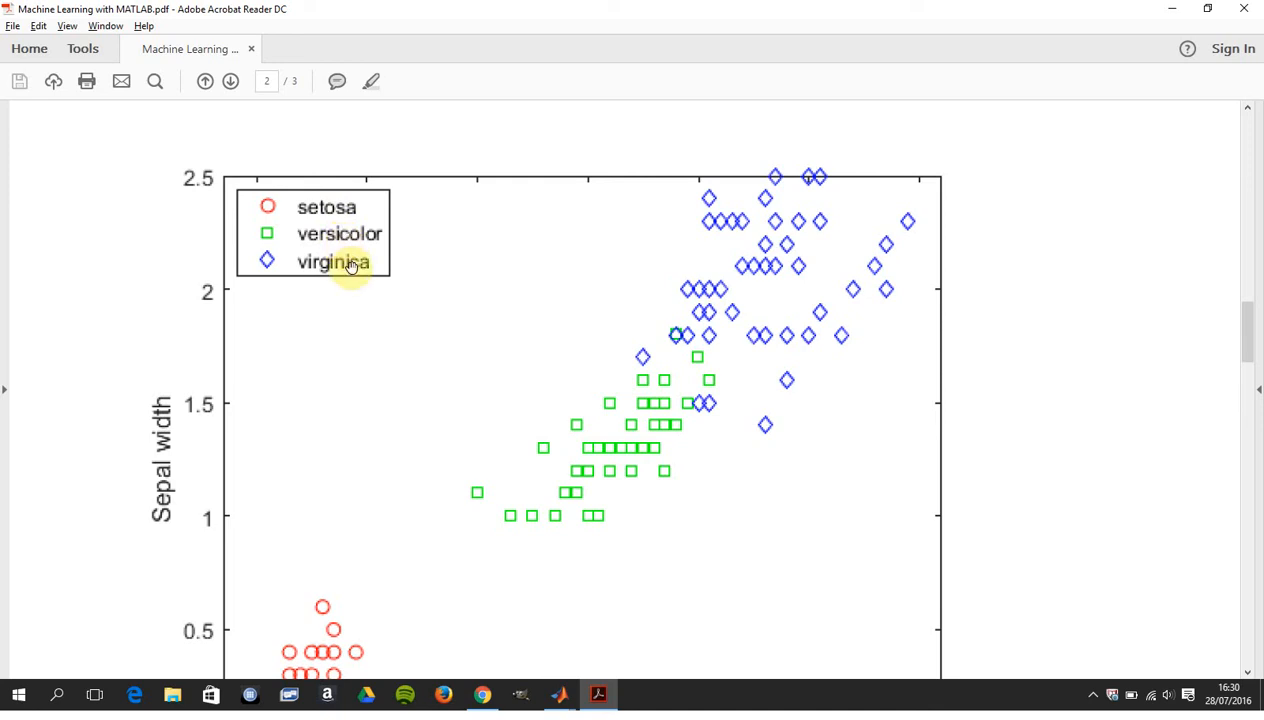
scroll(down, 3)
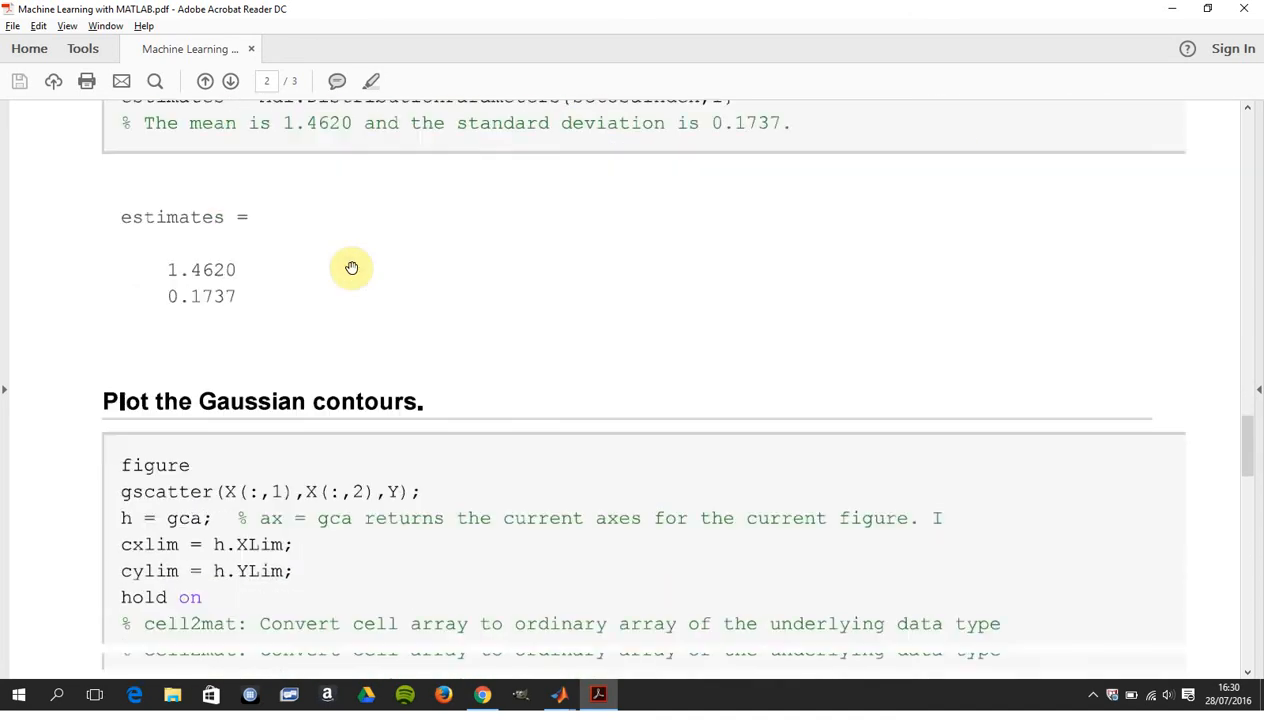
scroll(down, 3)
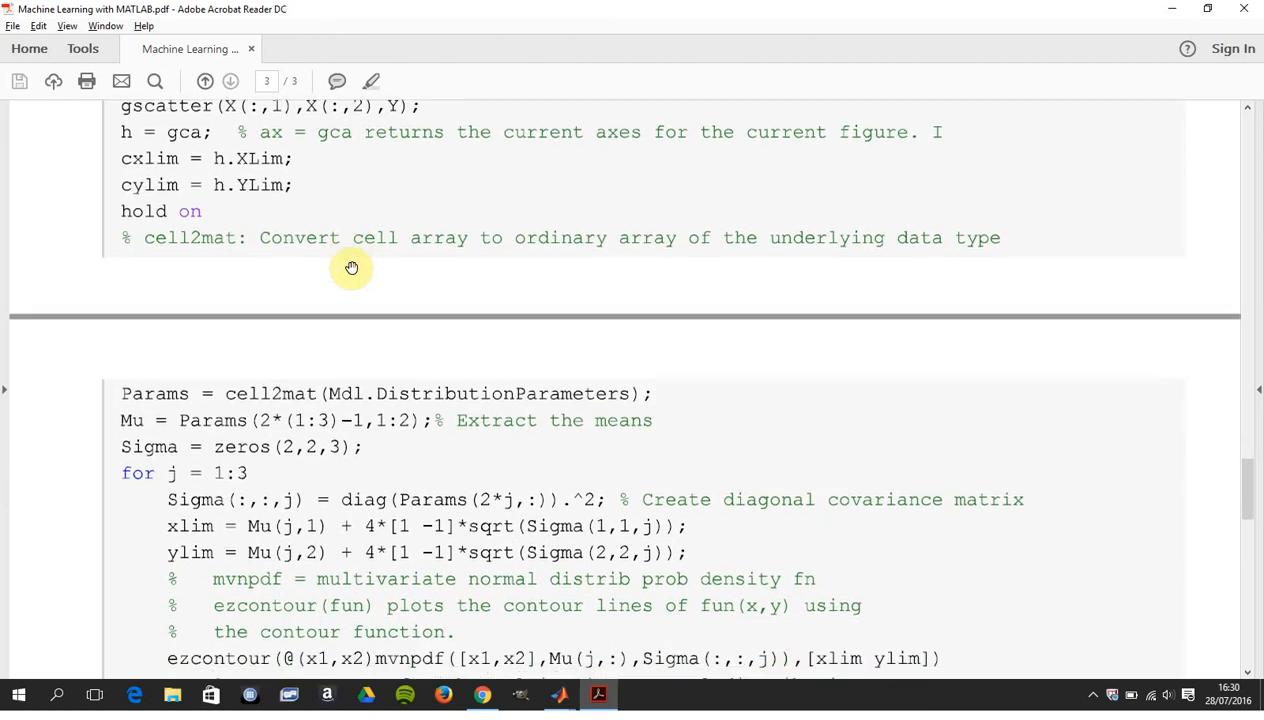
scroll(down, 3)
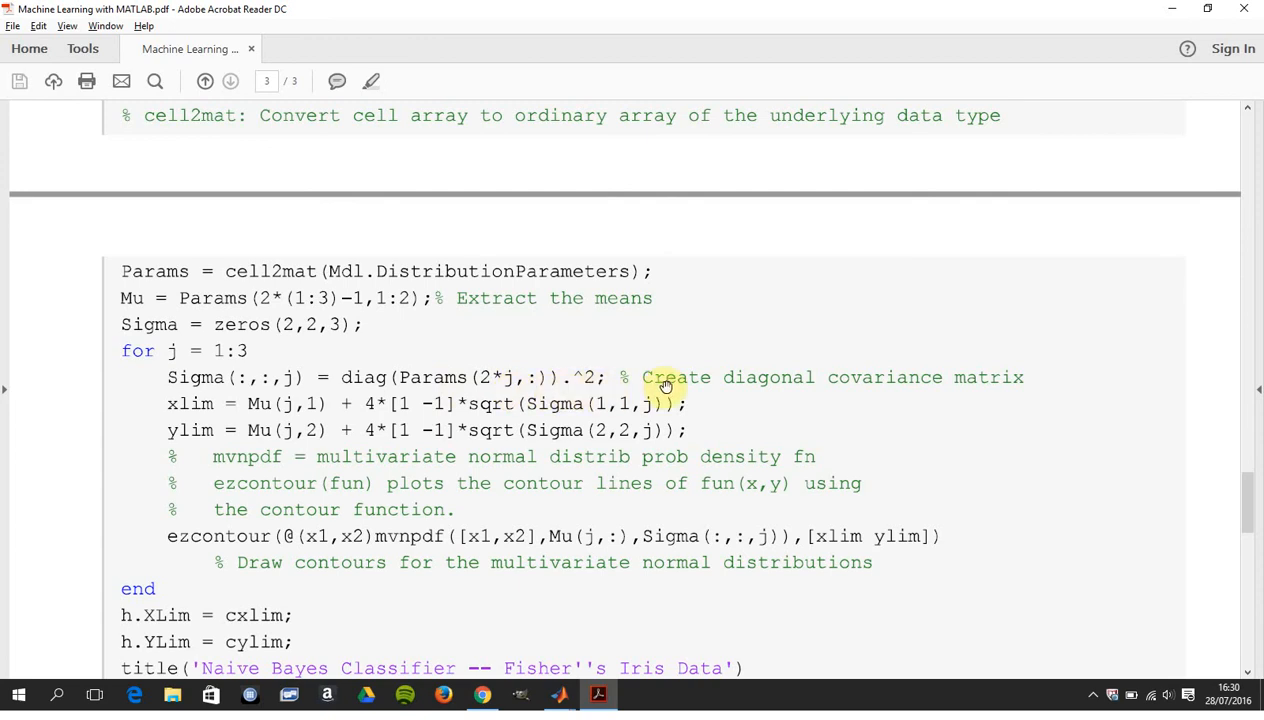
mouse_move(543, 386)
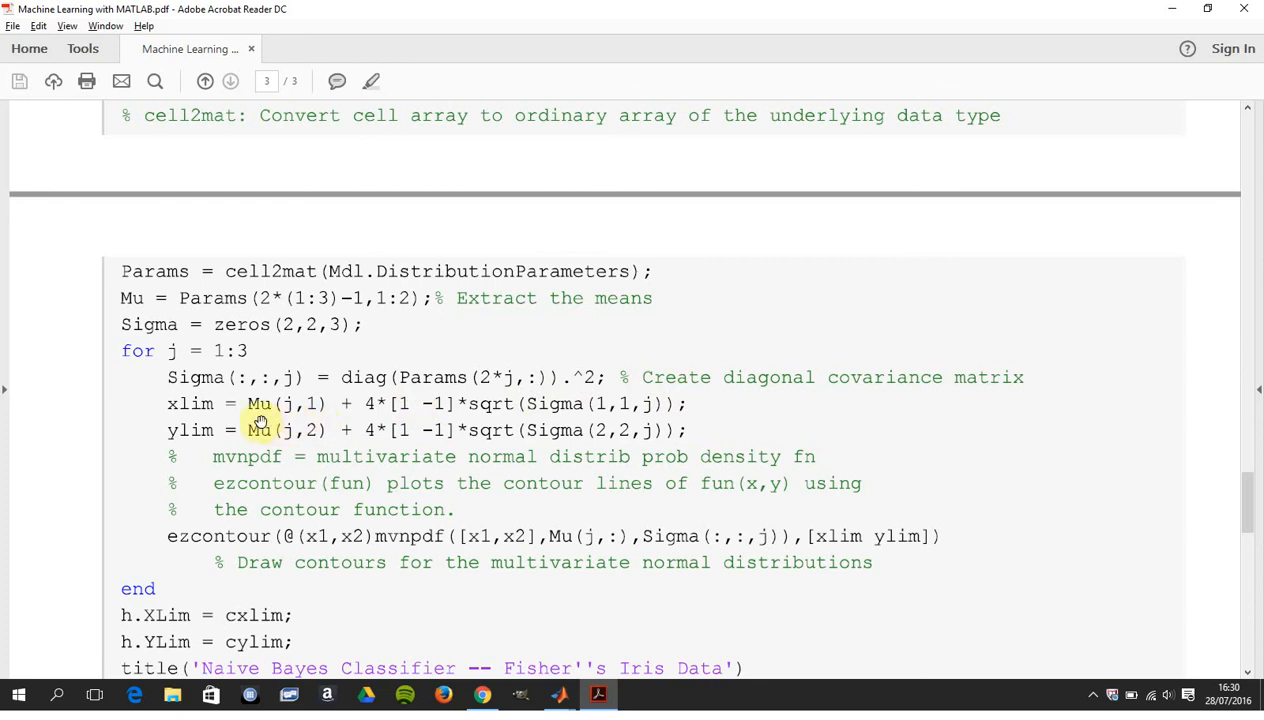
mouse_move(412, 425)
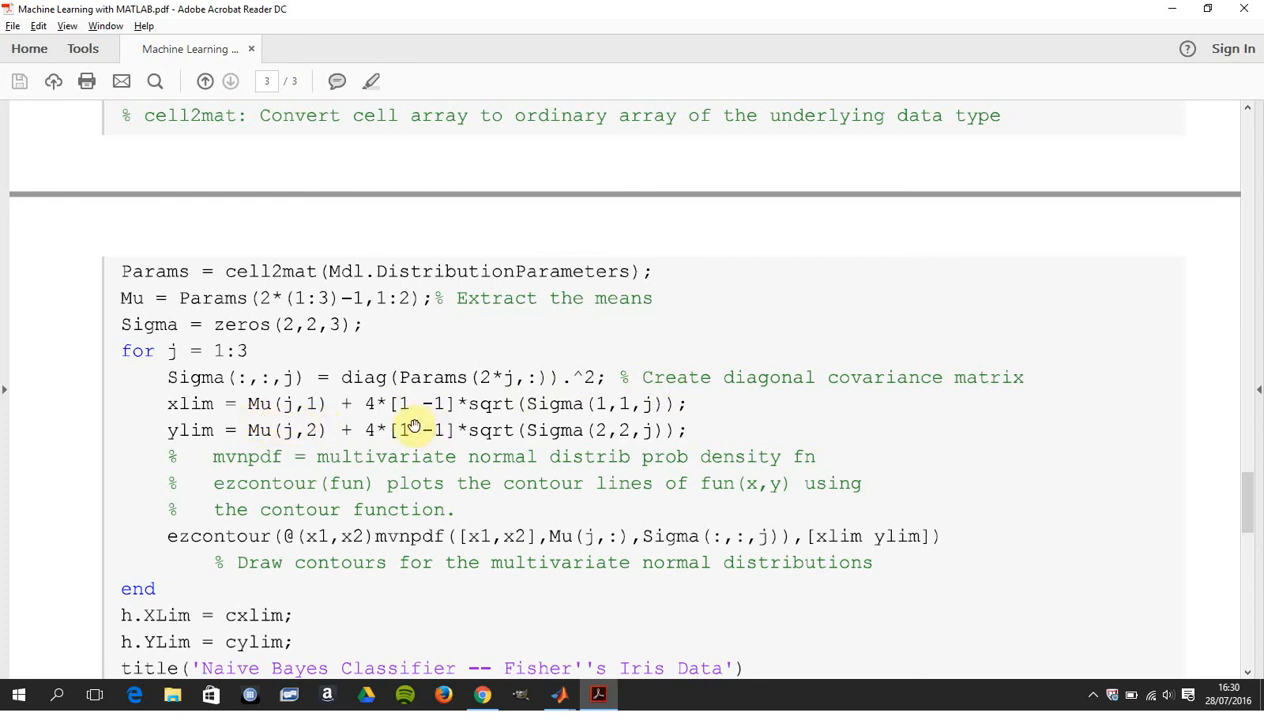
mouse_move(402, 426)
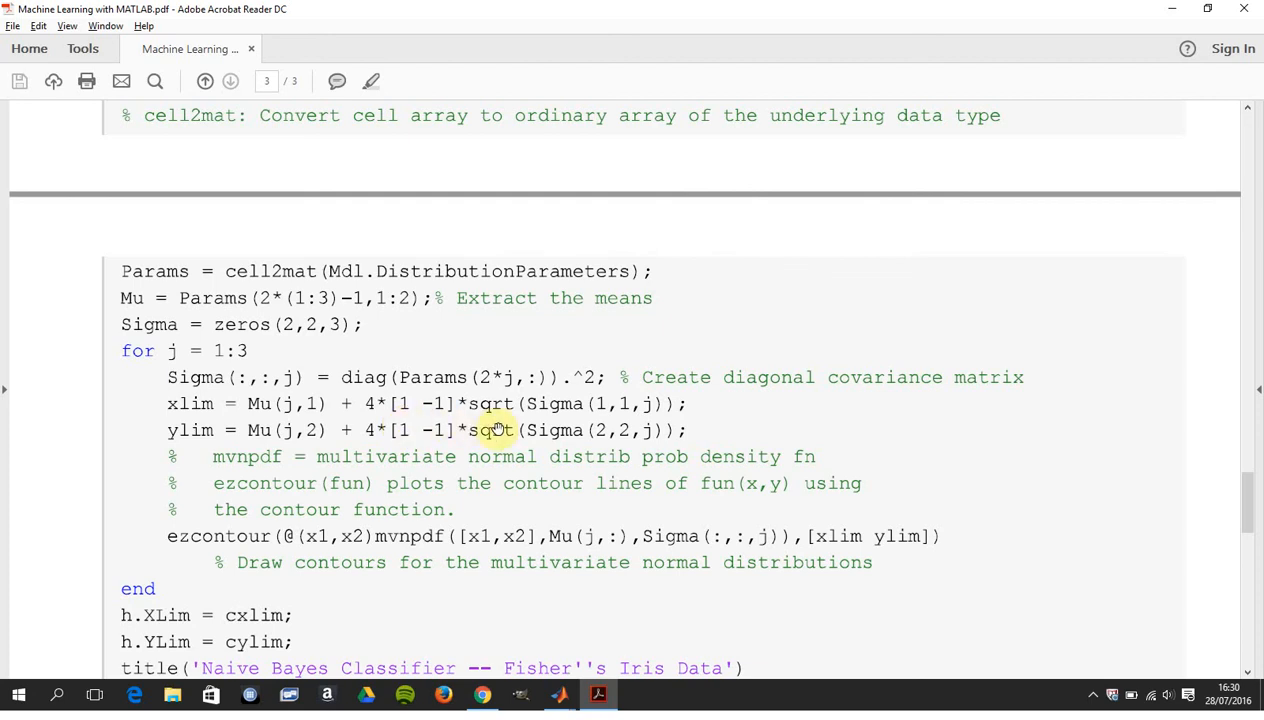
mouse_move(603, 423)
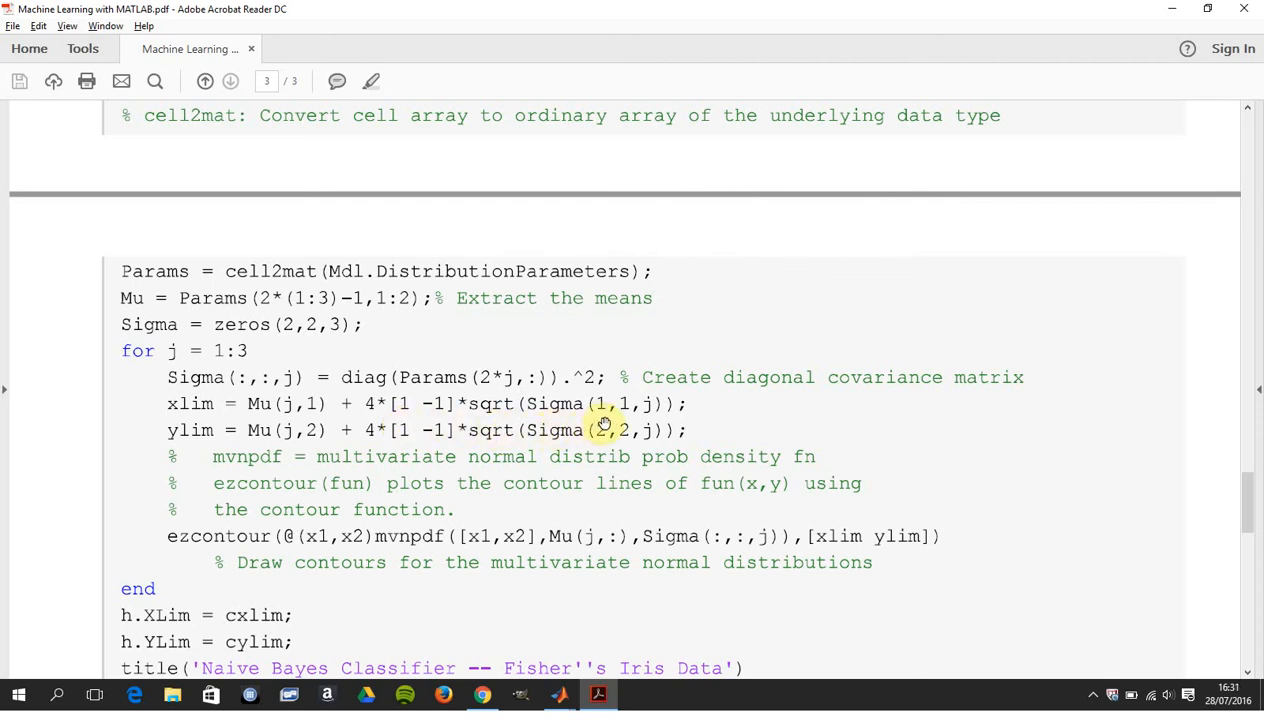
mouse_move(360, 452)
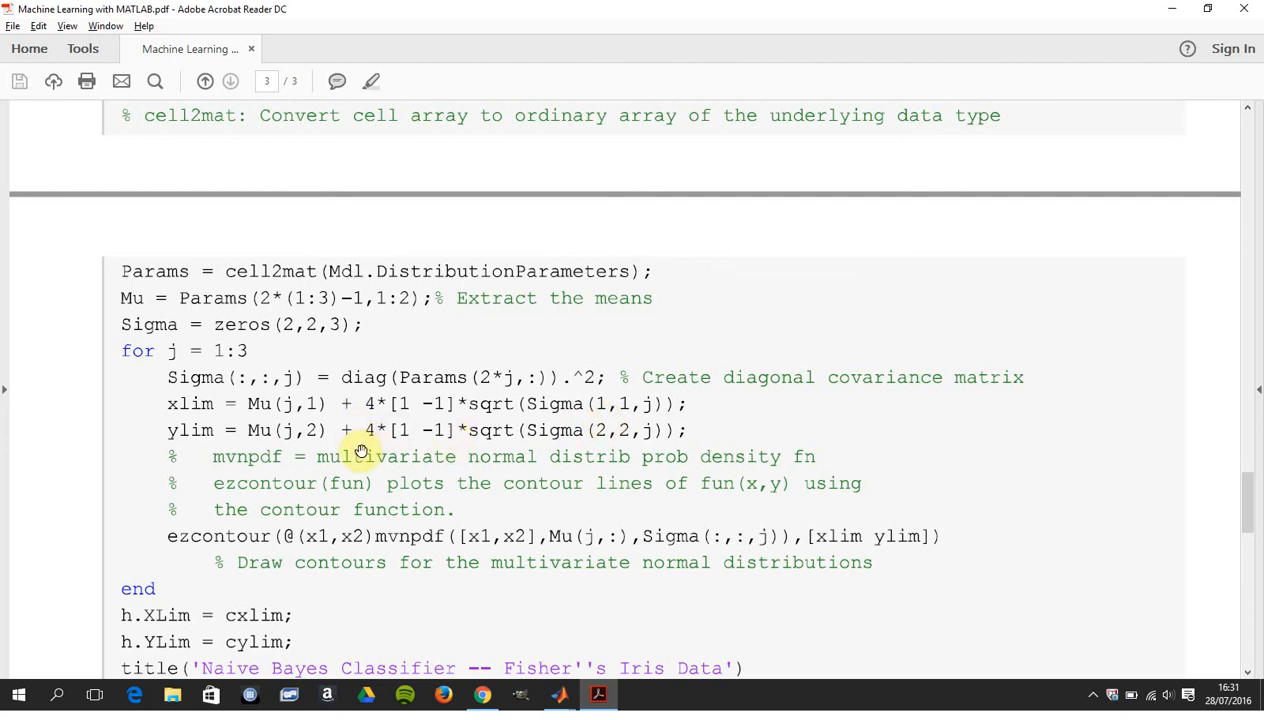
scroll(down, 3)
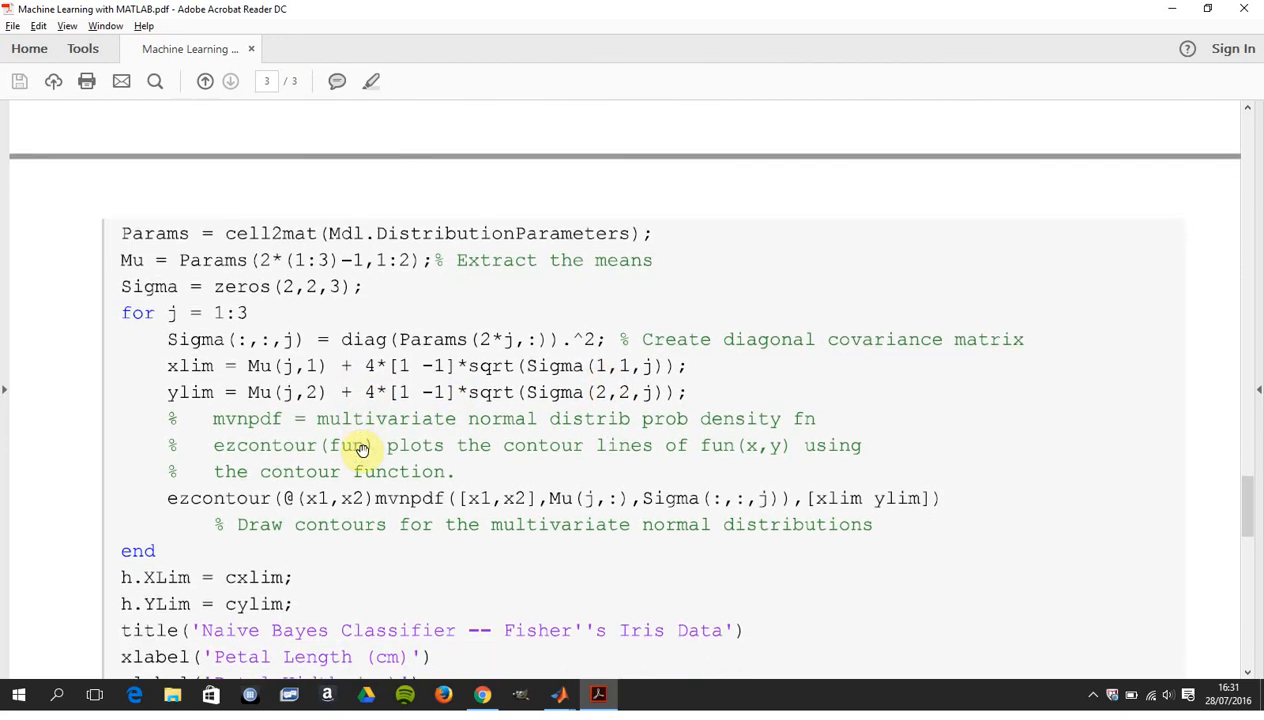
scroll(down, 3)
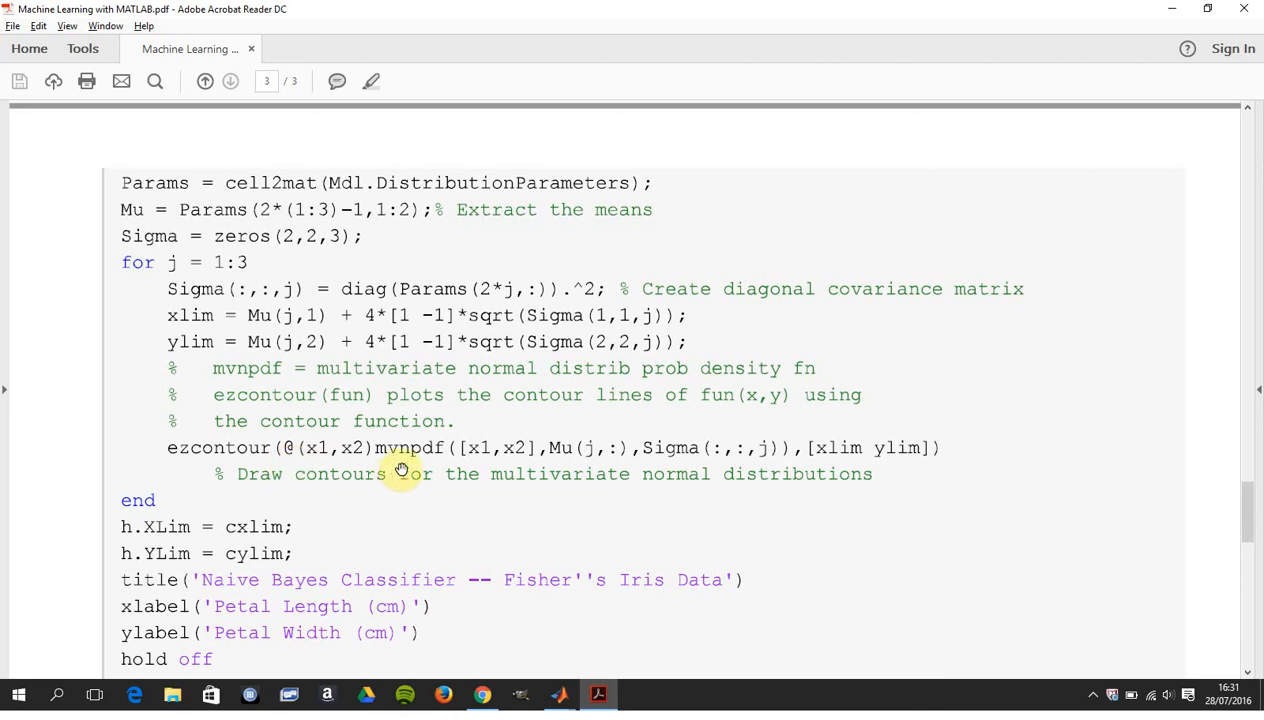
mouse_move(407, 455)
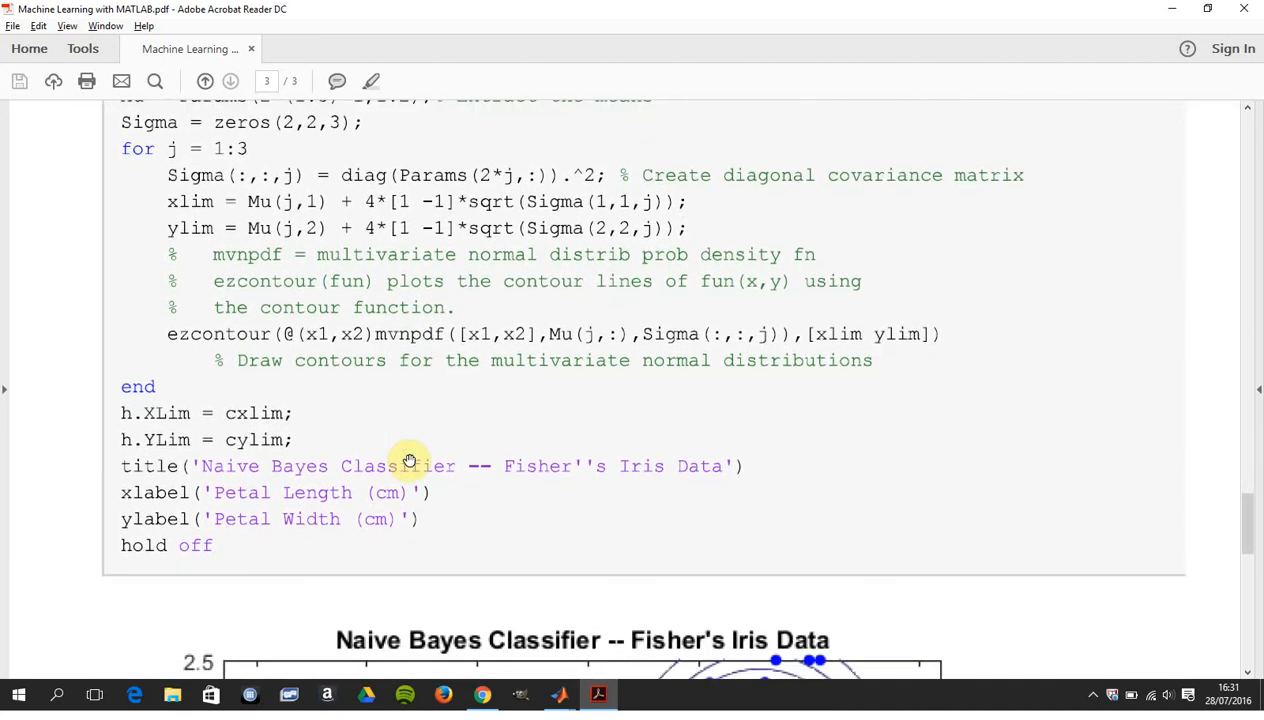
scroll(down, 3)
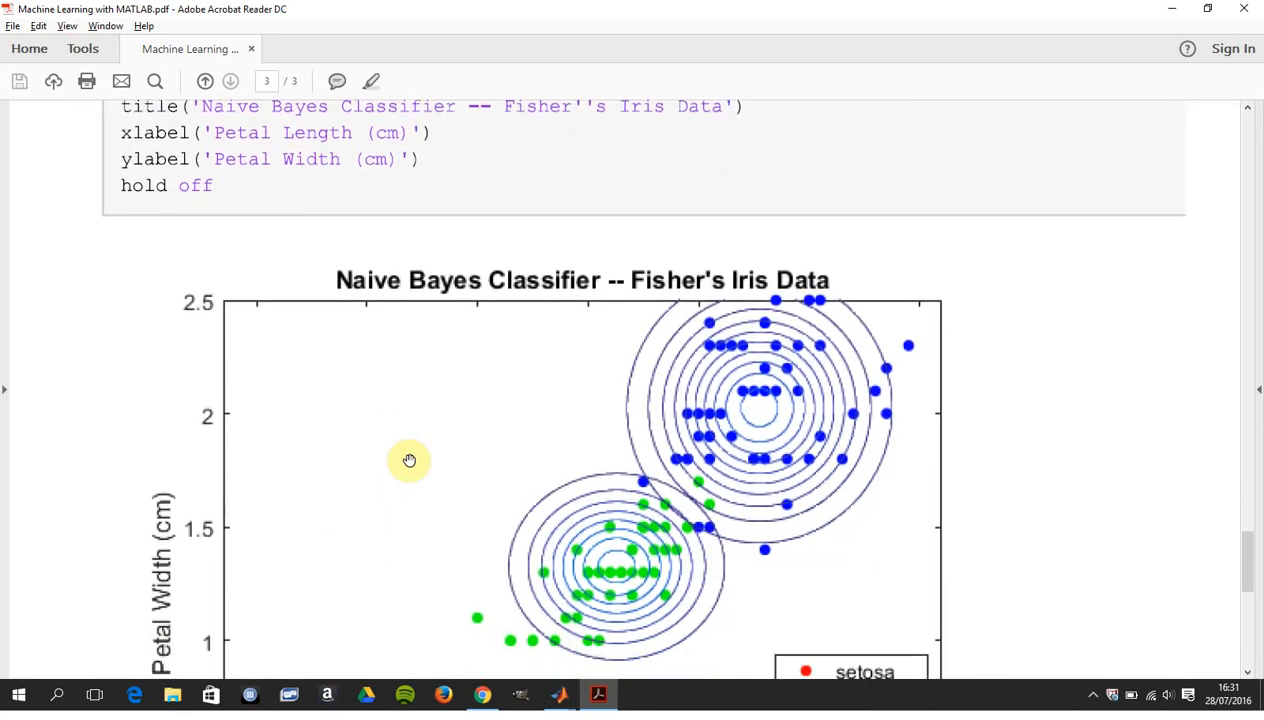
scroll(down, 3)
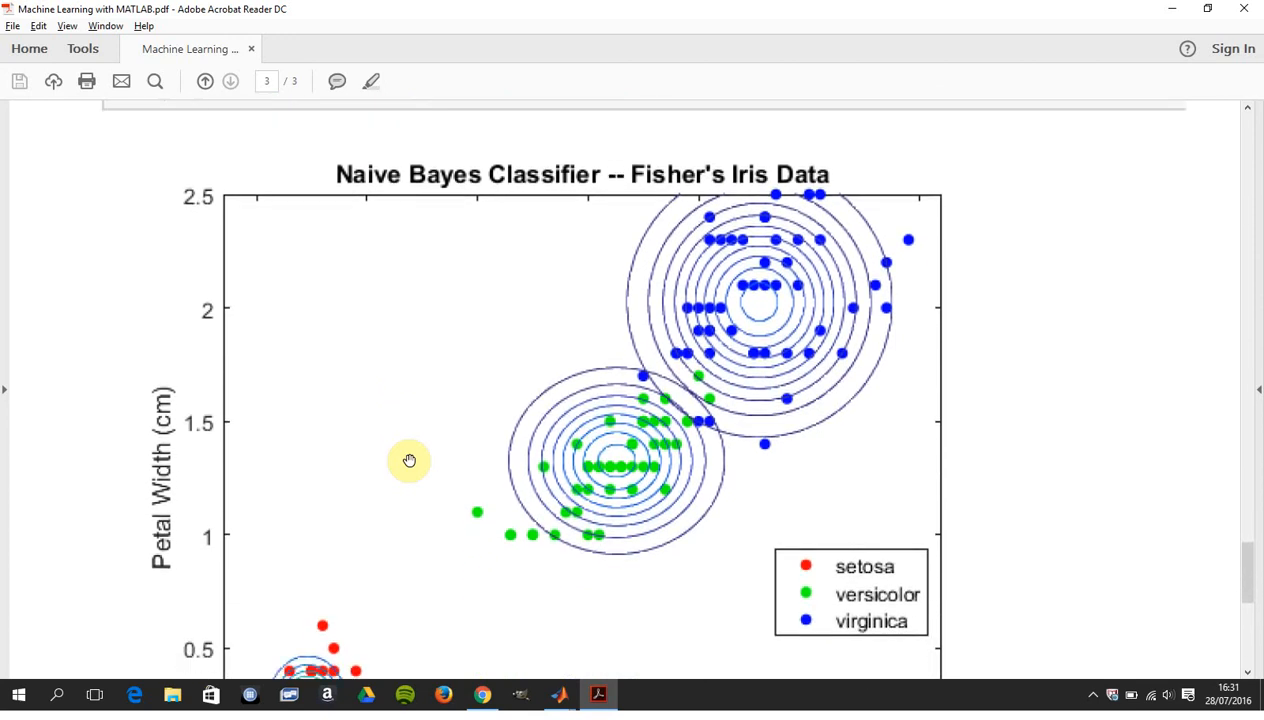
scroll(down, 3)
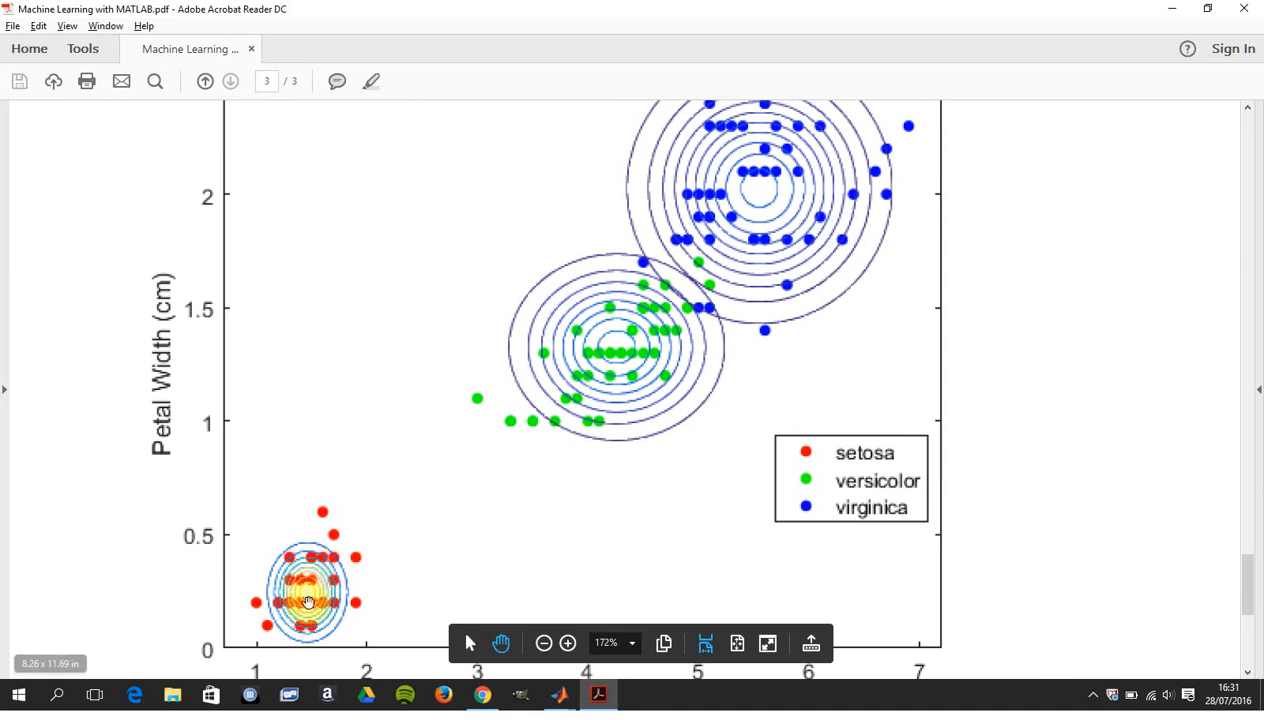
mouse_move(356, 536)
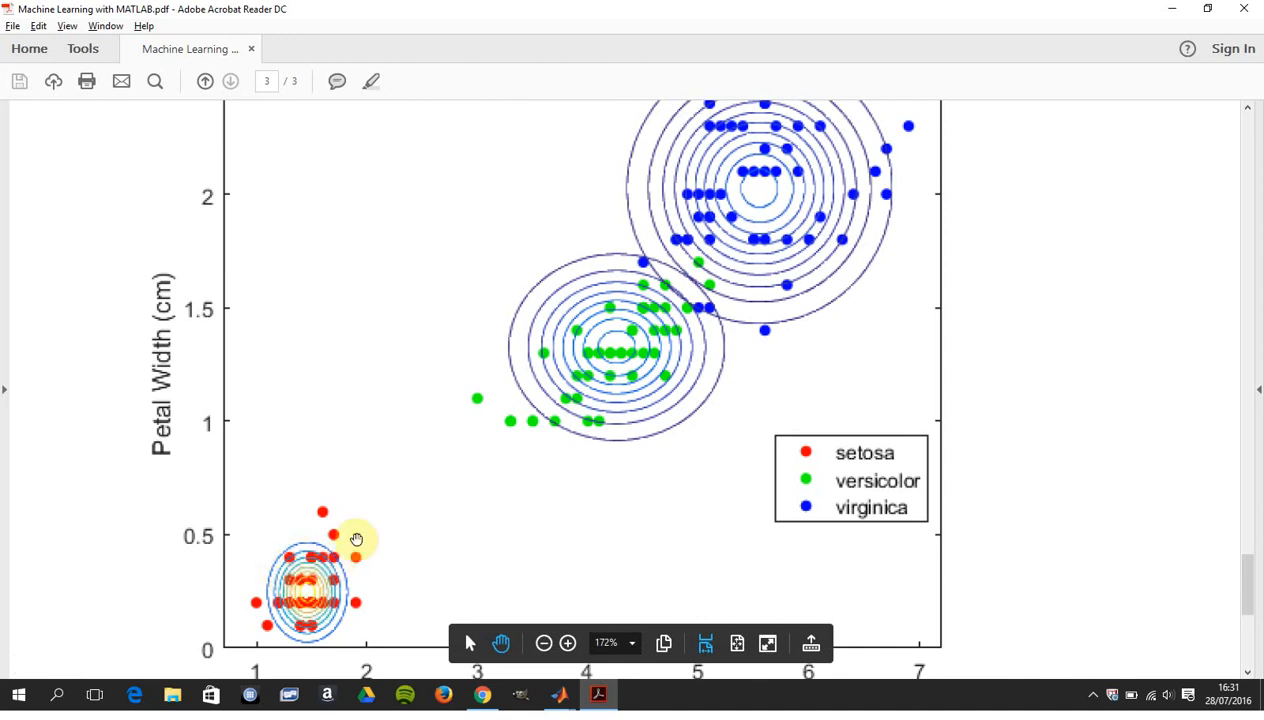
mouse_move(652, 262)
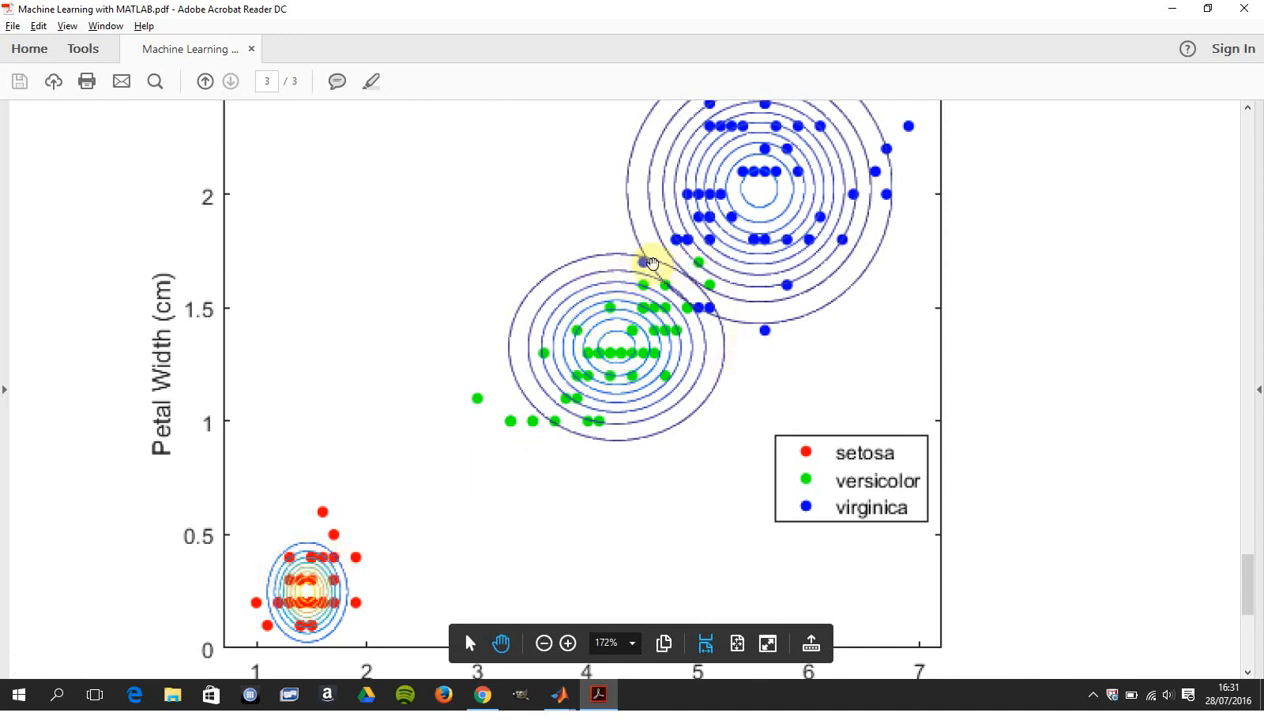
mouse_move(712, 257)
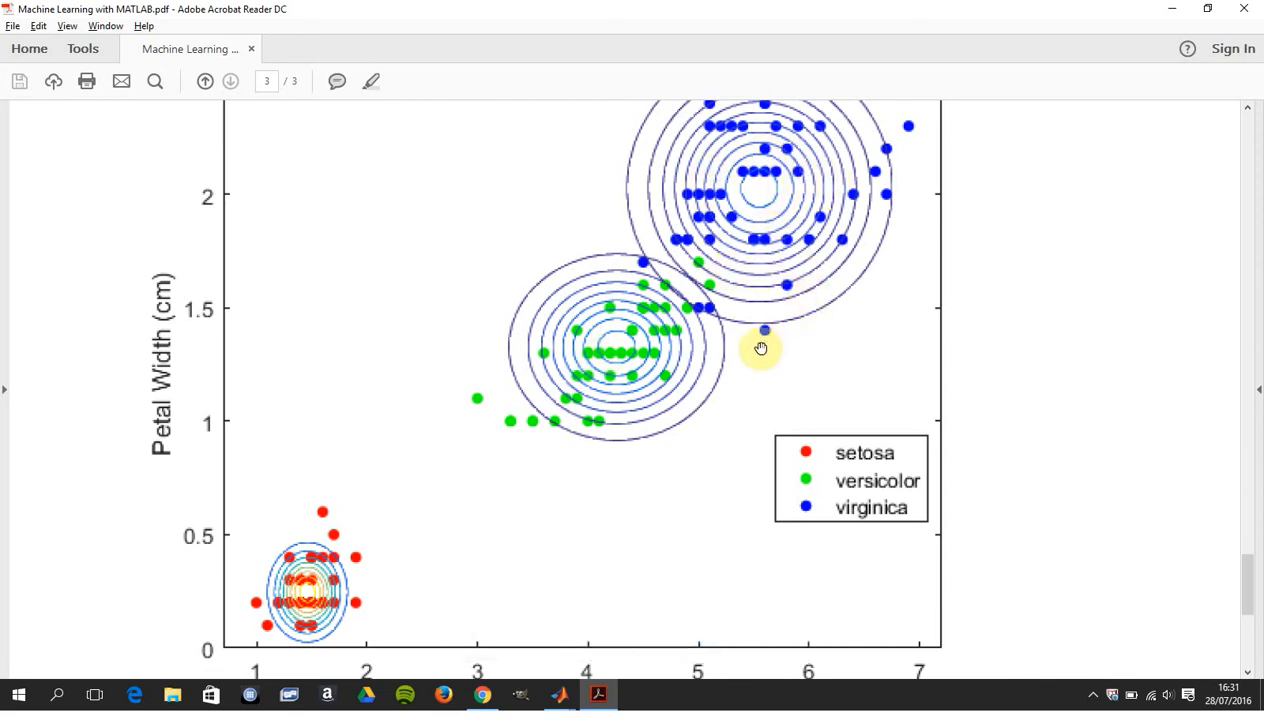
mouse_move(720, 318)
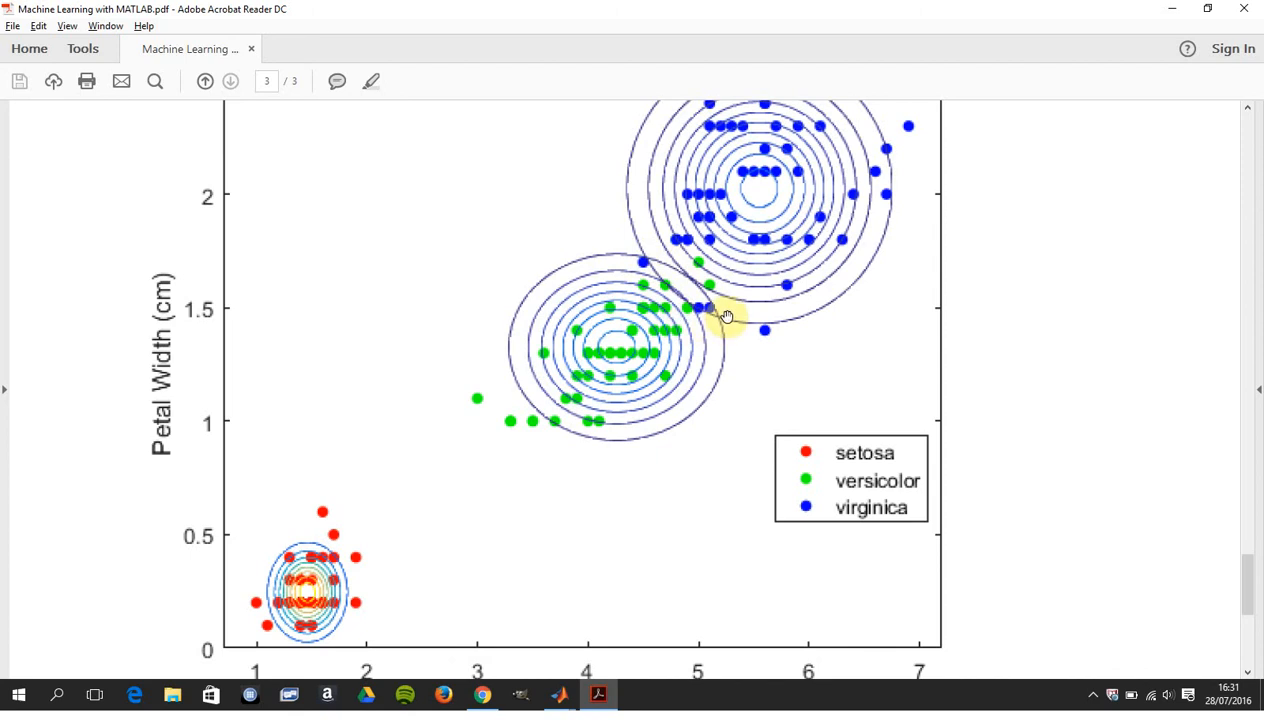
mouse_move(687, 333)
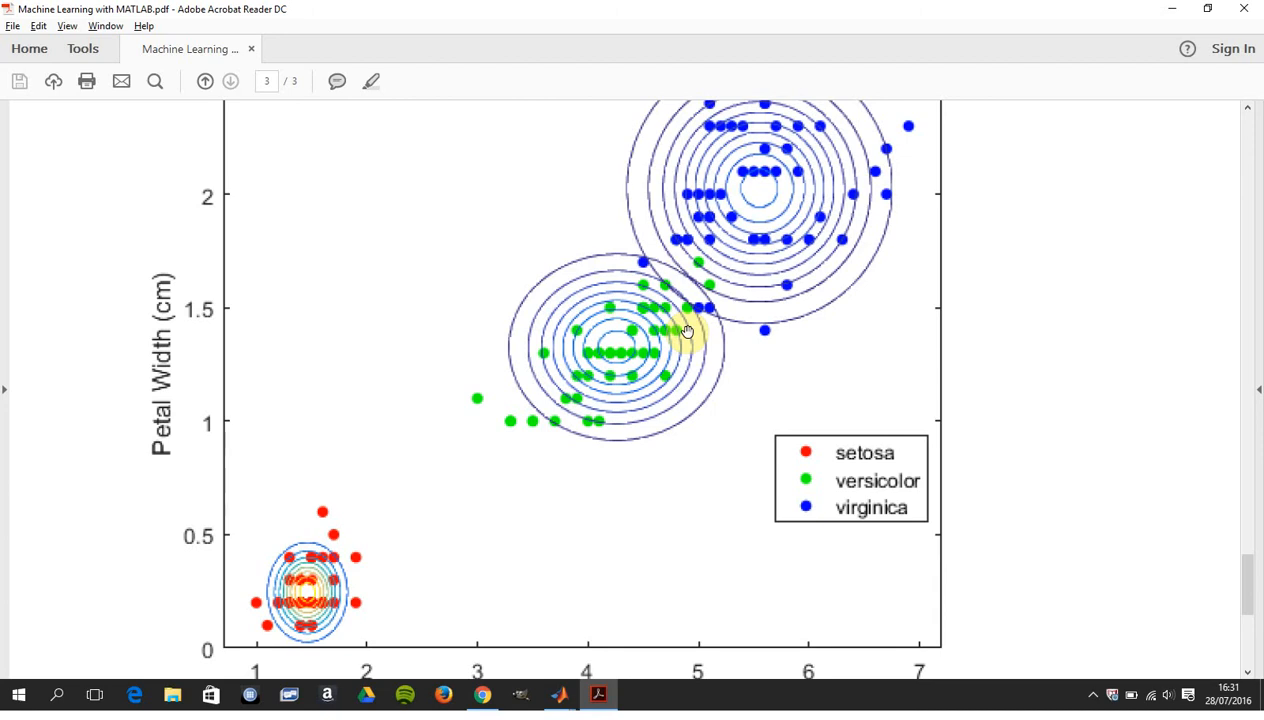
scroll(down, 3)
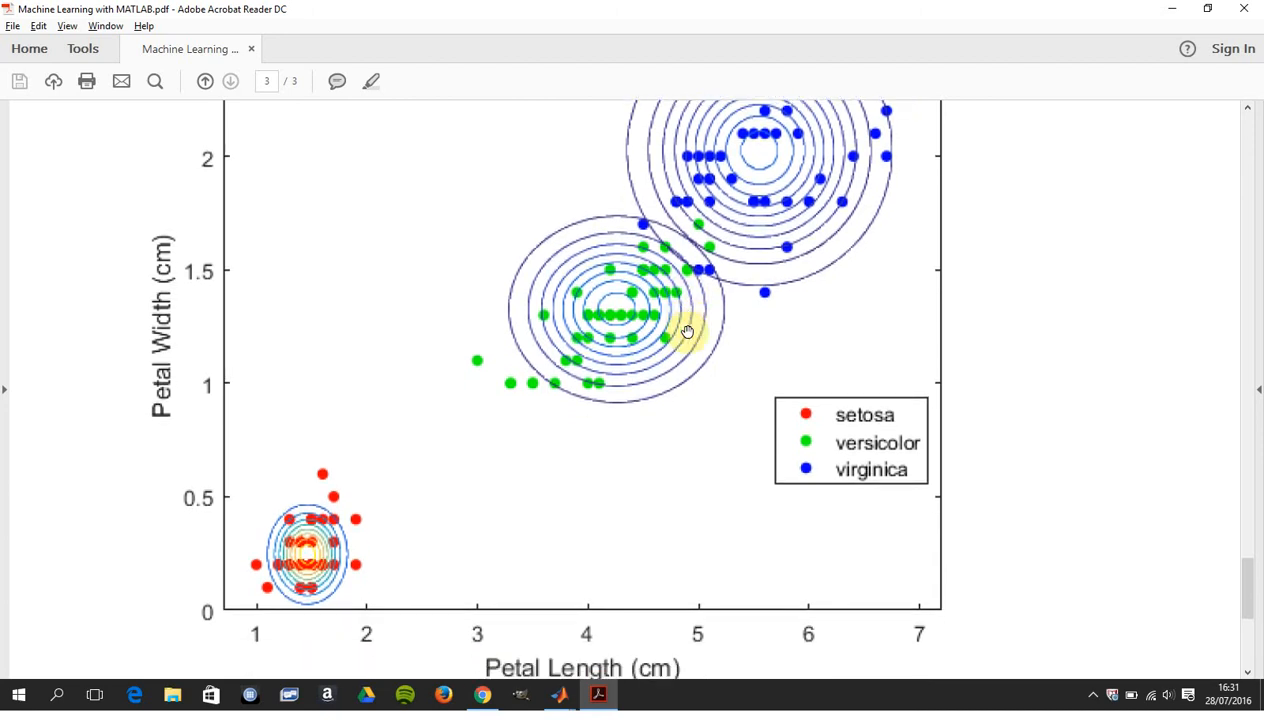
mouse_move(642, 232)
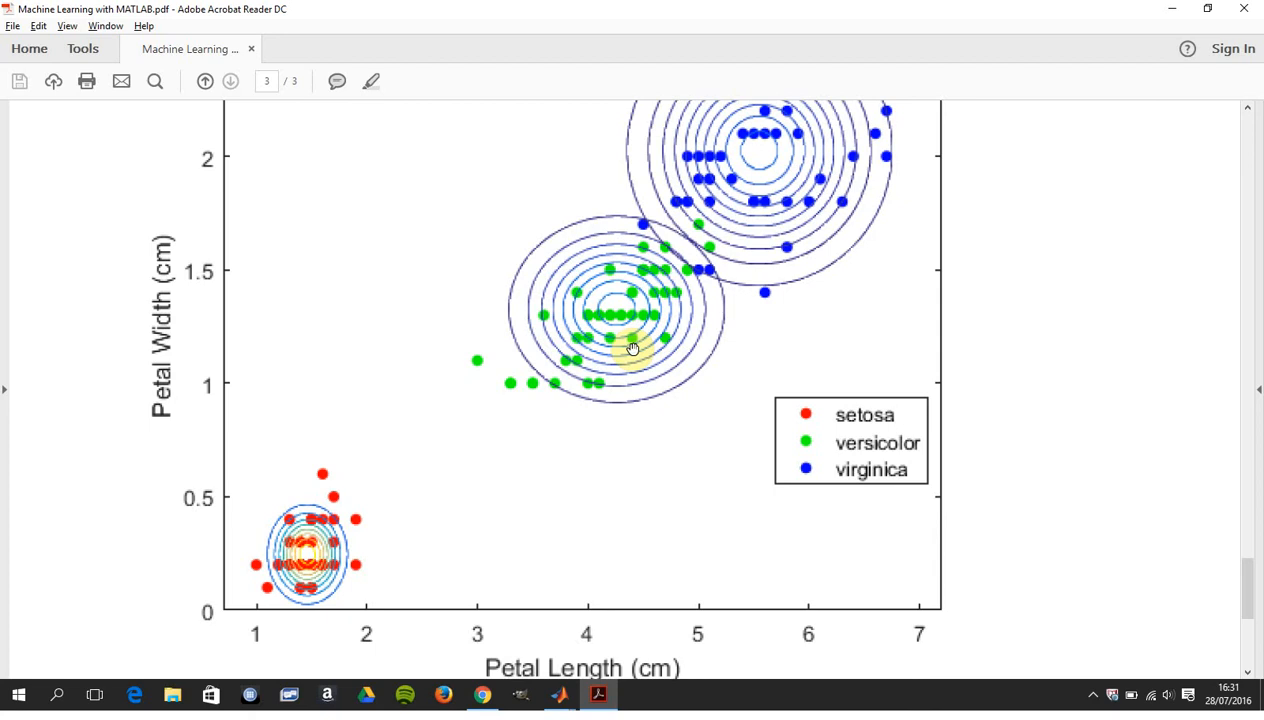
mouse_move(857, 477)
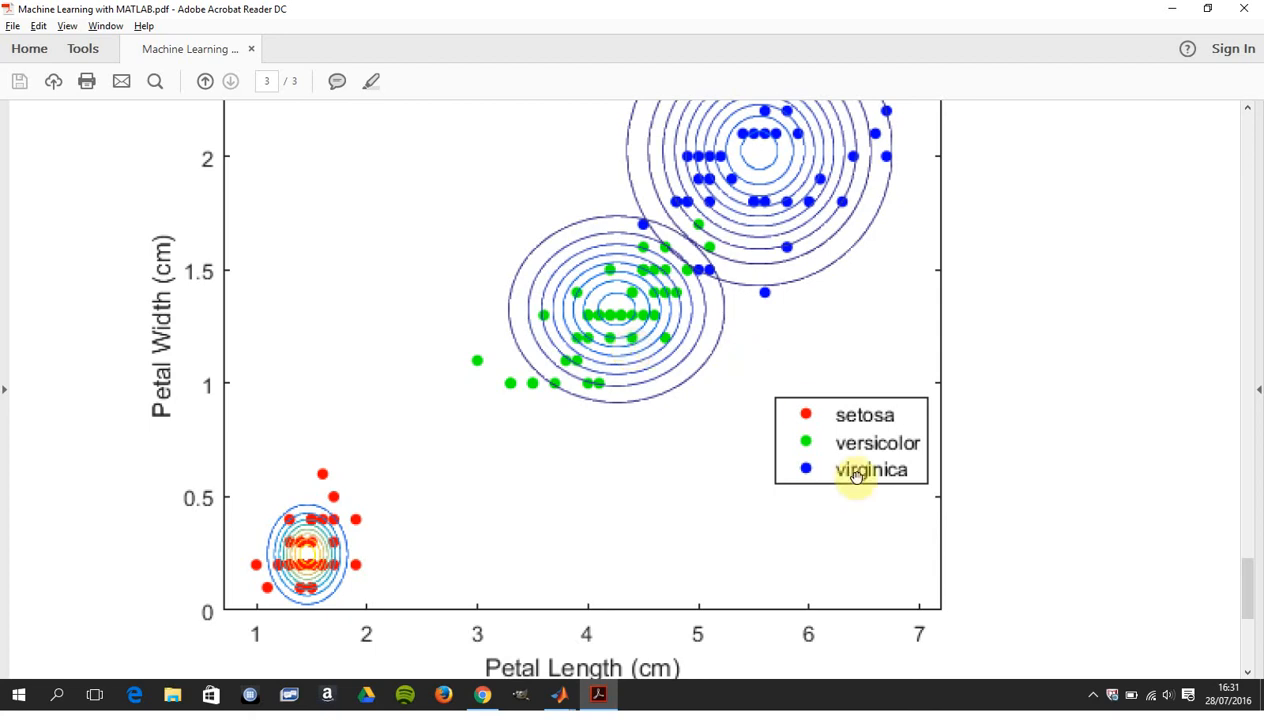
mouse_move(751, 311)
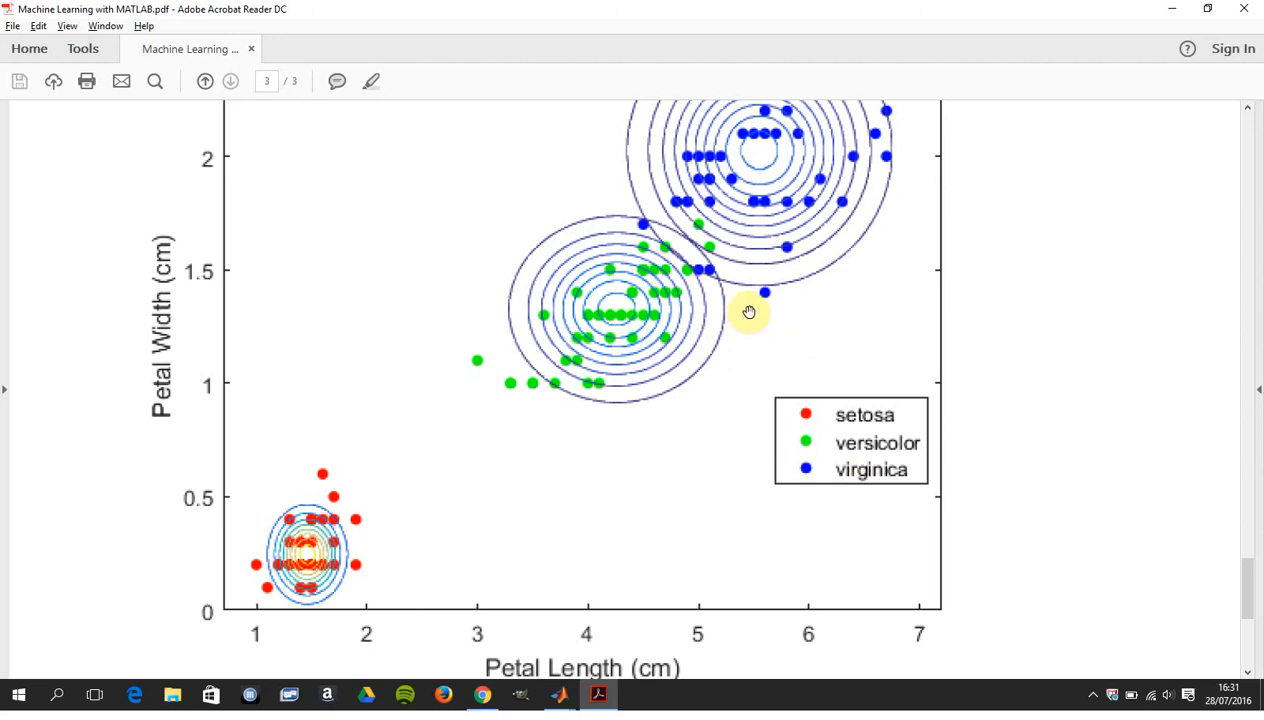
mouse_move(705, 265)
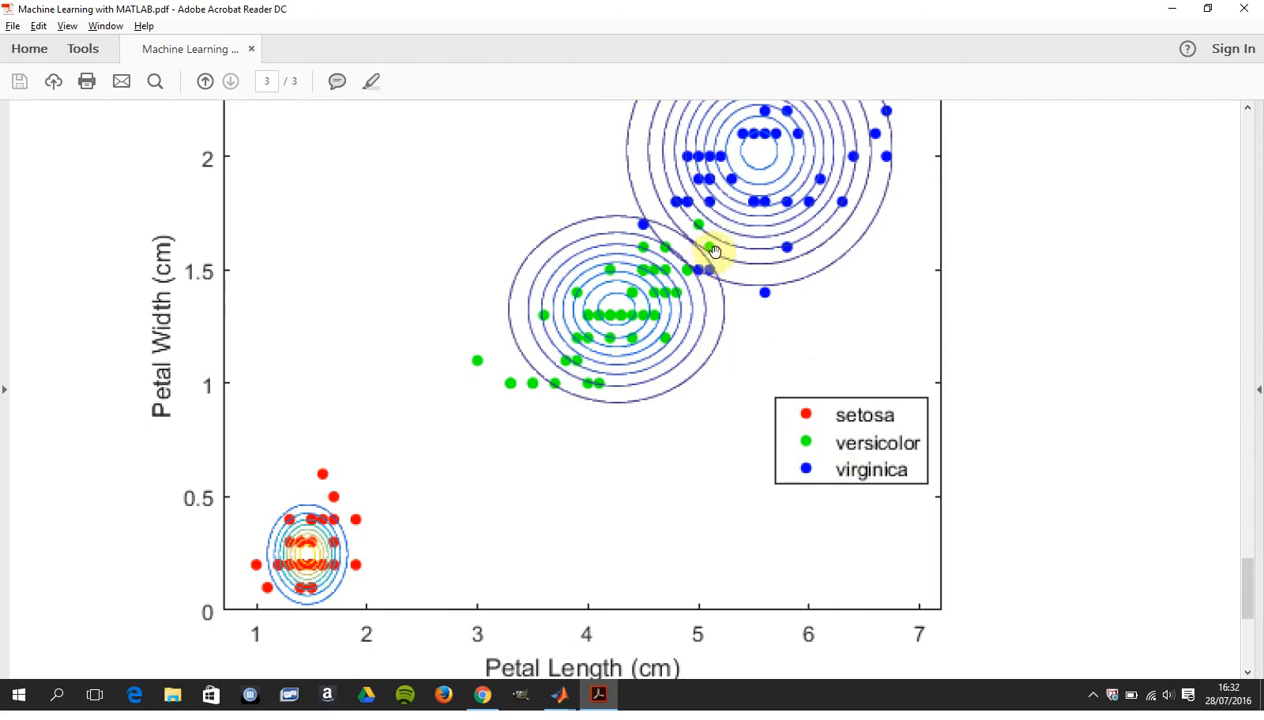
scroll(down, 3)
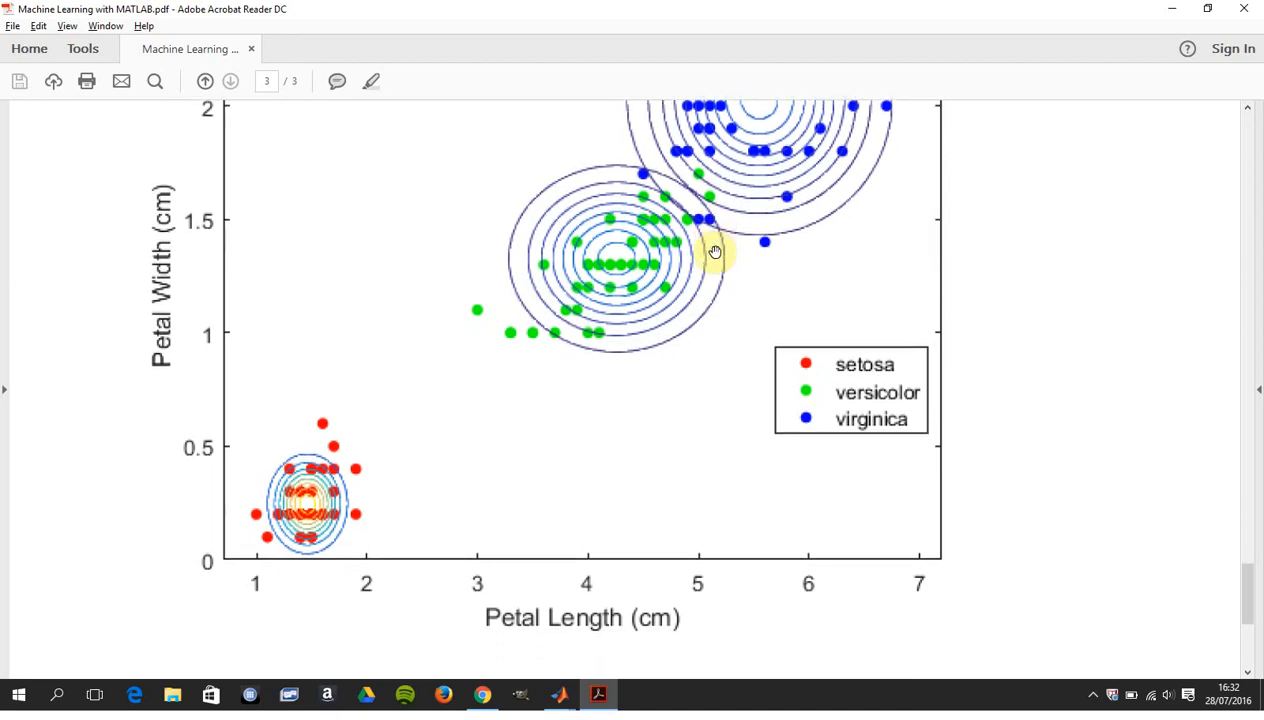
scroll(down, 3)
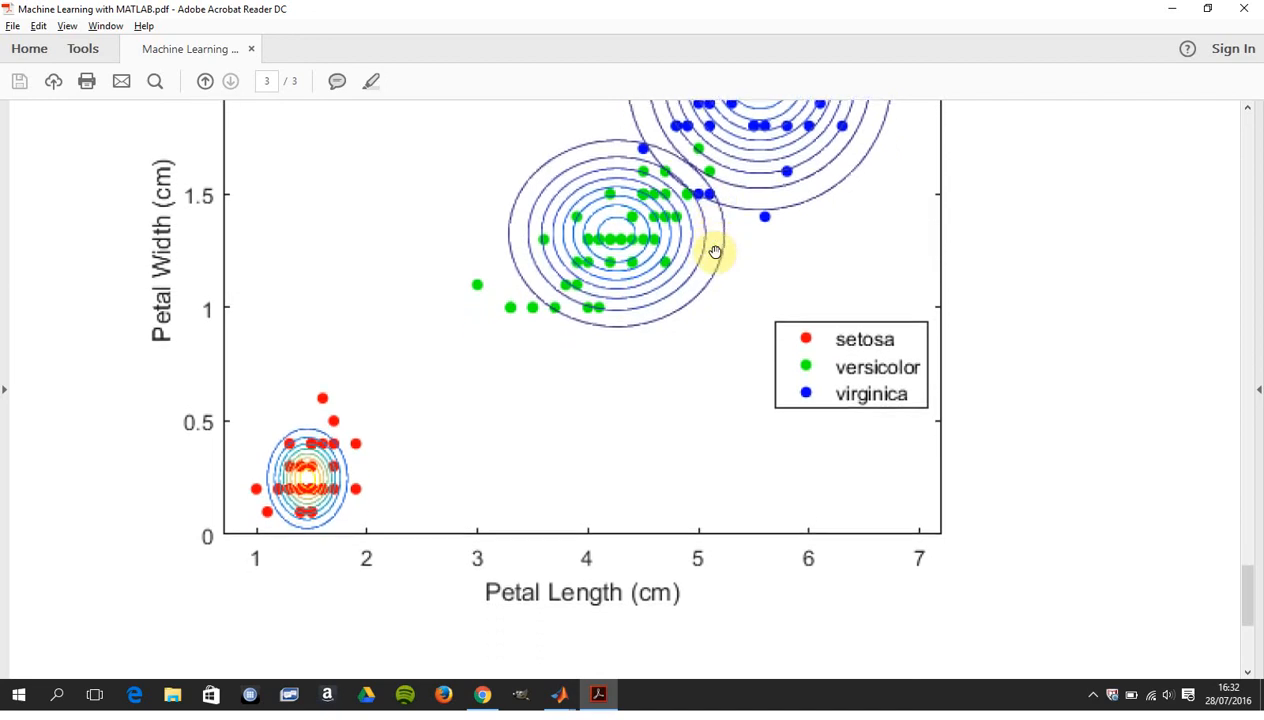